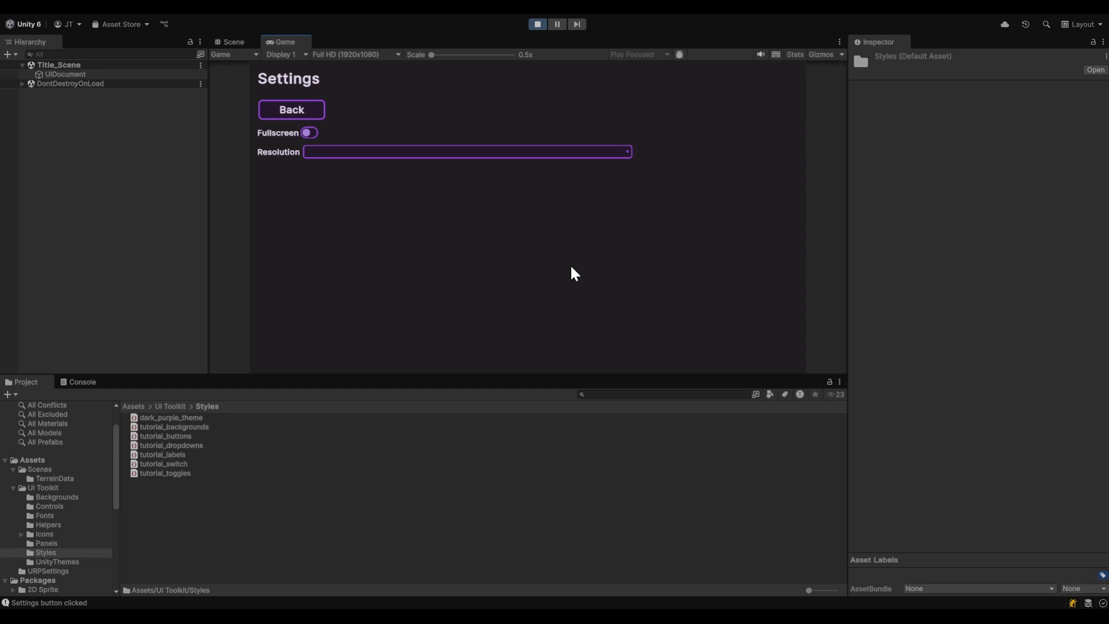
mouse_move(456, 176)
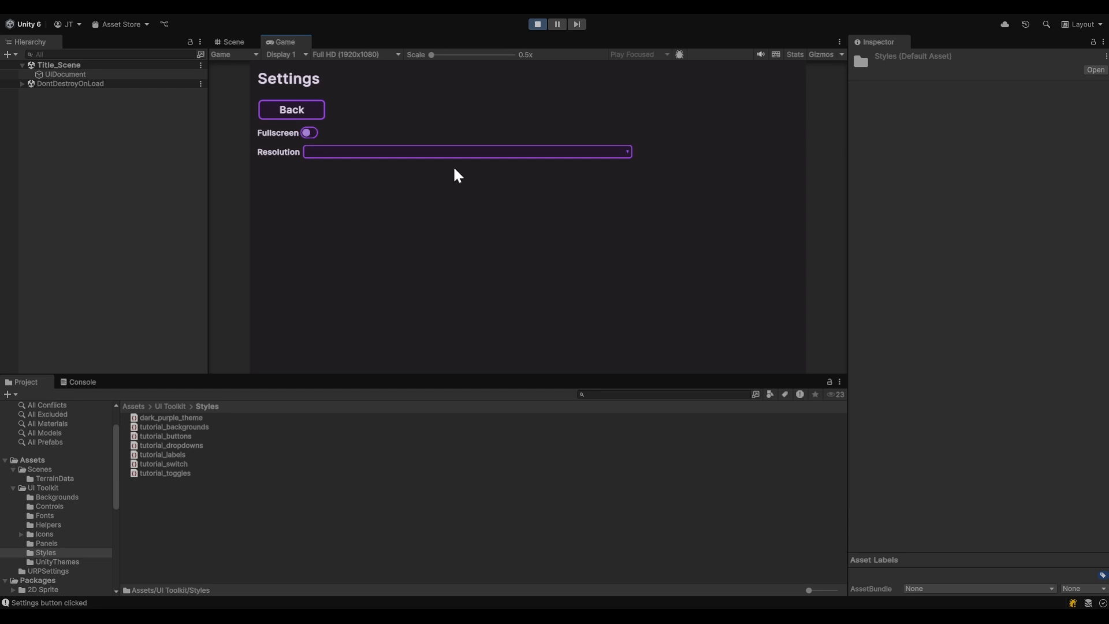
mouse_move(485, 176)
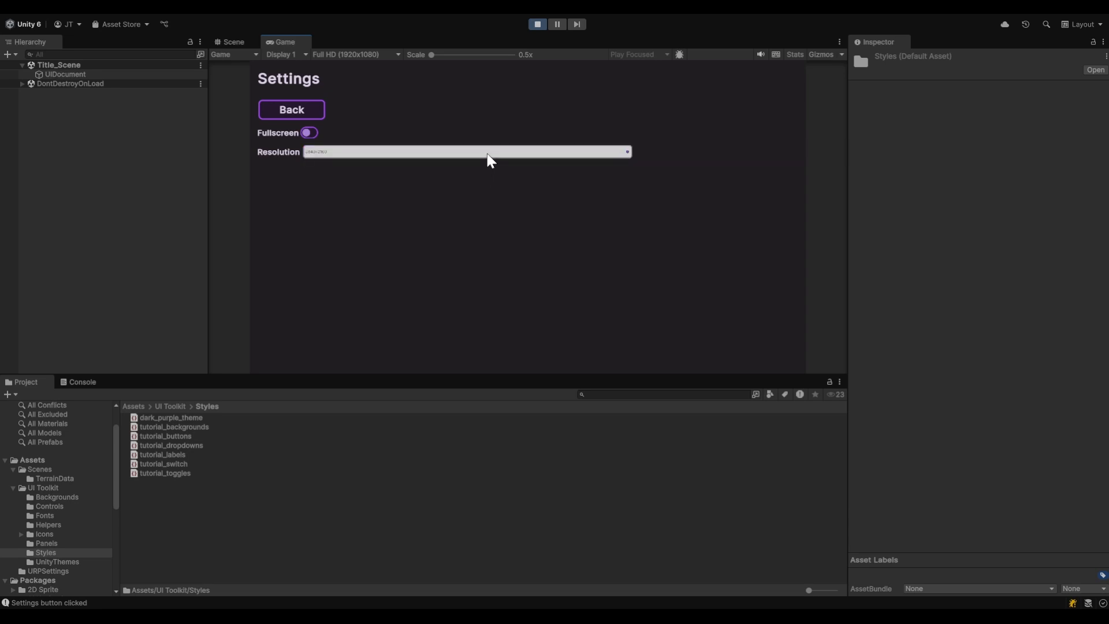
mouse_move(571, 161)
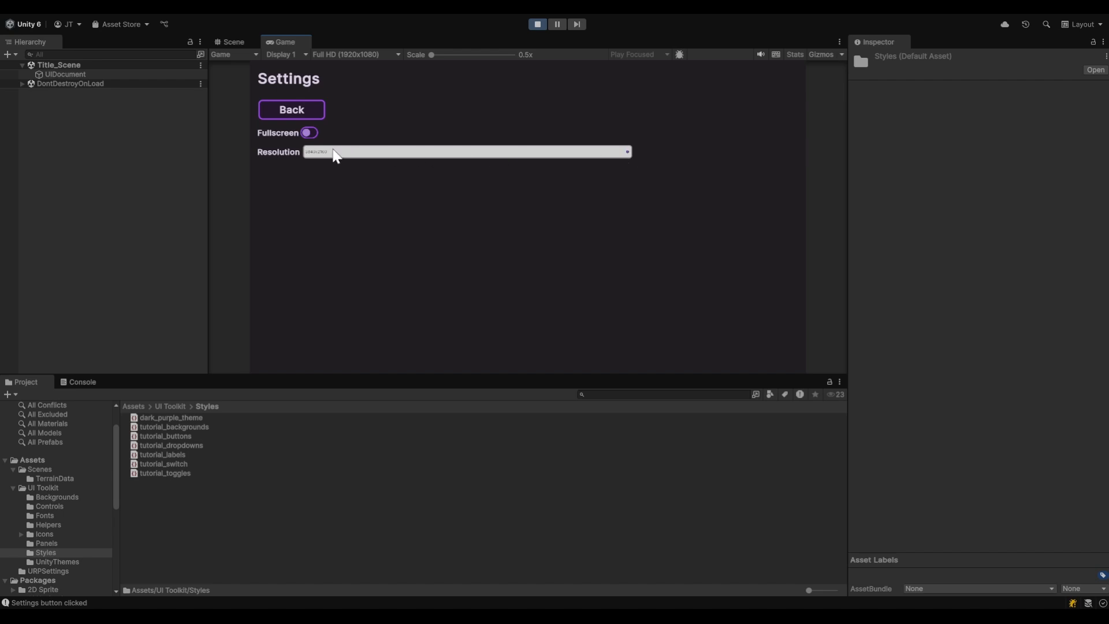
mouse_move(338, 160)
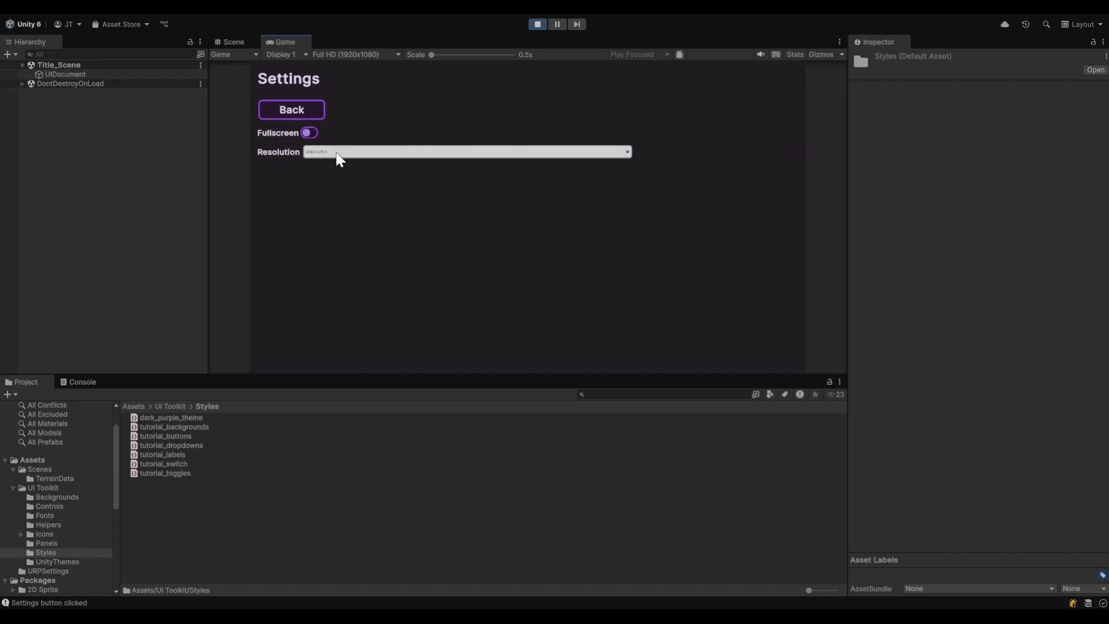
- Open the Resolution dropdown in the running game to view its unstyled option list
left_click(466, 151)
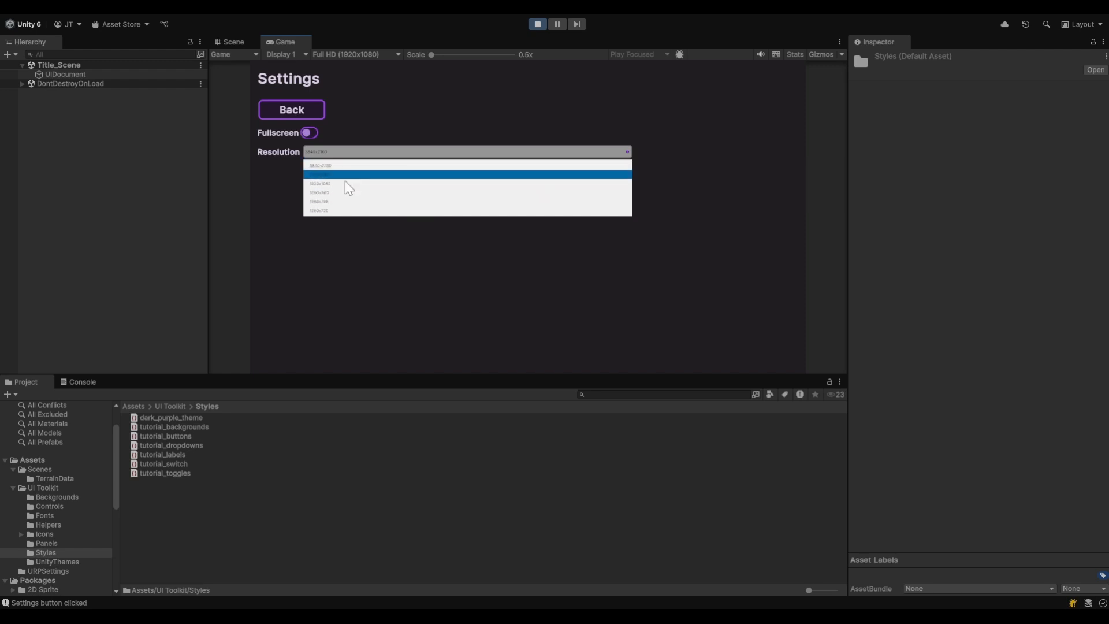
mouse_move(406, 184)
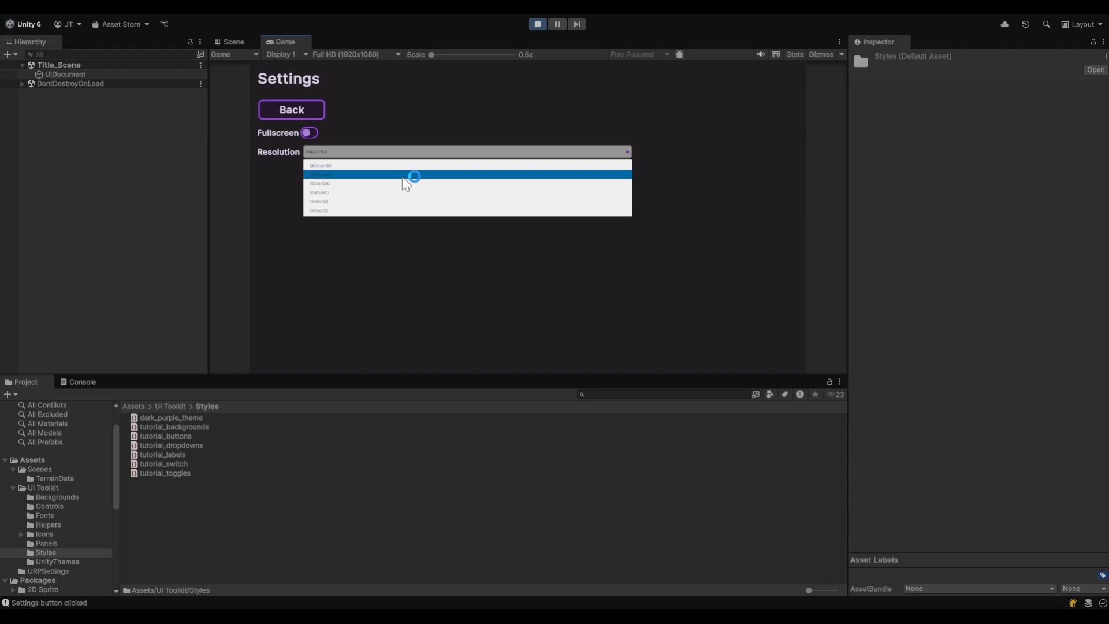
mouse_move(406, 183)
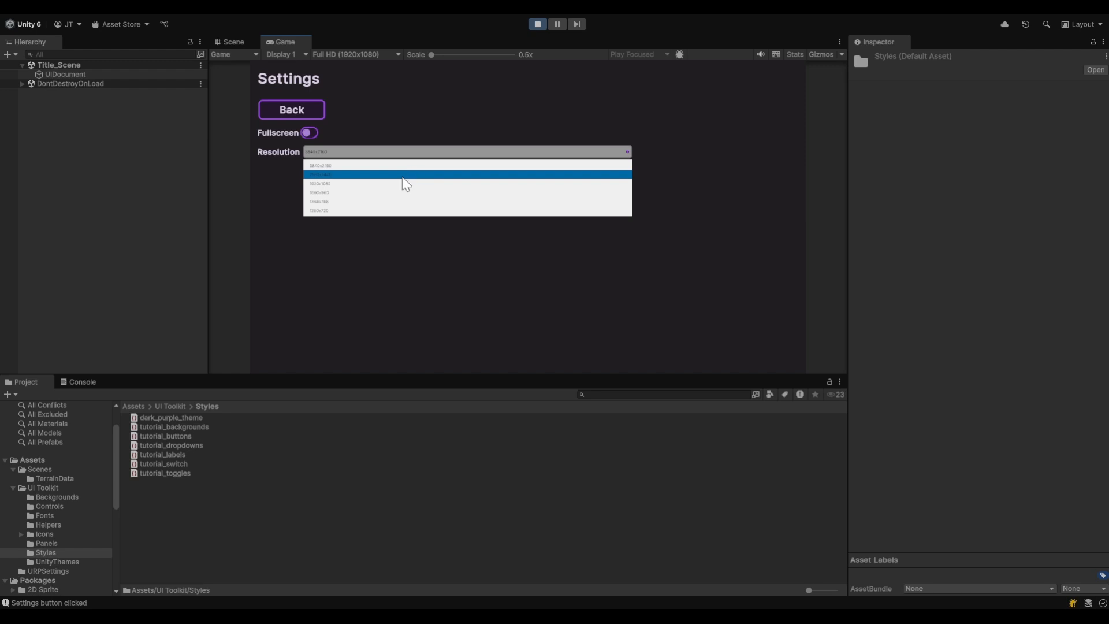
mouse_move(416, 182)
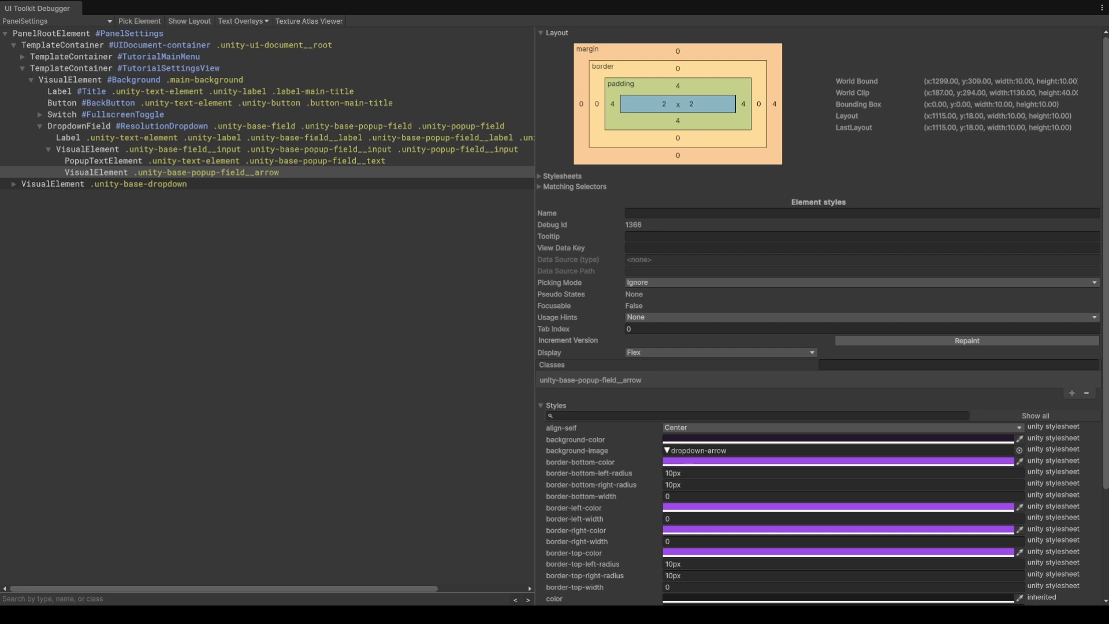
- Expand unity-base-dropdown, container-outer, ScrollView and viewport down to the six option items
left_click(13, 183)
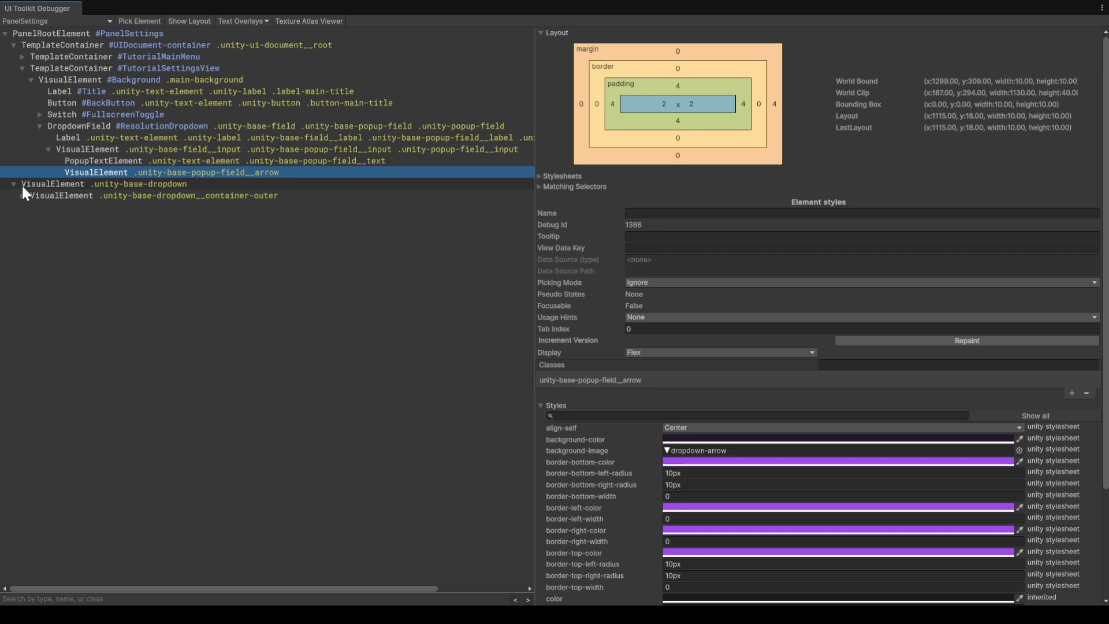
mouse_move(138, 205)
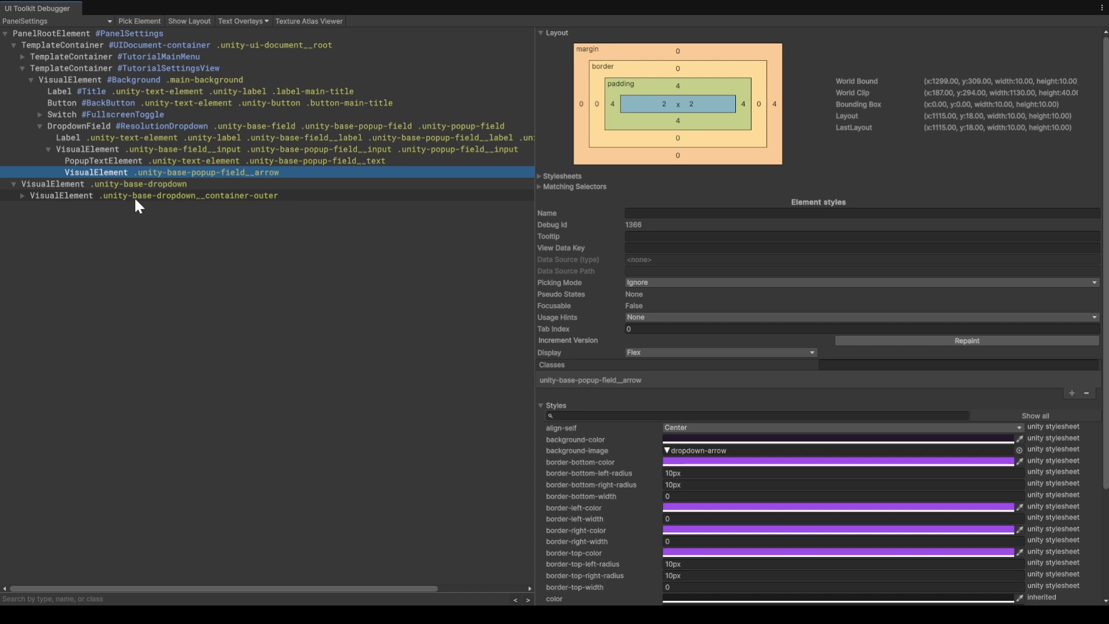
left_click(22, 196)
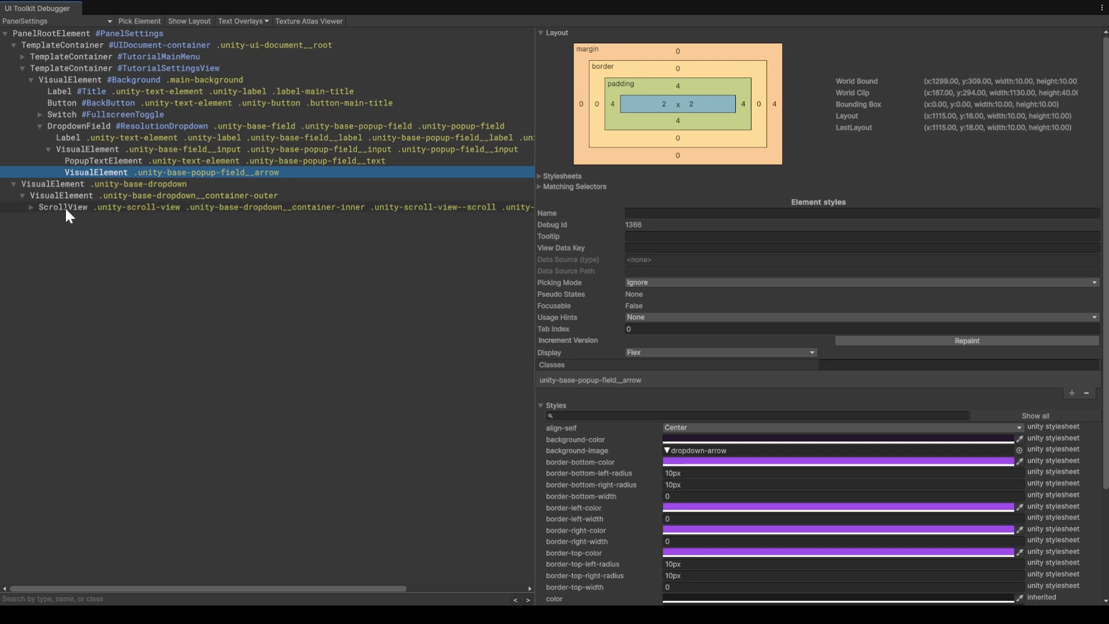
left_click(31, 207)
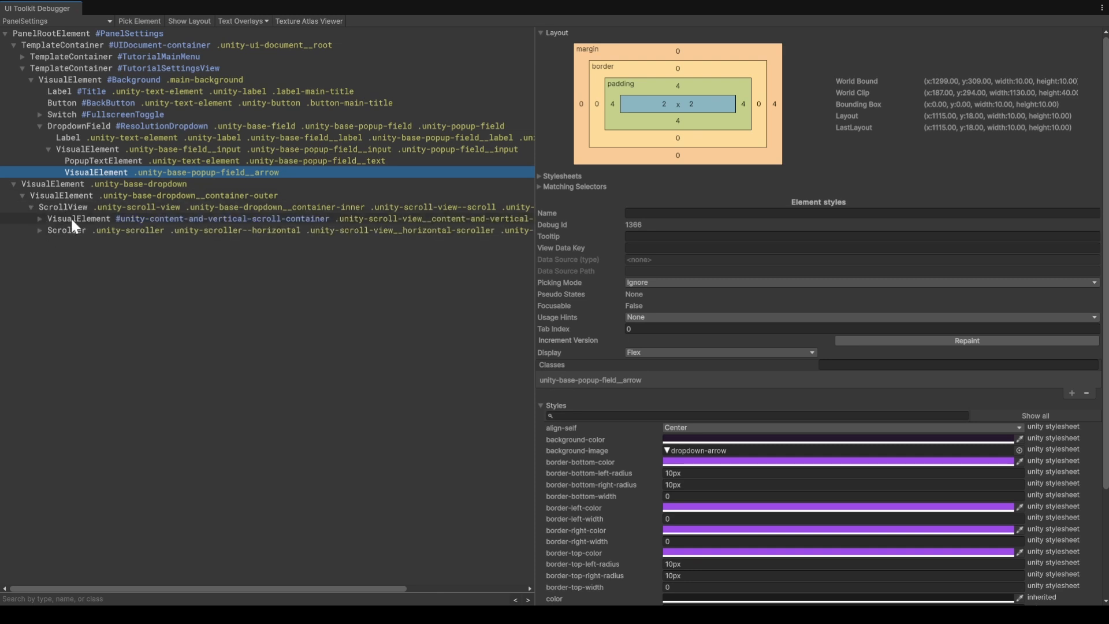
left_click(39, 218)
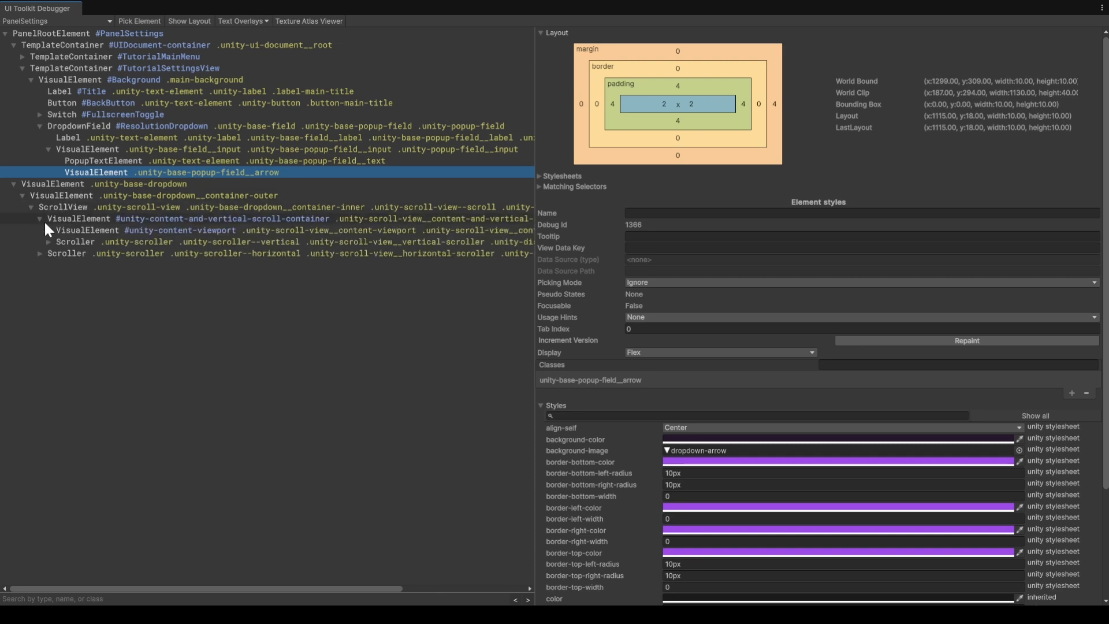
left_click(49, 230)
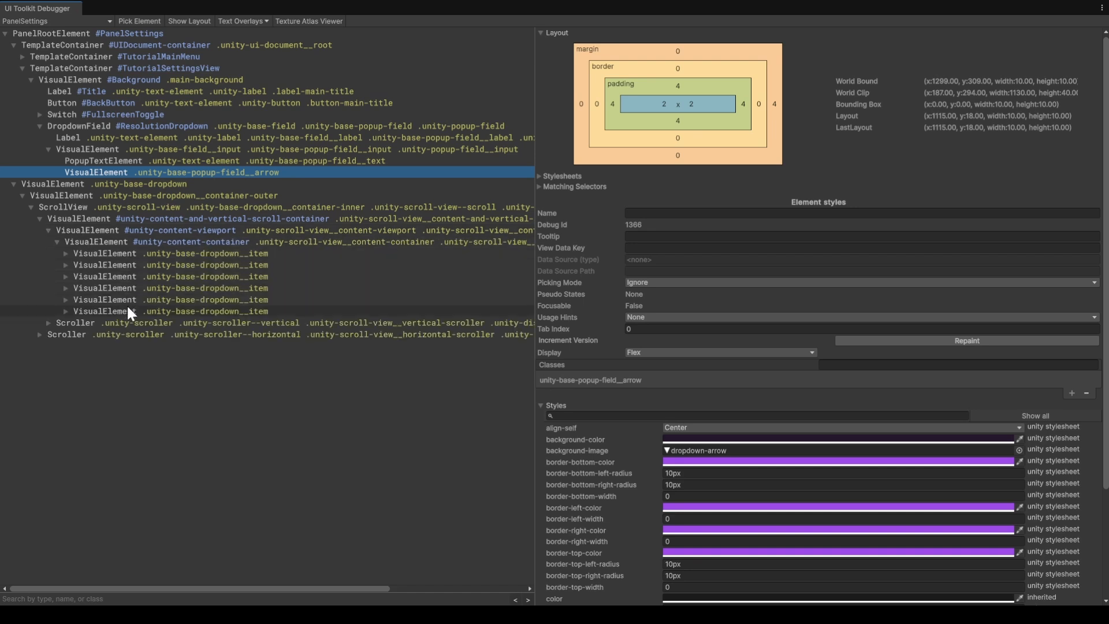
mouse_move(162, 313)
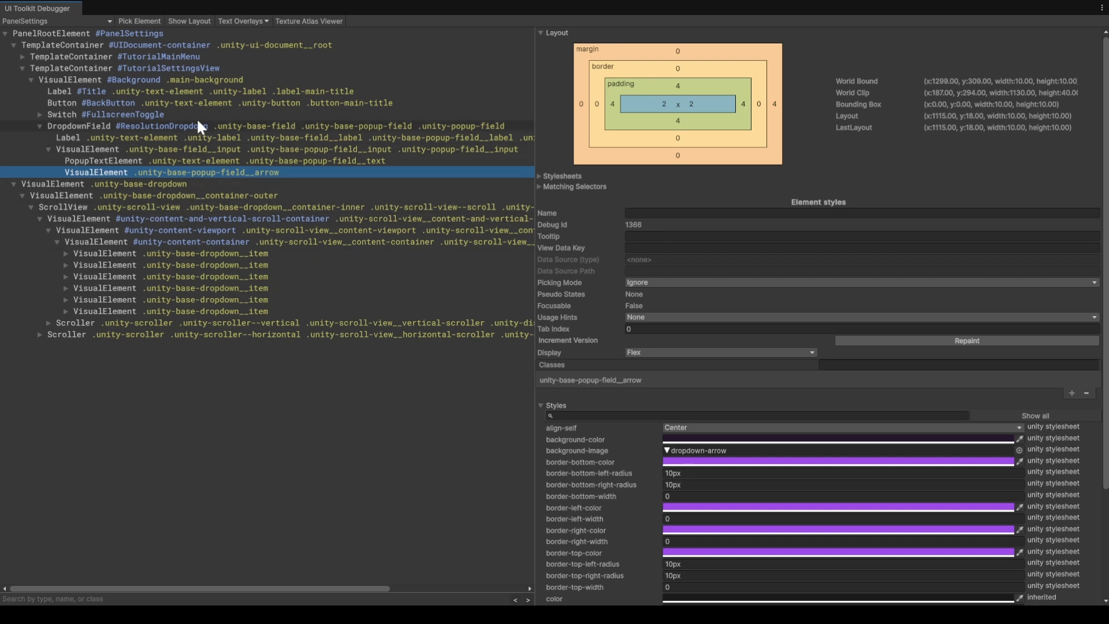
mouse_move(283, 268)
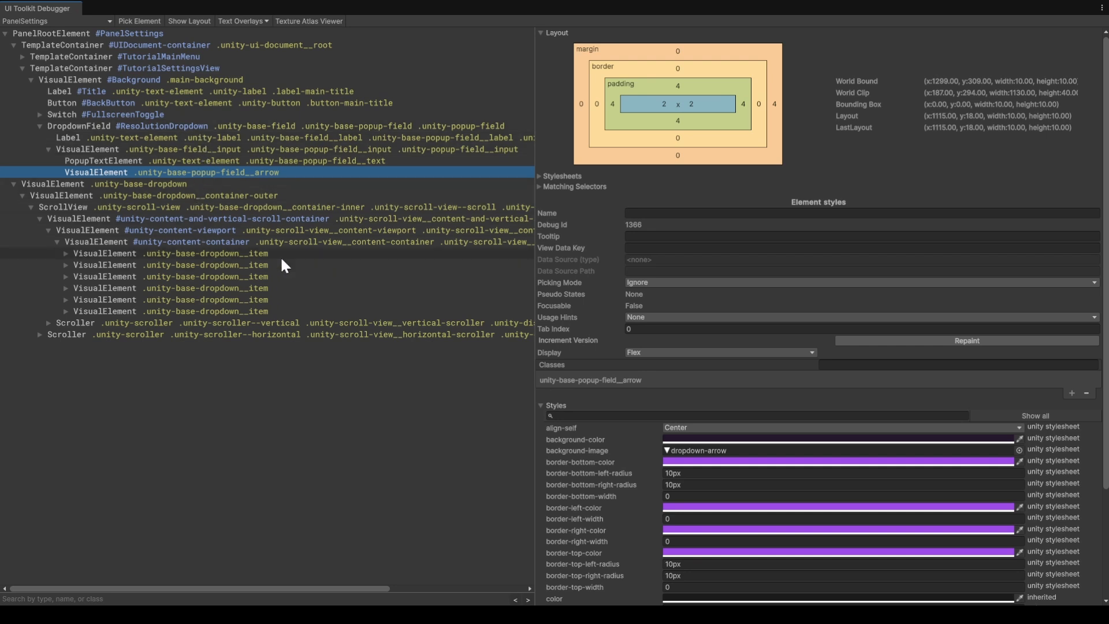
mouse_move(189, 313)
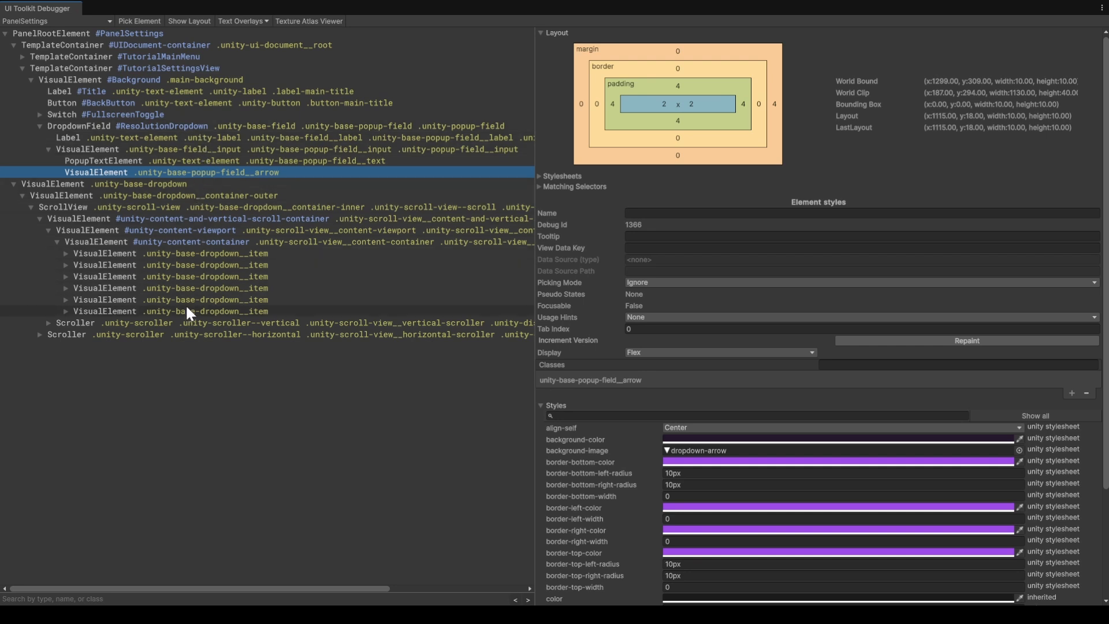
mouse_move(334, 249)
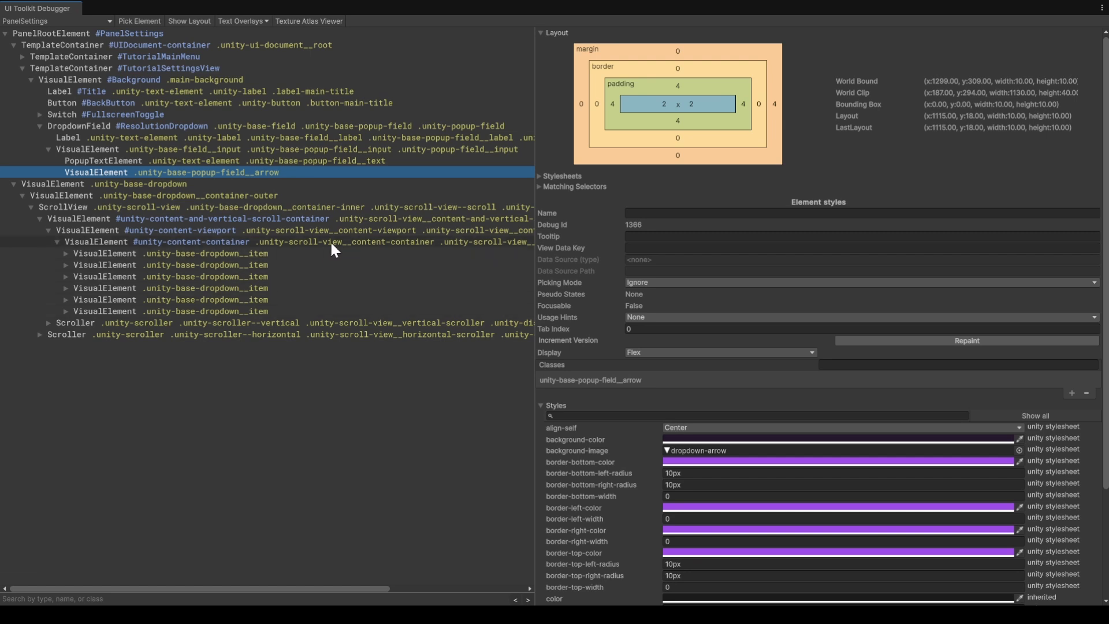
mouse_move(356, 217)
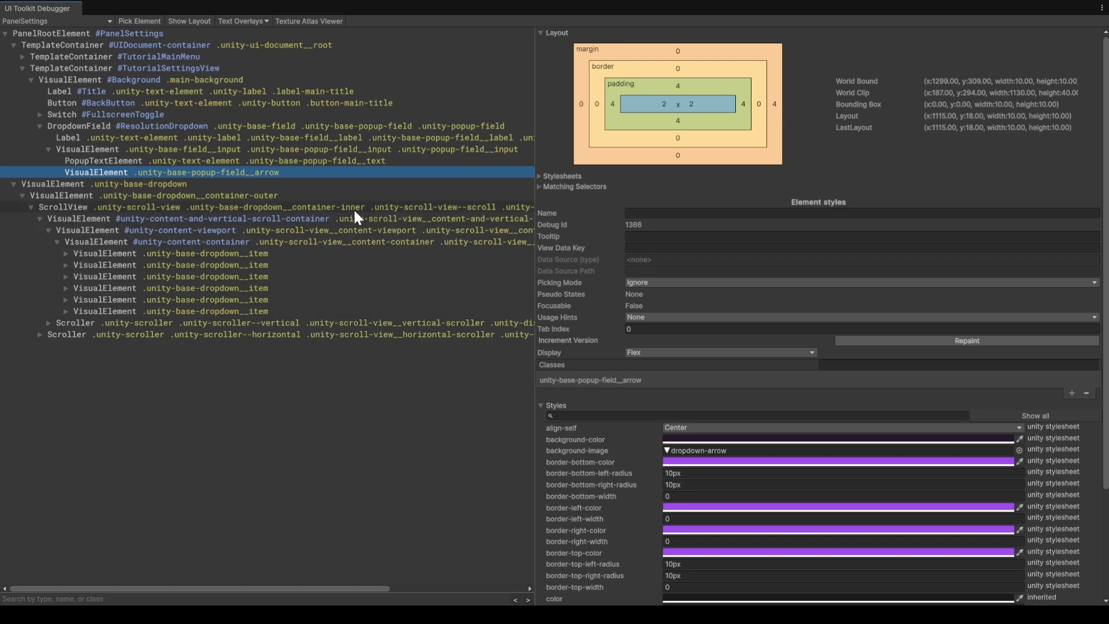
mouse_move(327, 144)
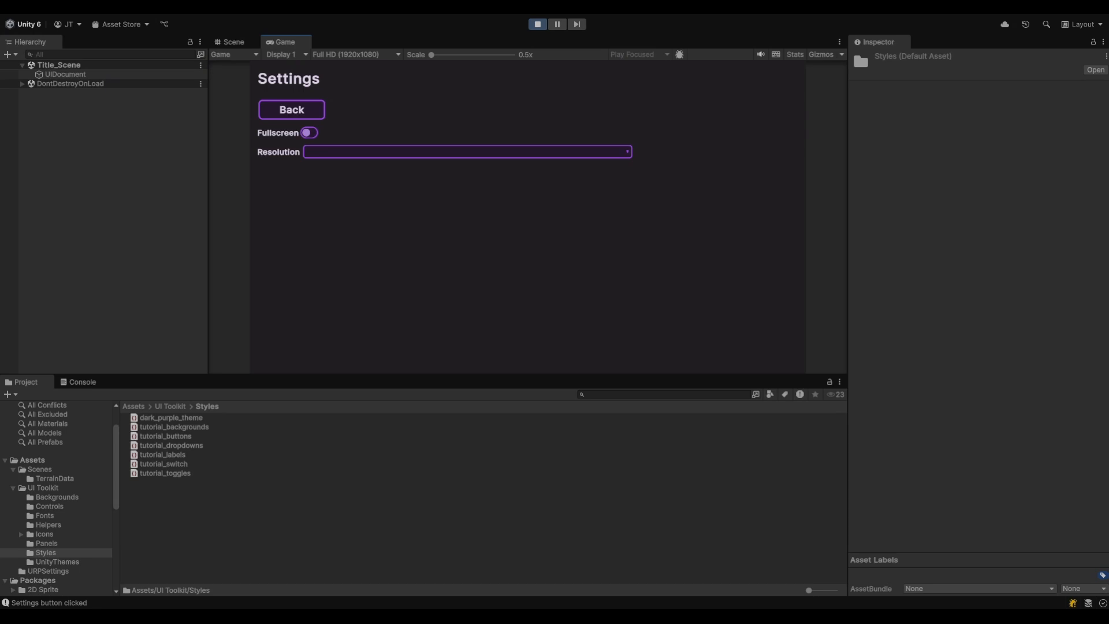
- Reopen the Resolution dropdown in the Game view to review its options
left_click(466, 151)
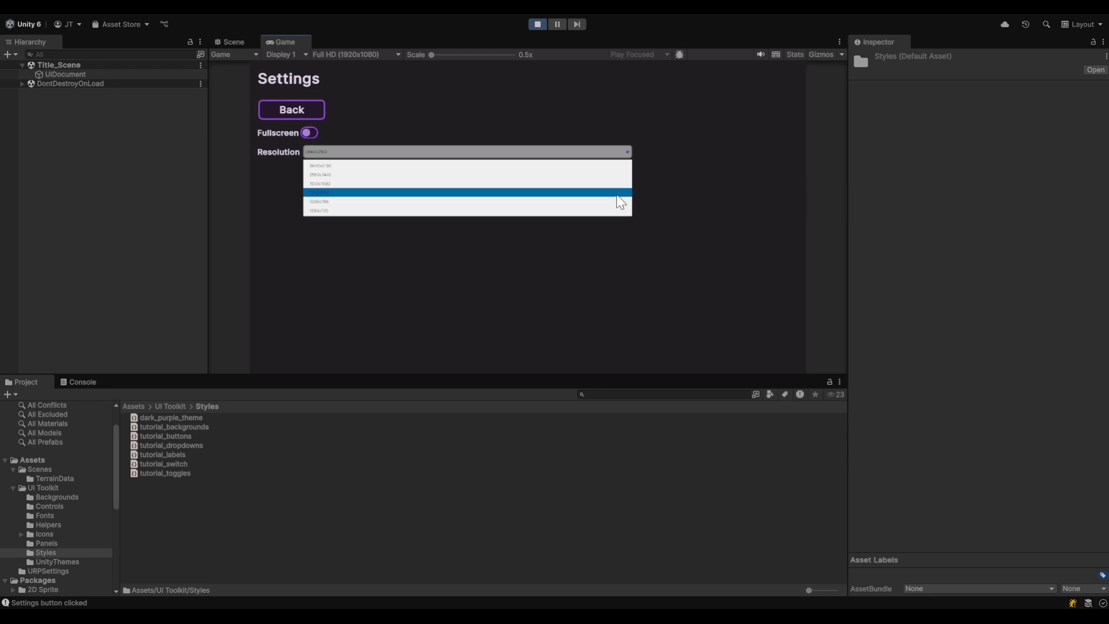
mouse_move(656, 192)
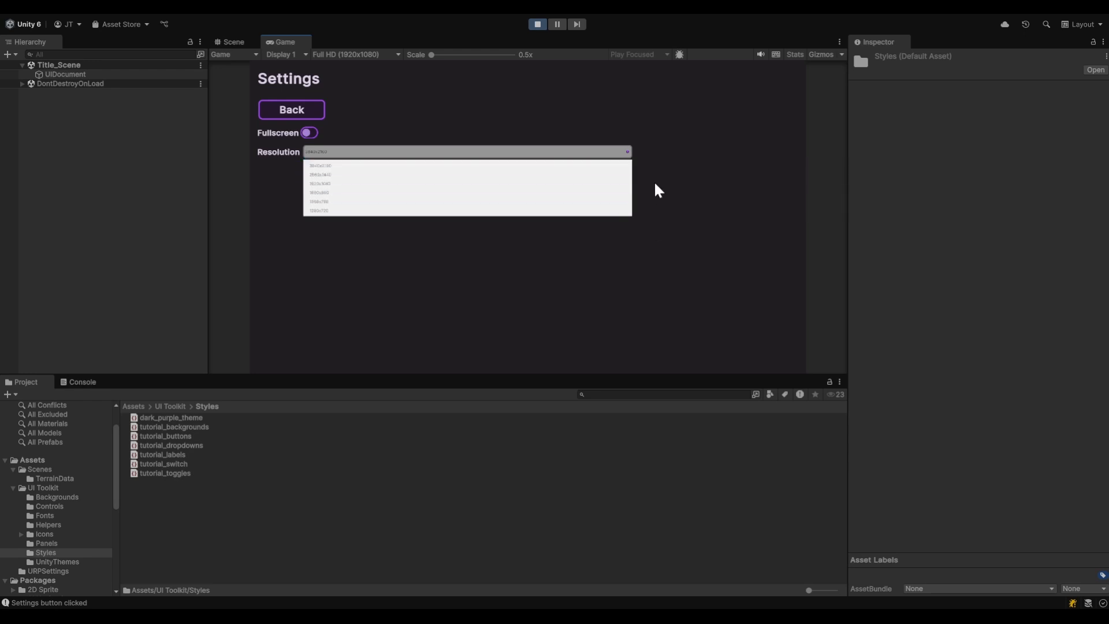
mouse_move(374, 174)
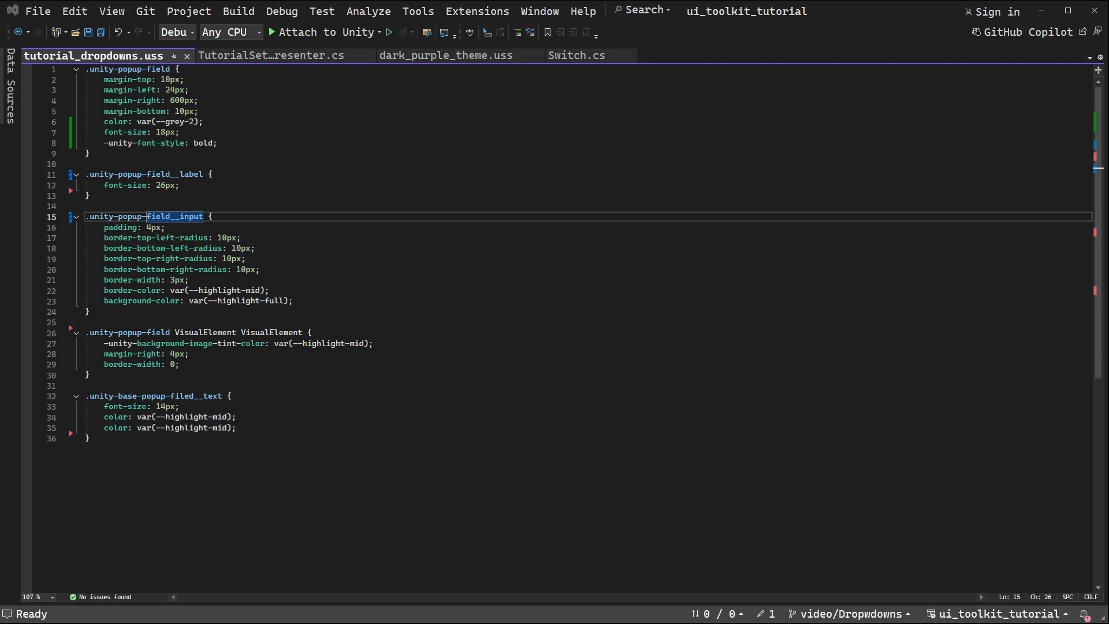
- Add an empty Dropdown:hover {} rule at the end of tutorial_dropdowns.uss
left_click(87, 438)
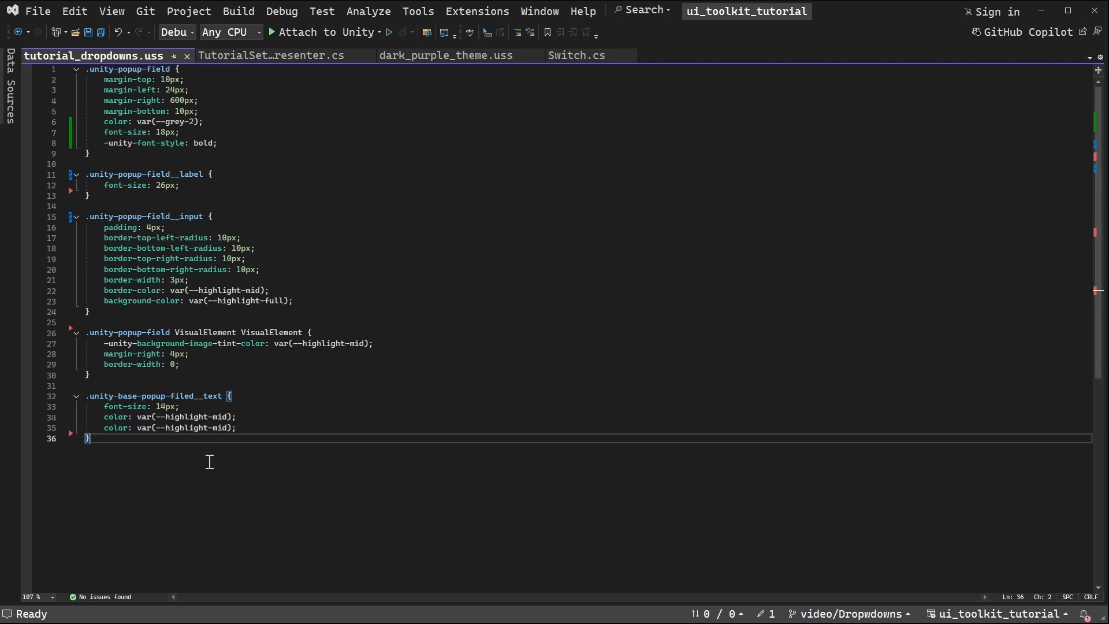
key("Enter")
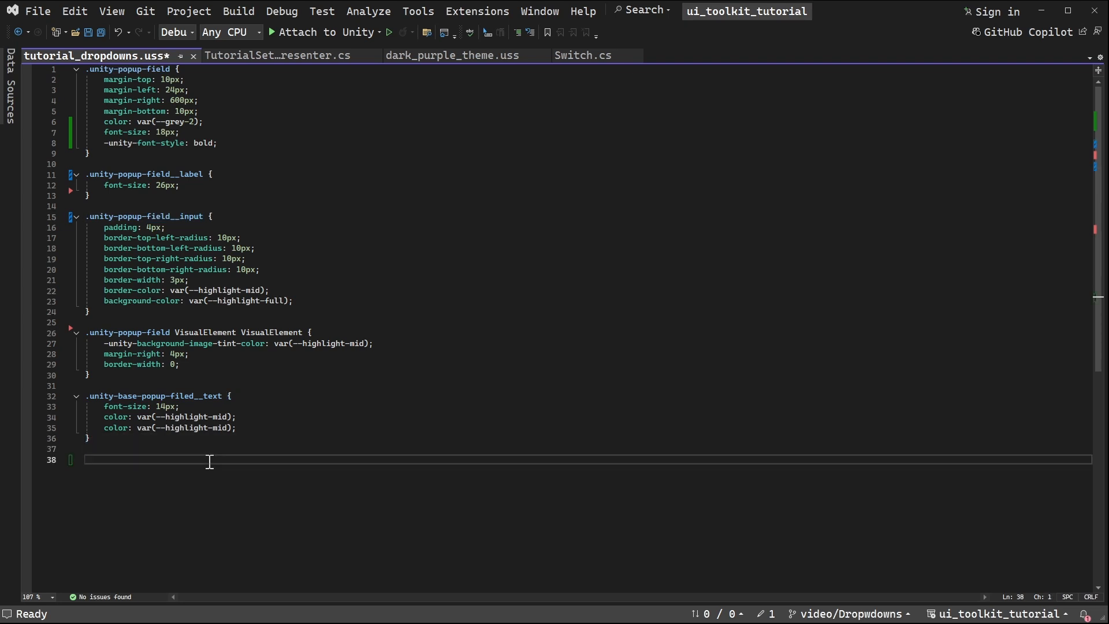
type("Drop")
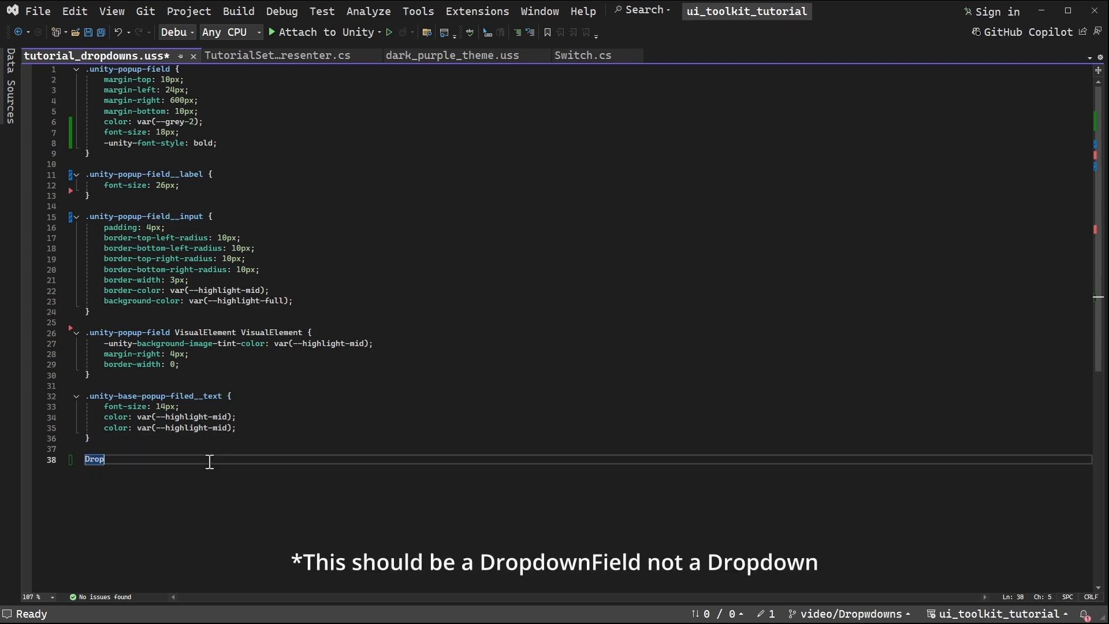
type("down")
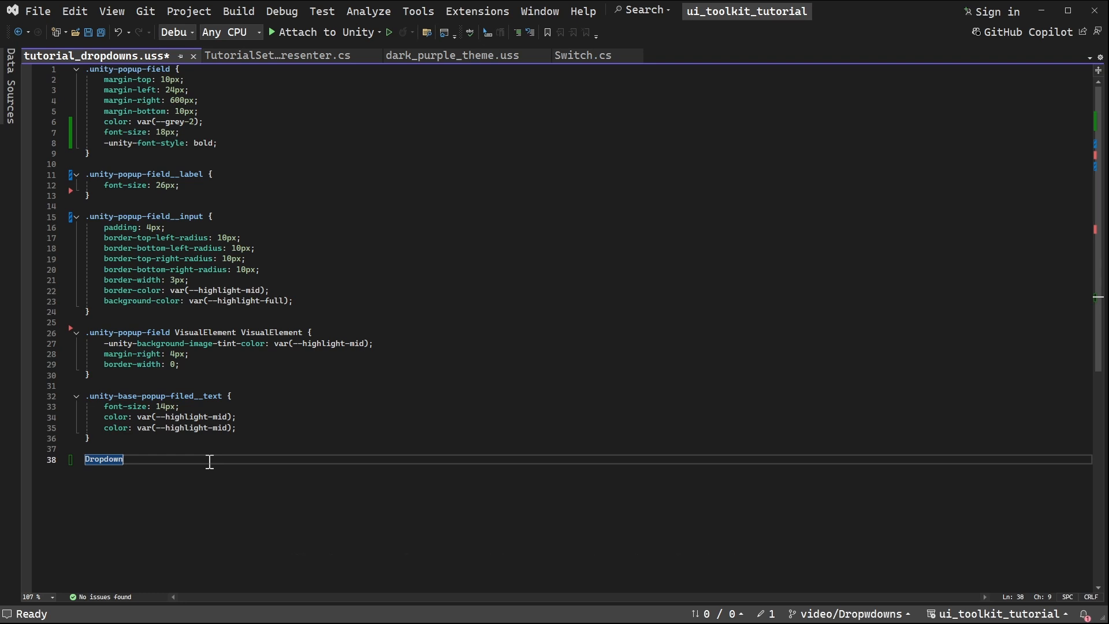
type(":")
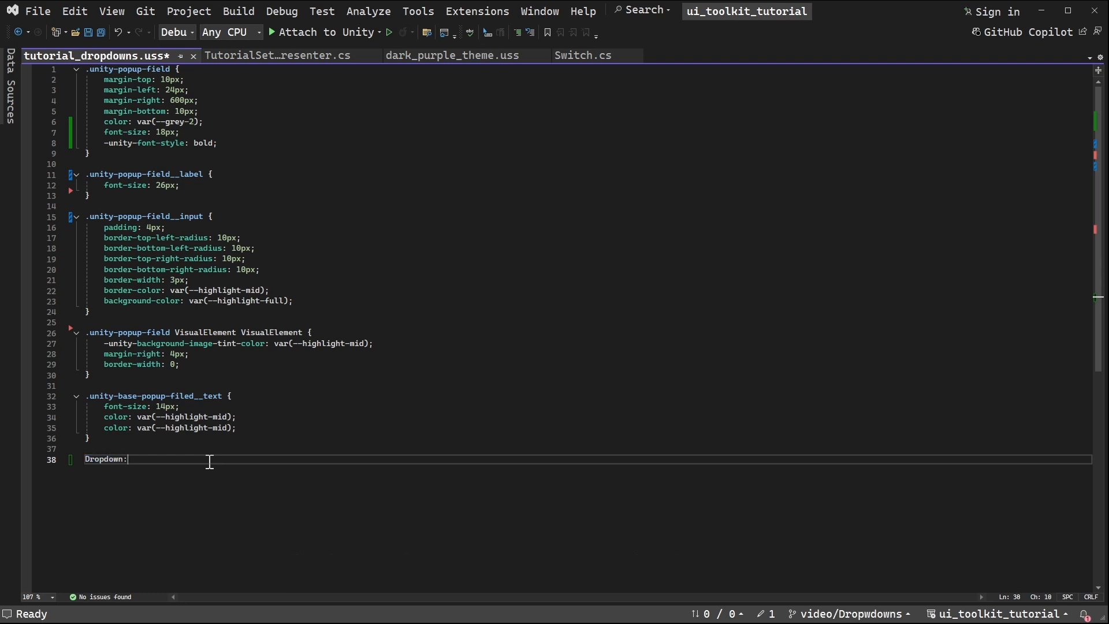
type("hov")
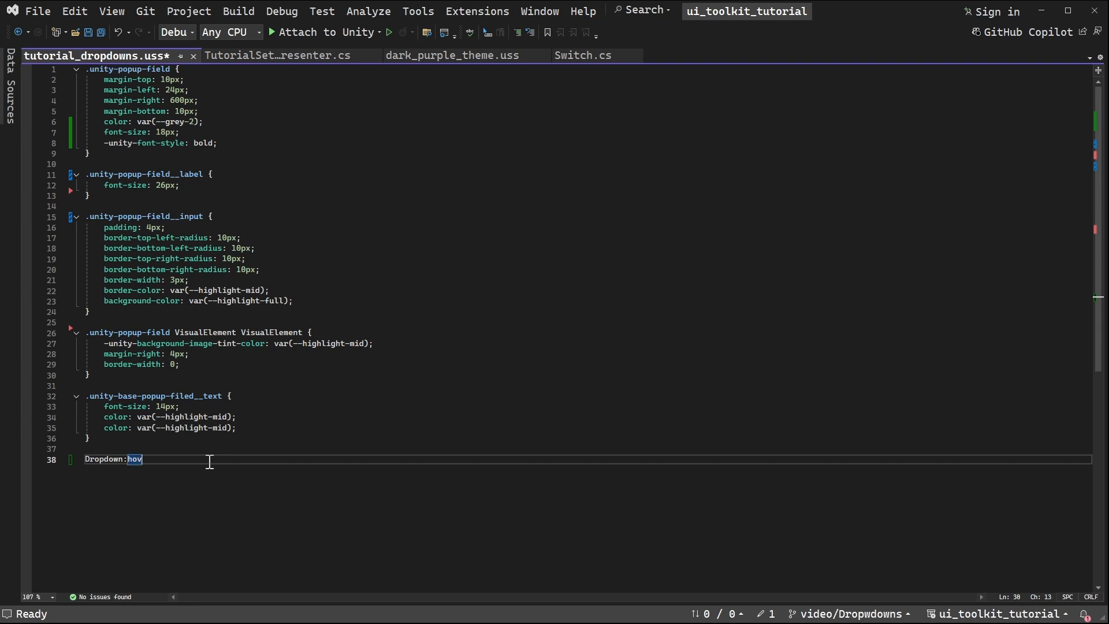
type("er")
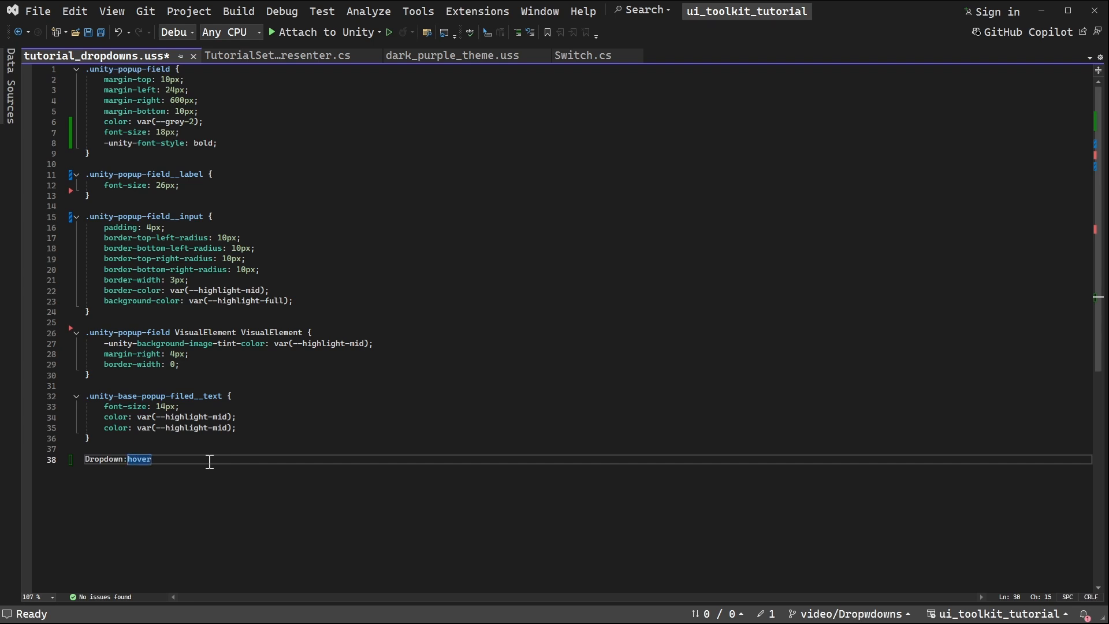
type("{}")
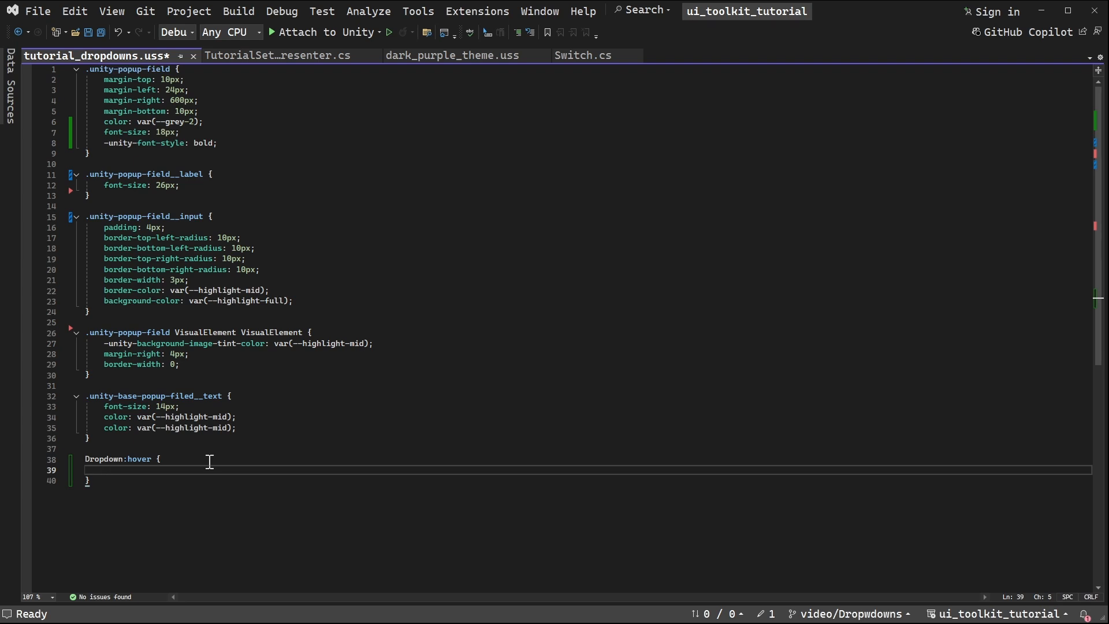
- Paste padding and rounded-border properties into the hover rule, switch border colour to highlight-low, and save
left_click(296, 300)
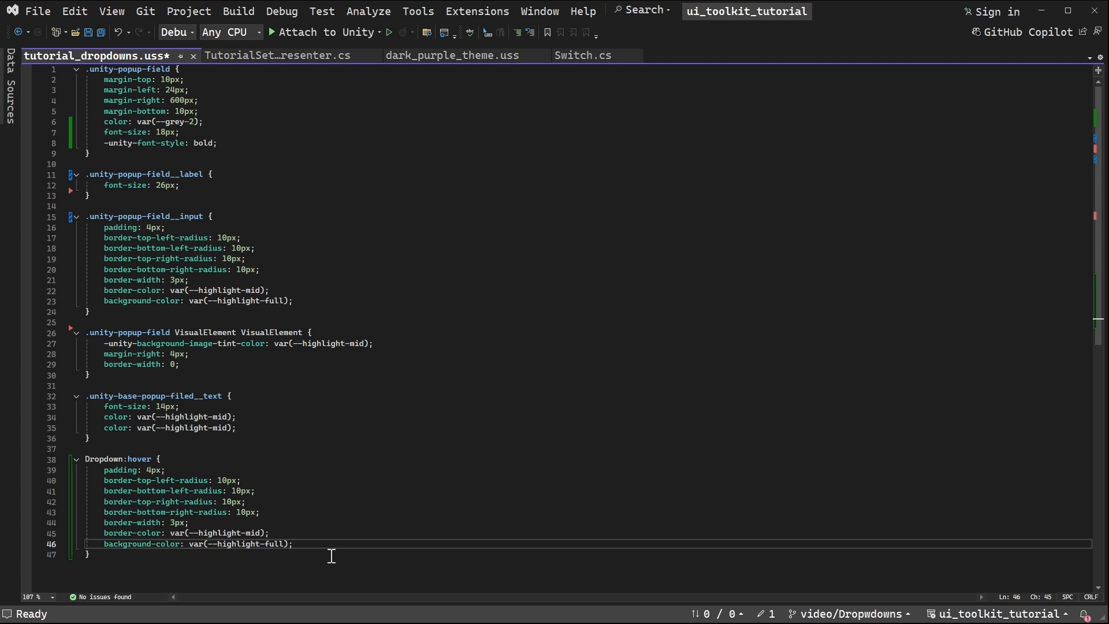
mouse_move(233, 532)
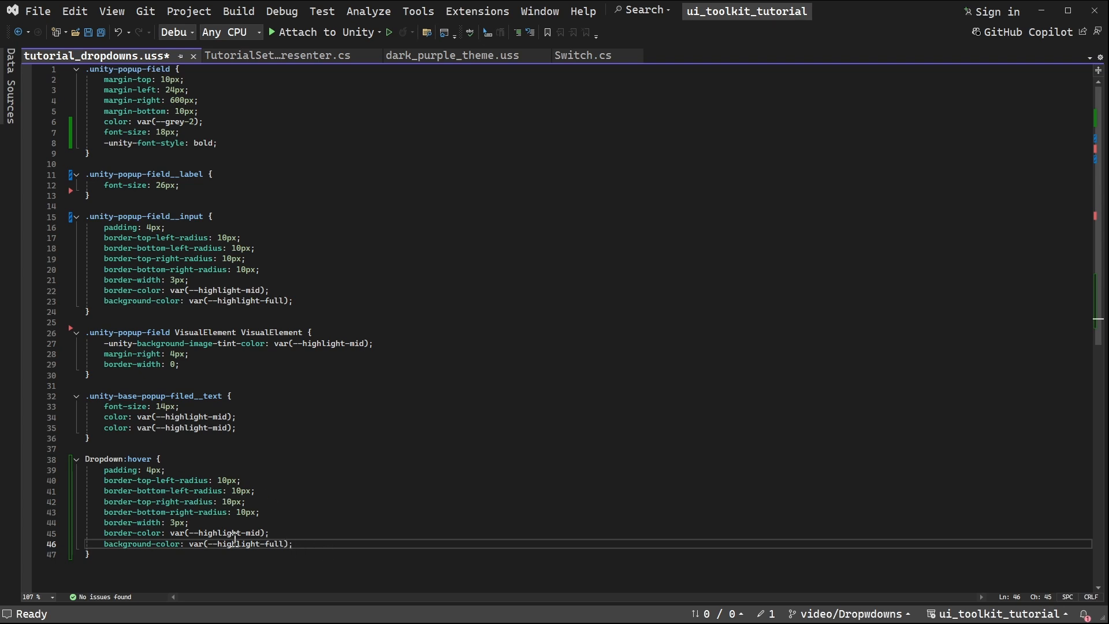
mouse_move(267, 530)
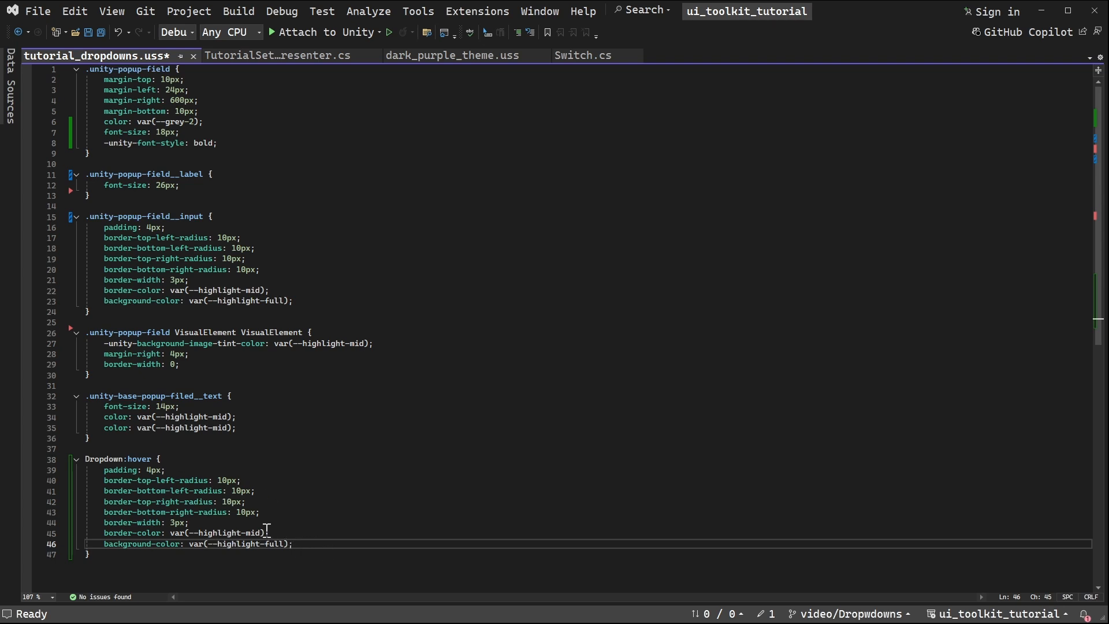
double_click(252, 533)
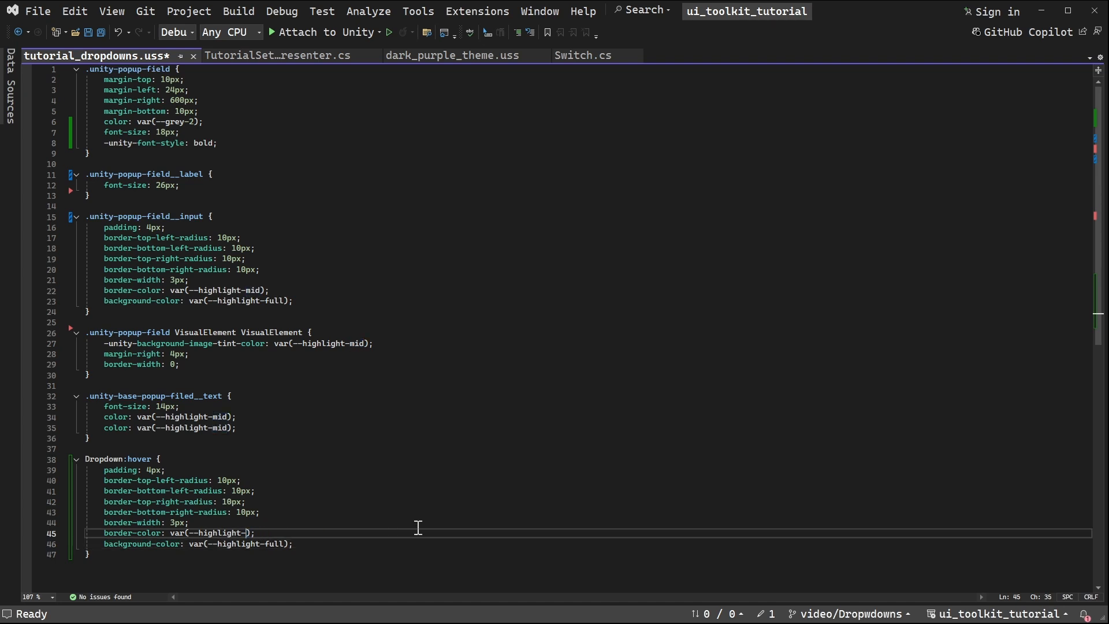
type("low")
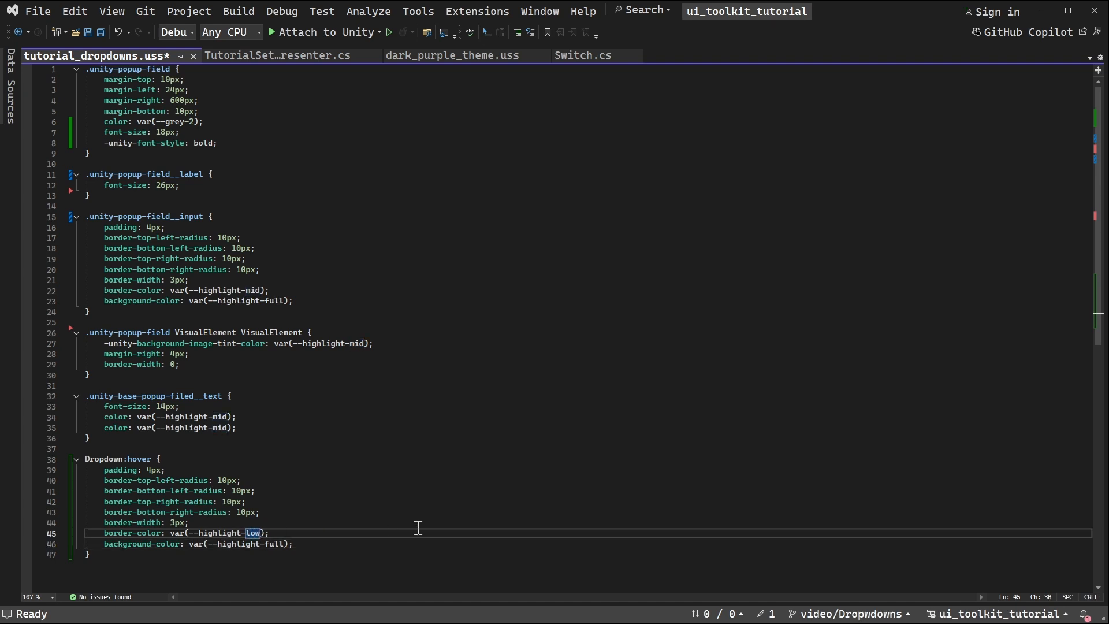
key("ctrl+s")
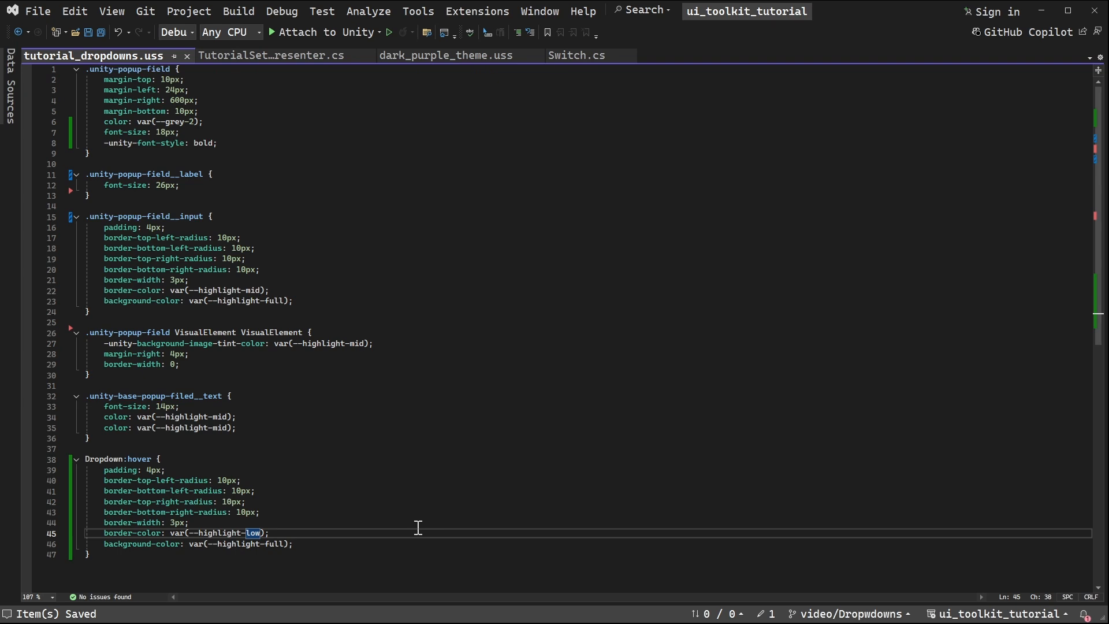
mouse_move(145, 458)
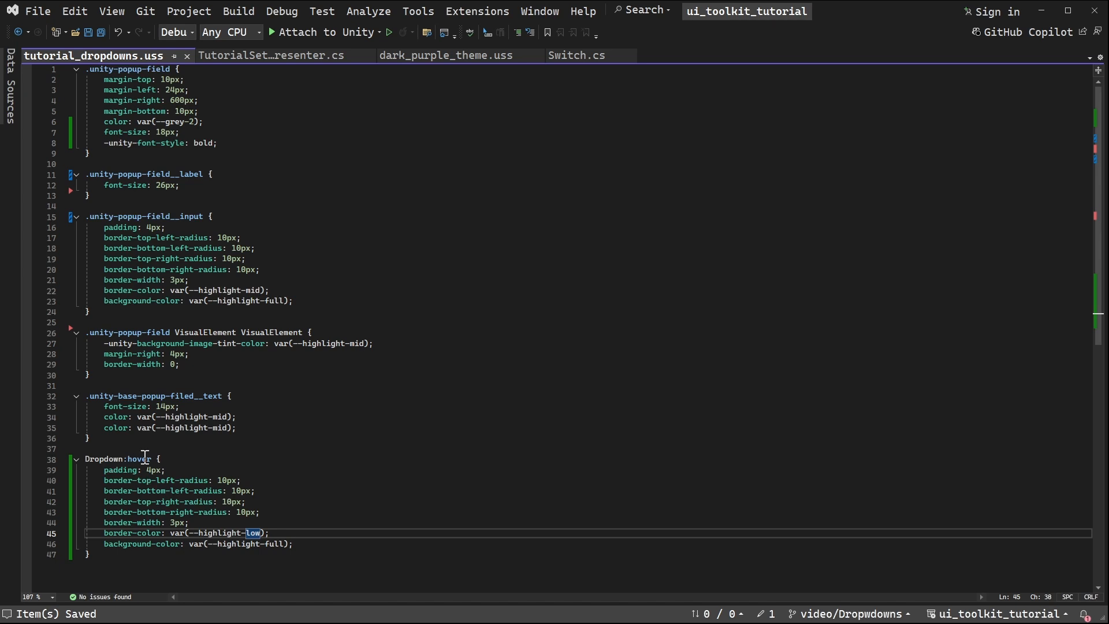
mouse_move(104, 458)
type(".unity-base-field__input.unity-base-popup-field__input.unity-popup-field__input")
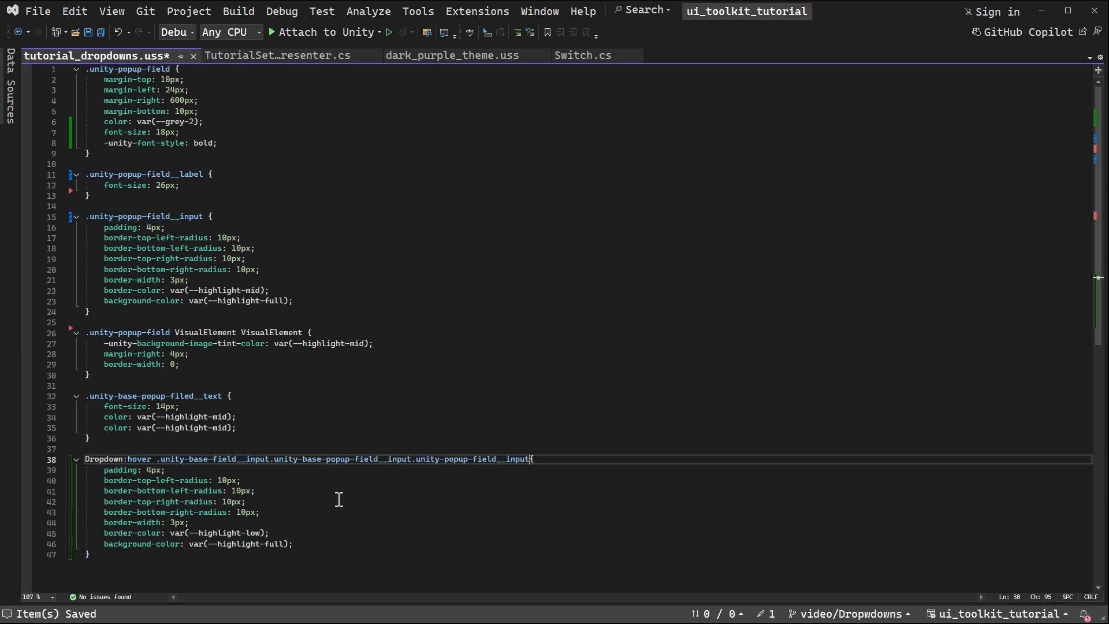
- Extend the hover selector with .unity-base-field__input.unity-base-popup-field__input.unity-popup-field__input and return to Unity
left_click(88, 554)
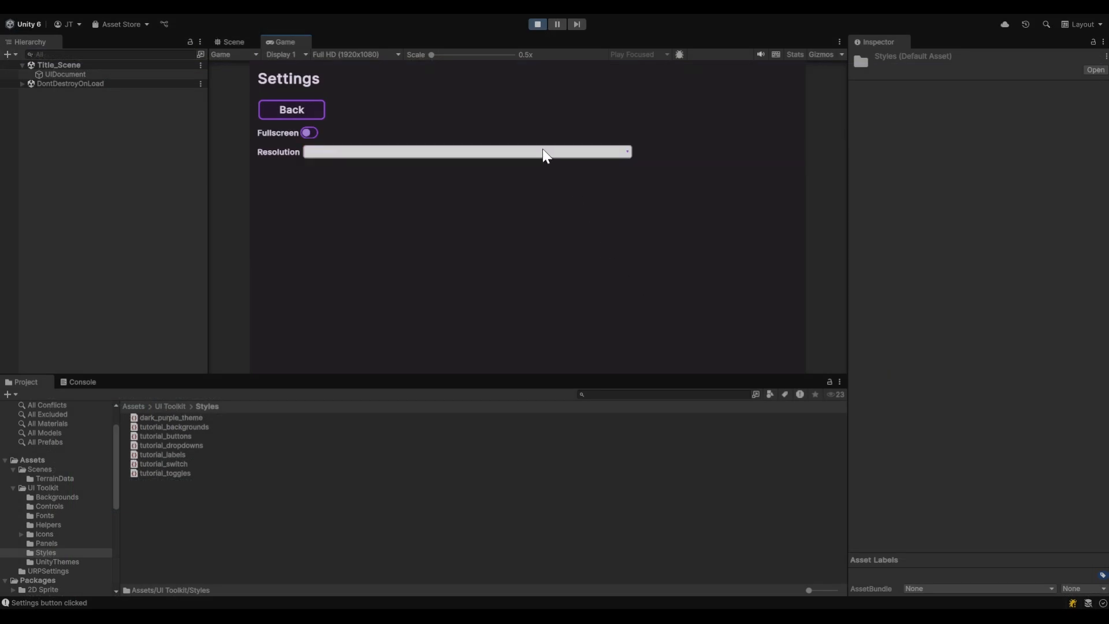
left_click(466, 152)
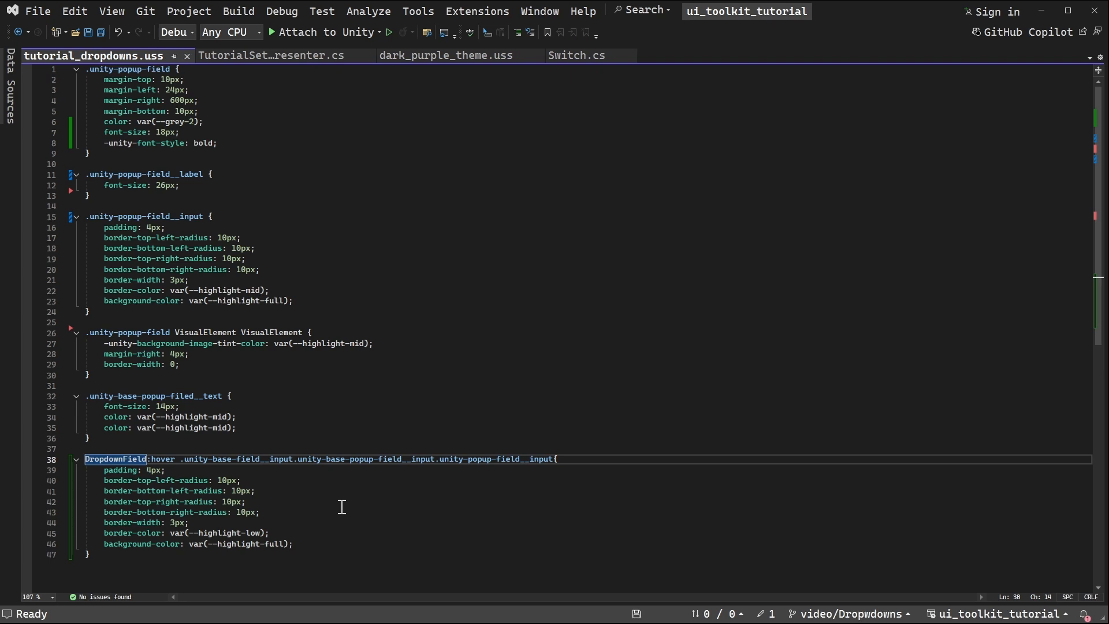
- Change the hover selector's type to DropdownField and save tutorial_dropdowns.uss
key("ctrl+s")
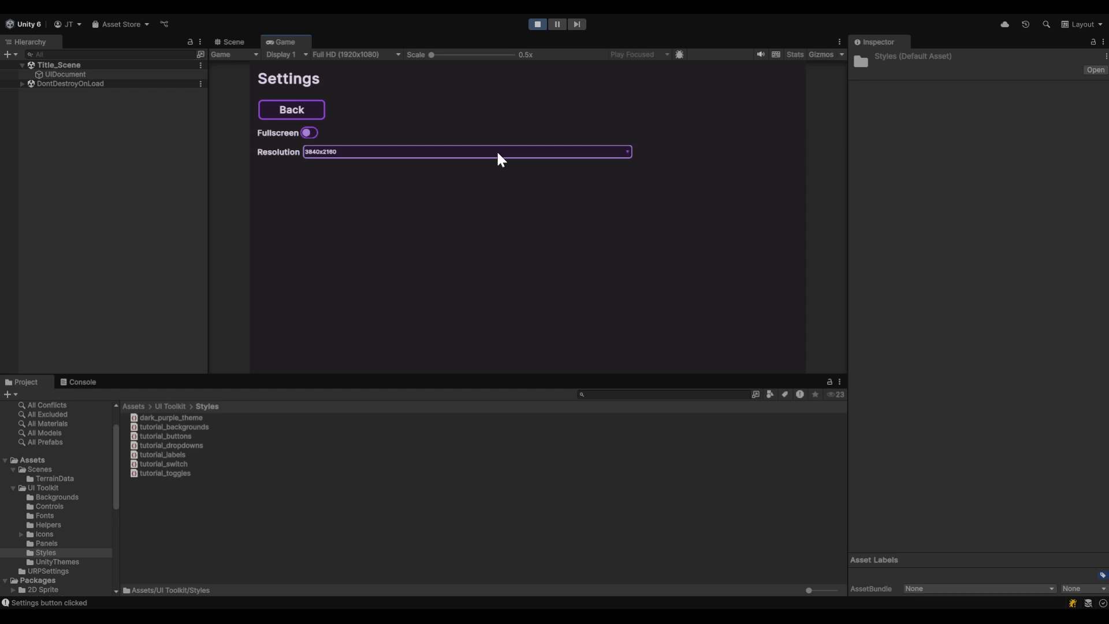
left_click(465, 151)
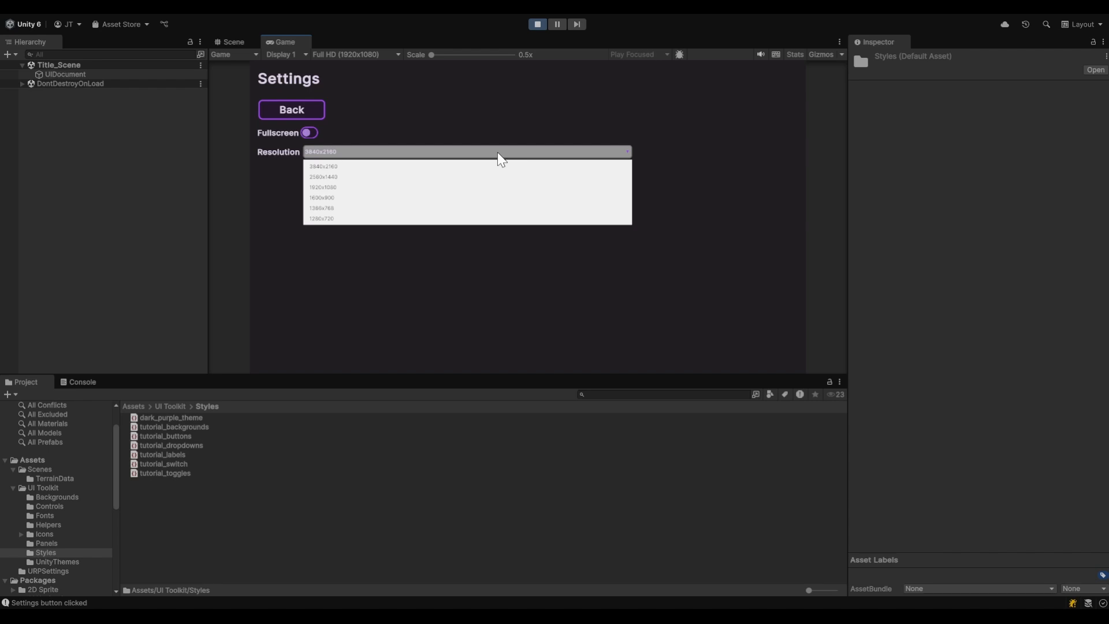
mouse_move(490, 265)
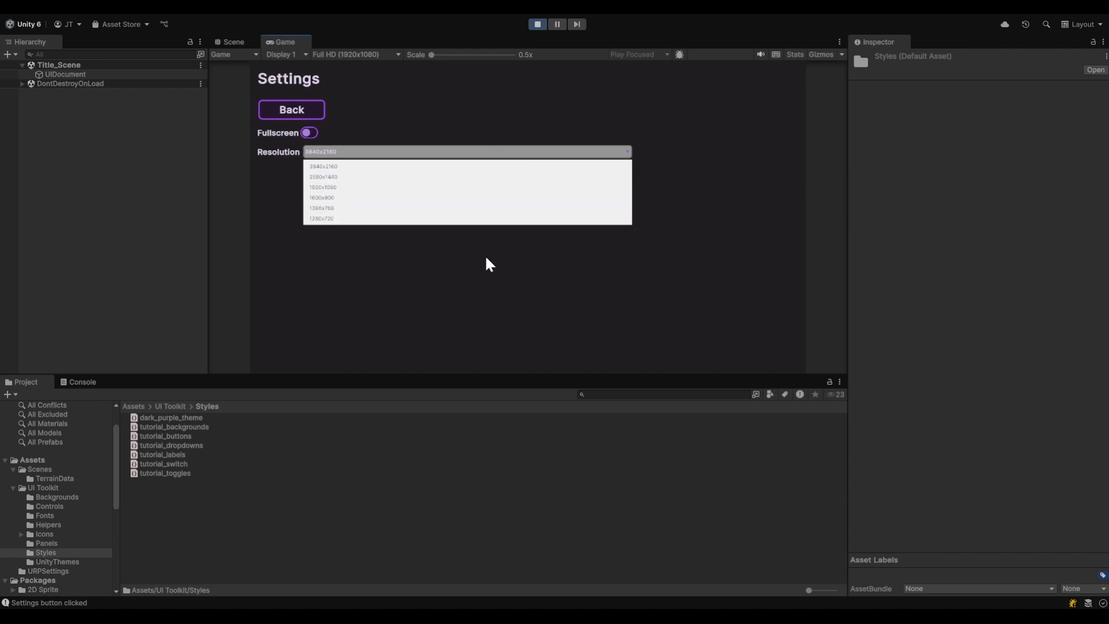
left_click(323, 166)
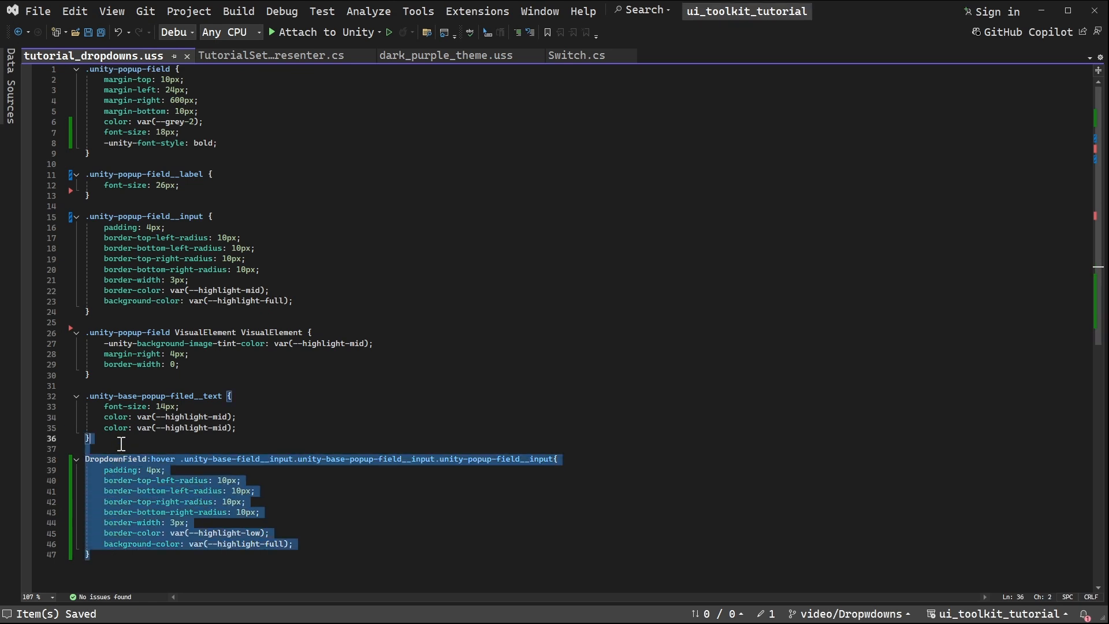
- Copy the DropdownField:hover rule on lines 36–47
key("ctrl+v")
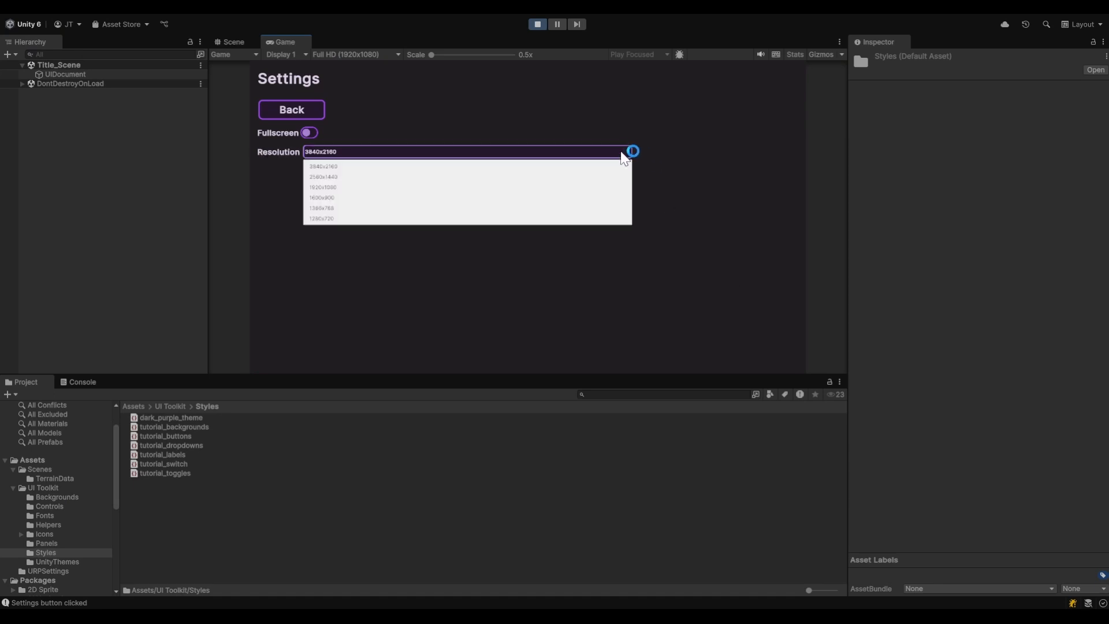
mouse_move(643, 217)
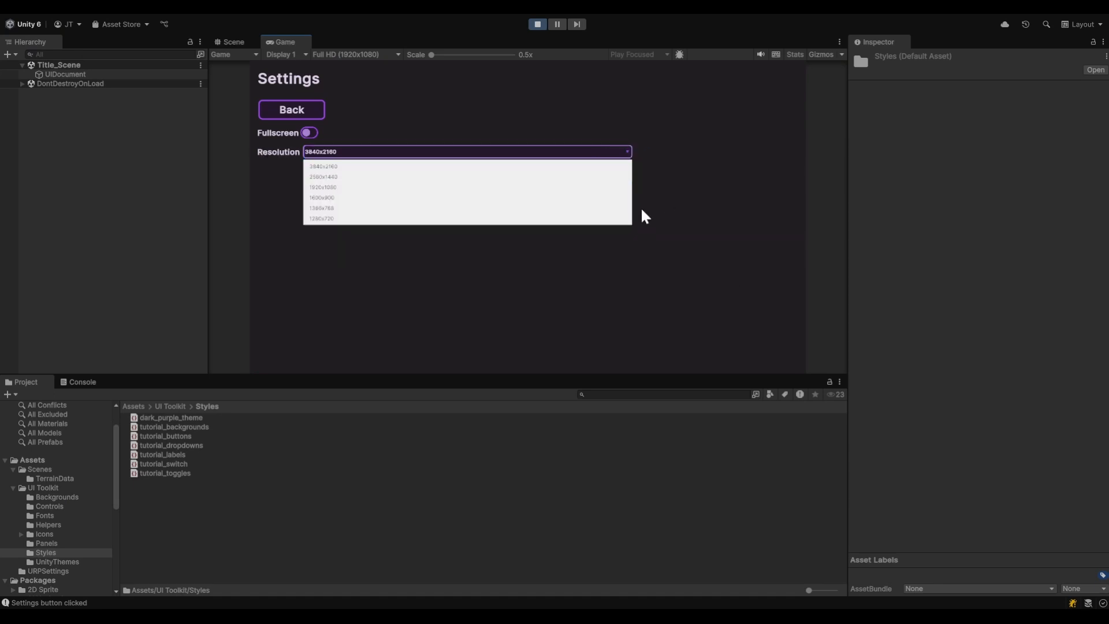
mouse_move(421, 271)
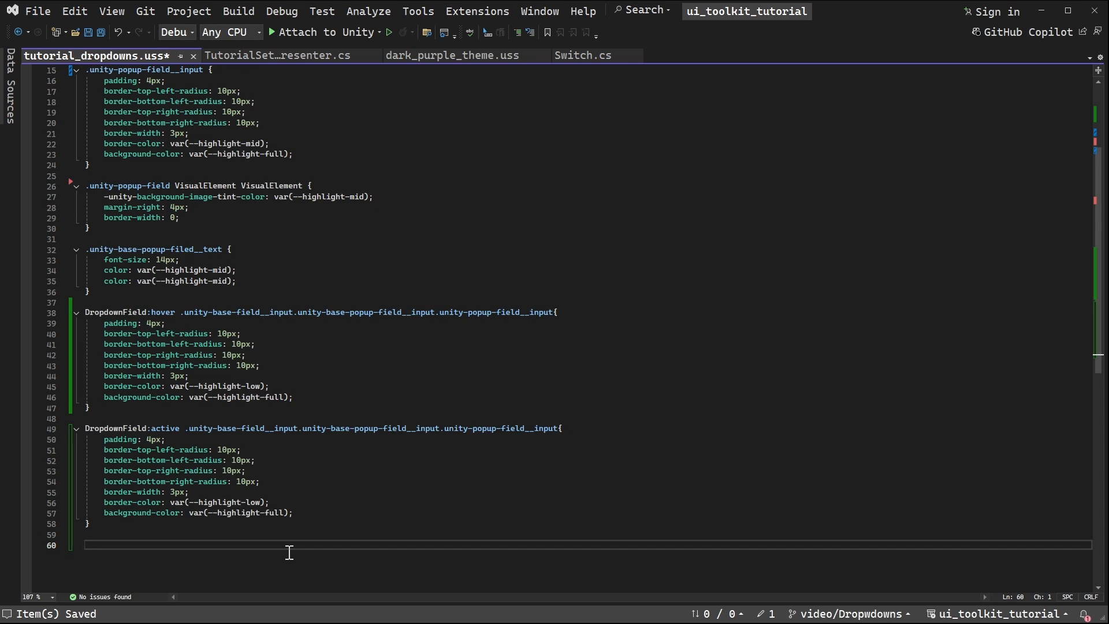
- Start a .unity-base-dropdown__container-outer rule with a 10px border-radius
type(".unity-base-d")
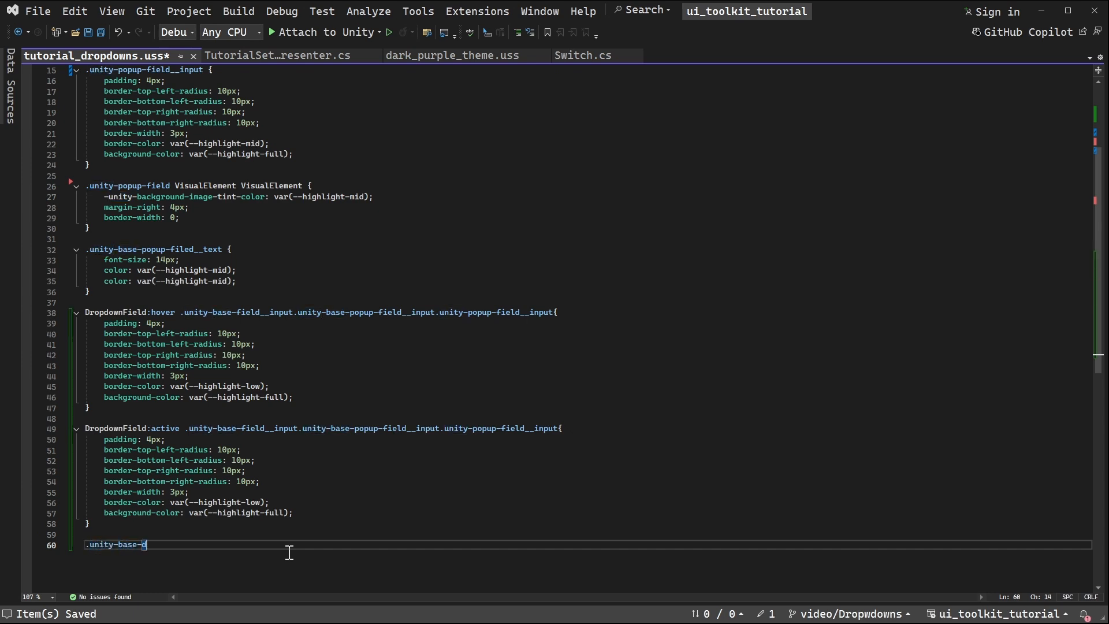
type("rop")
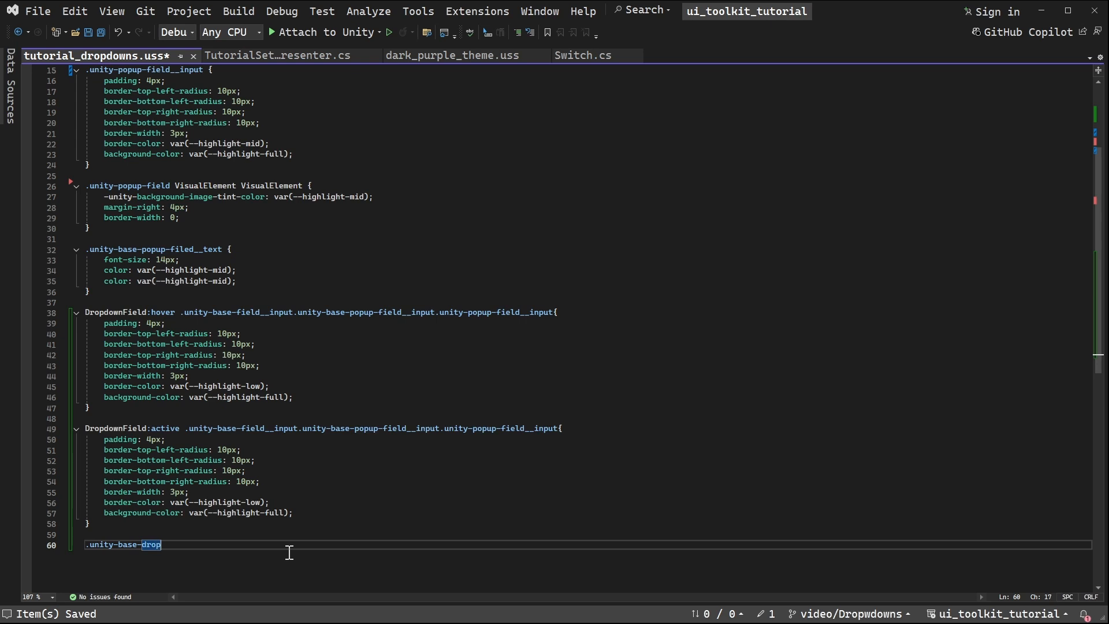
type("down__container-outer {")
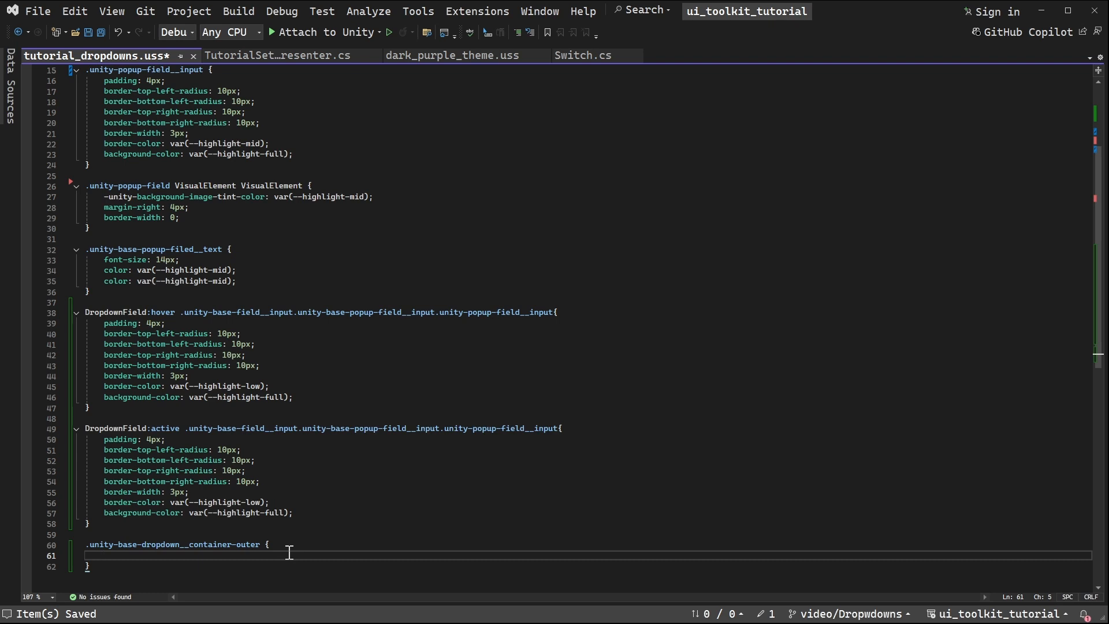
type("b")
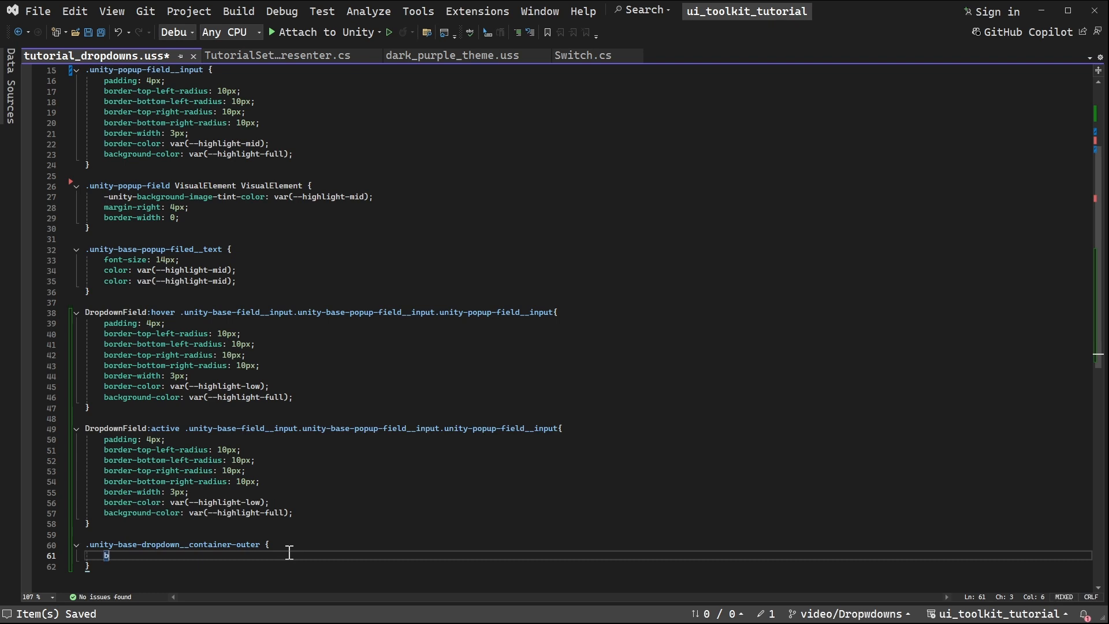
type("border-ra")
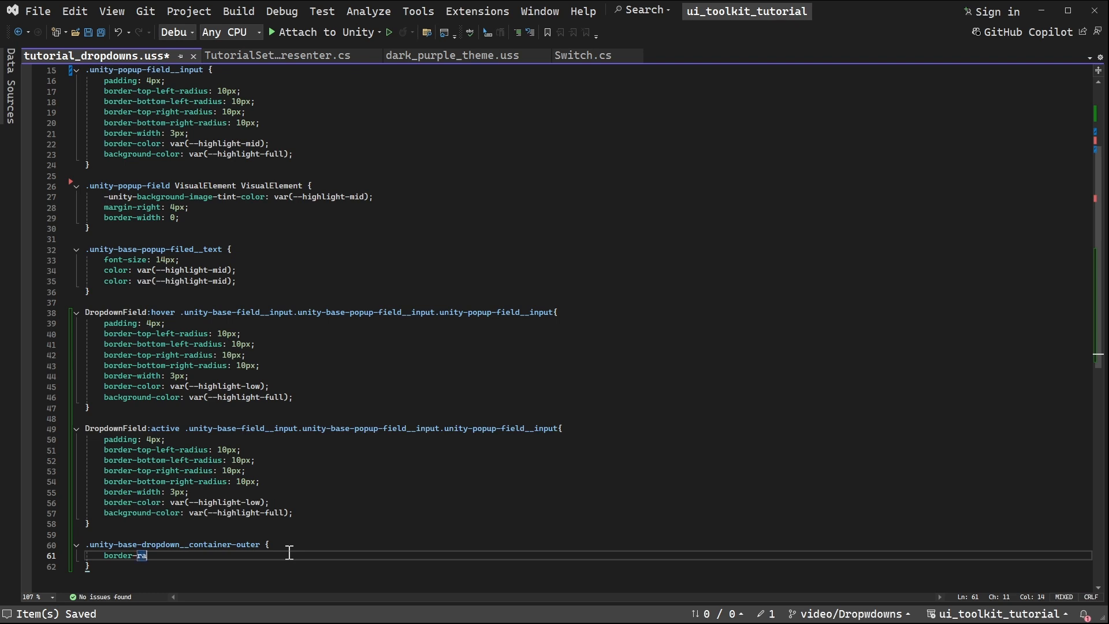
type("dius:")
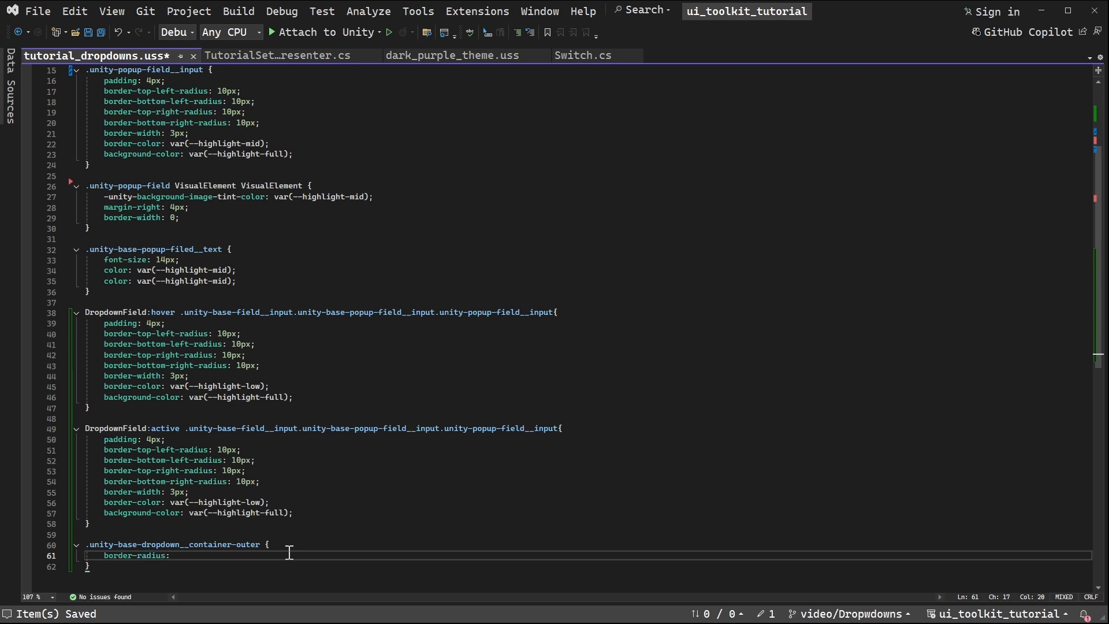
type("10px;")
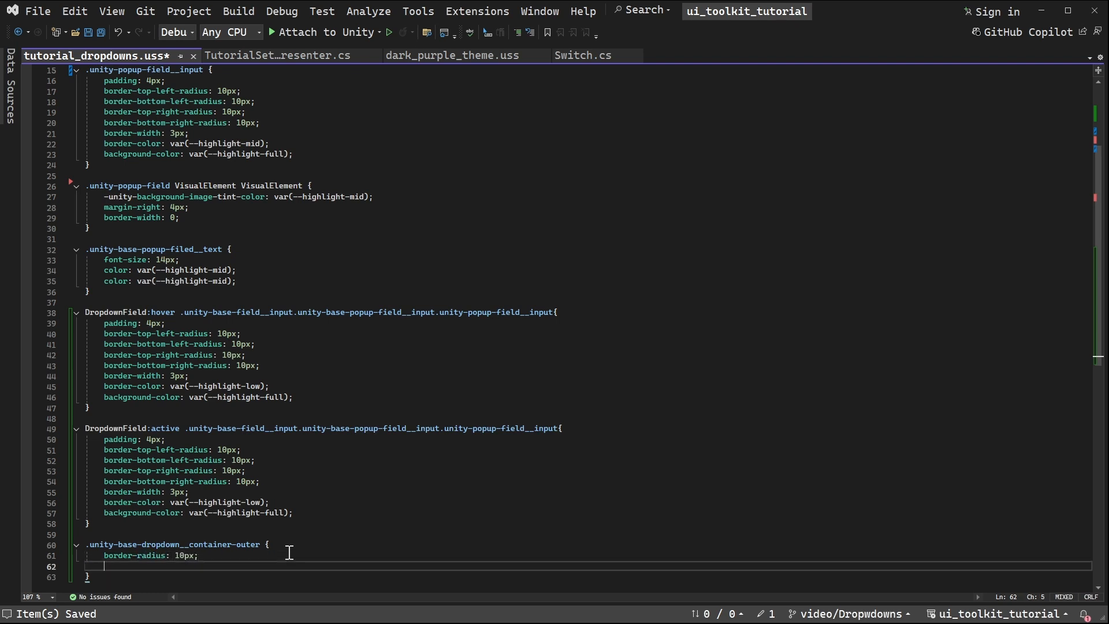
- Give the container-outer rule a 3px border width and highlight-mid border colour, then save
type("border-width:")
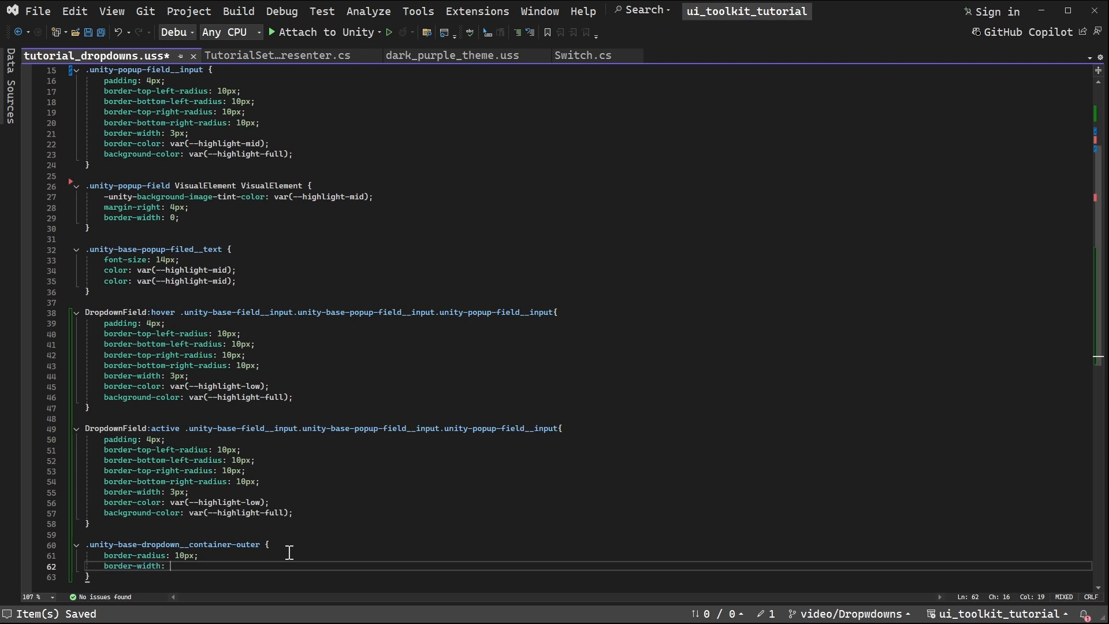
type("3p")
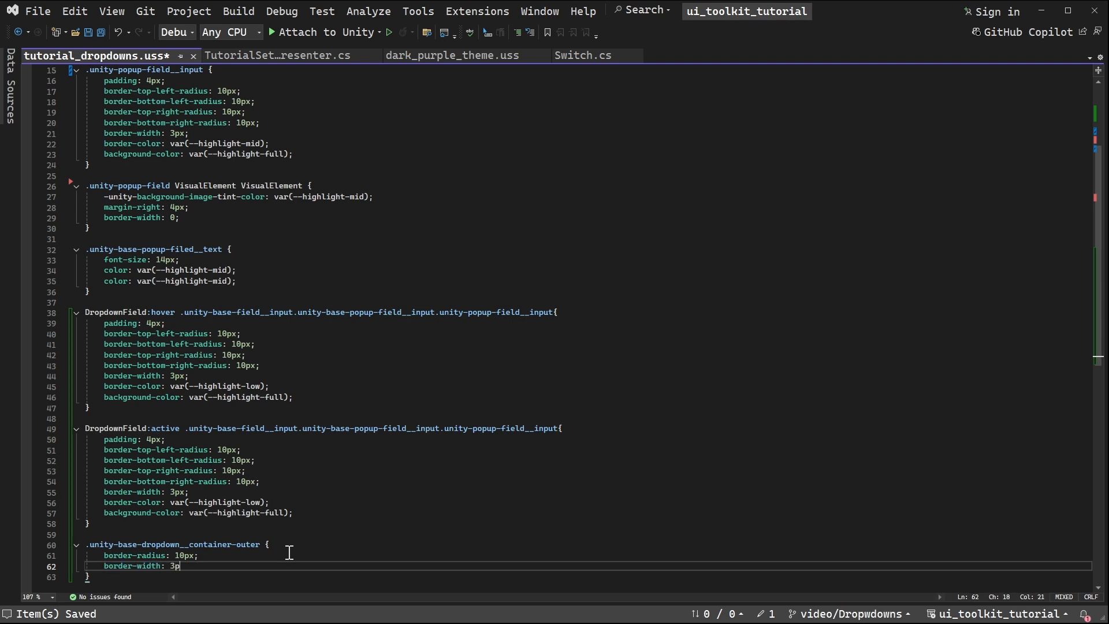
key("Enter")
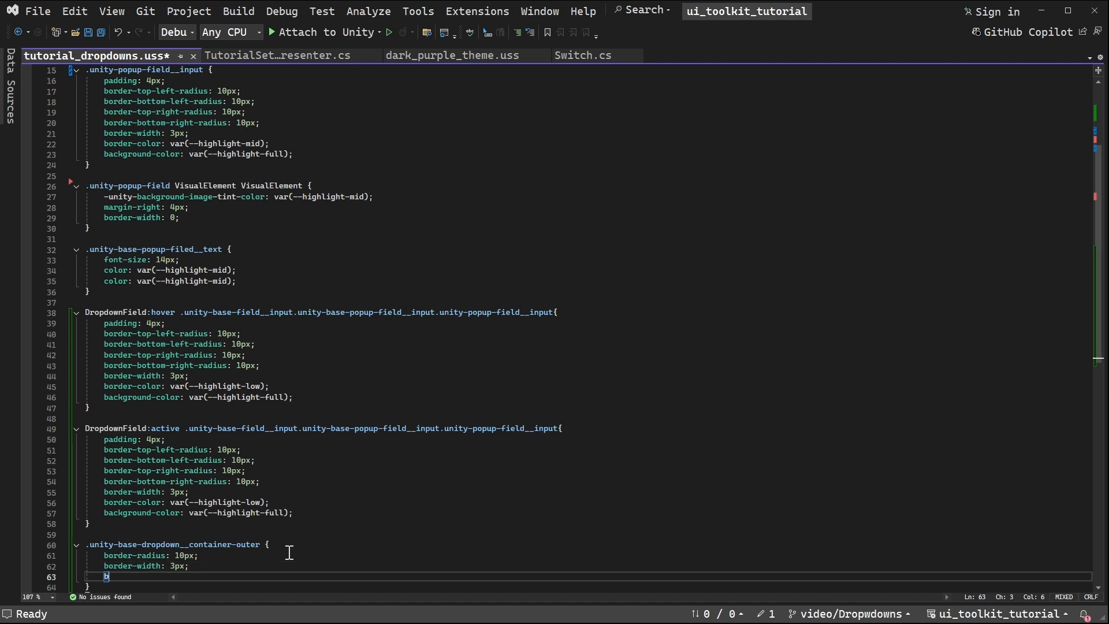
type("border-color: var(--highlight-mid);")
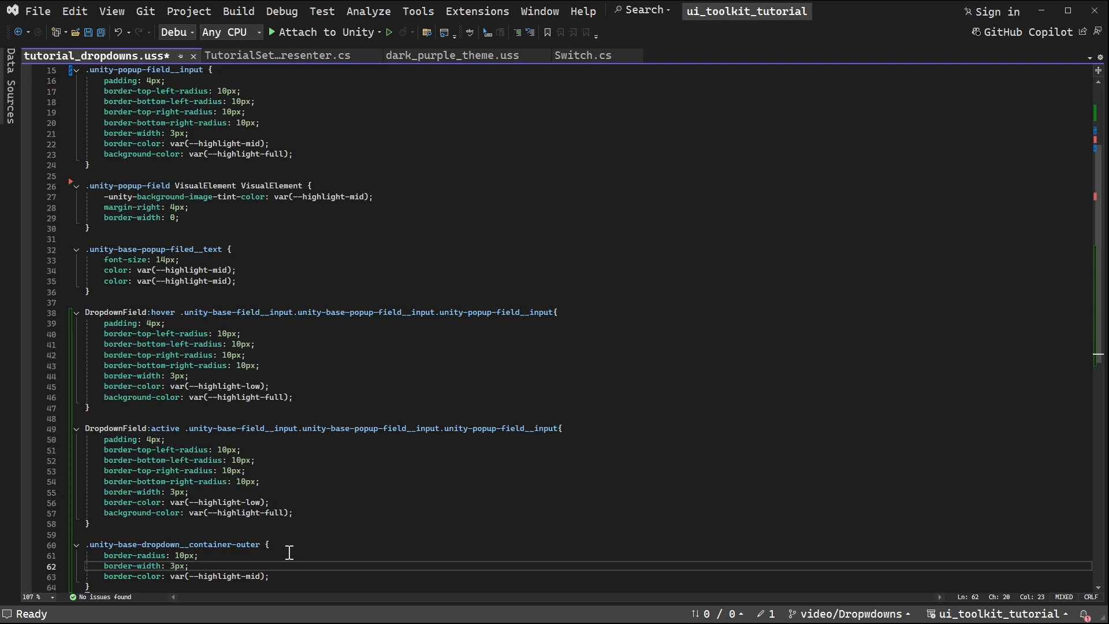
key("ctrl+s")
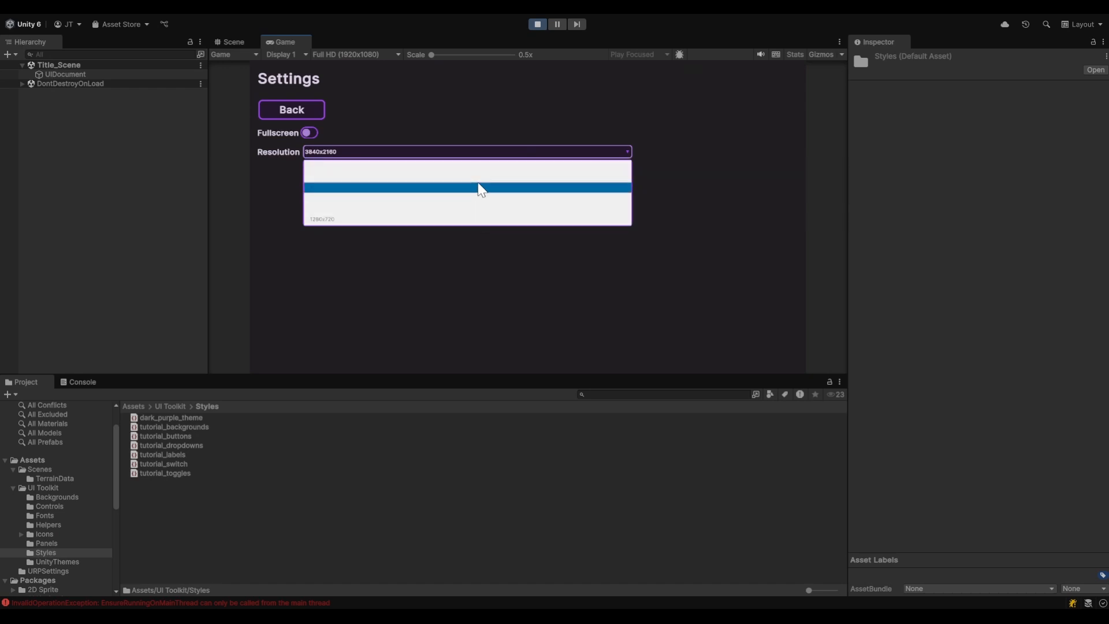
mouse_move(614, 237)
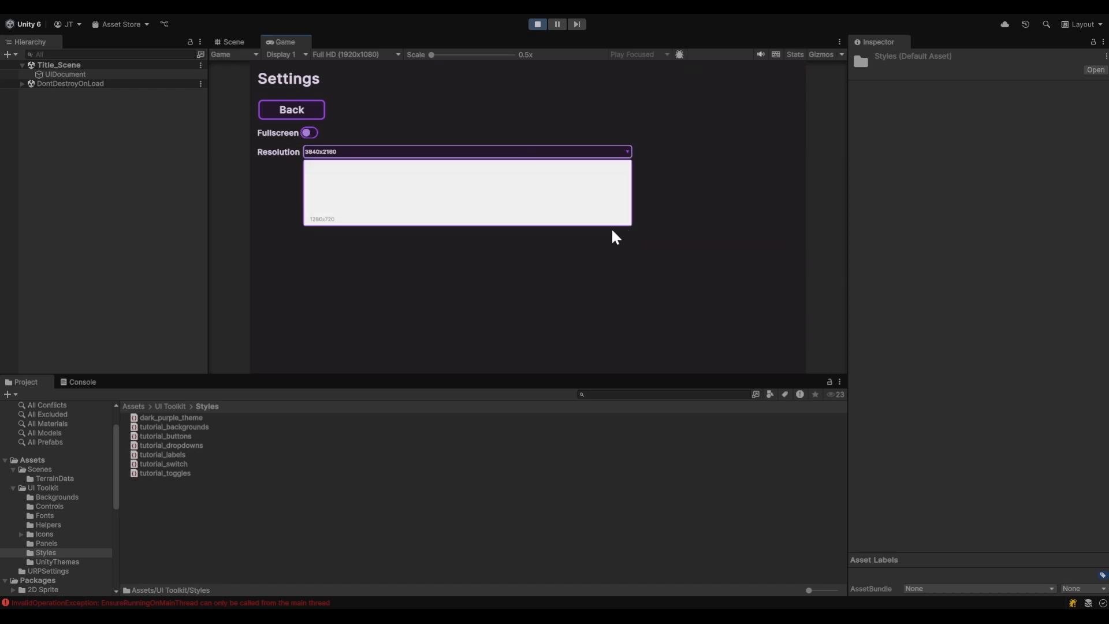
mouse_move(302, 192)
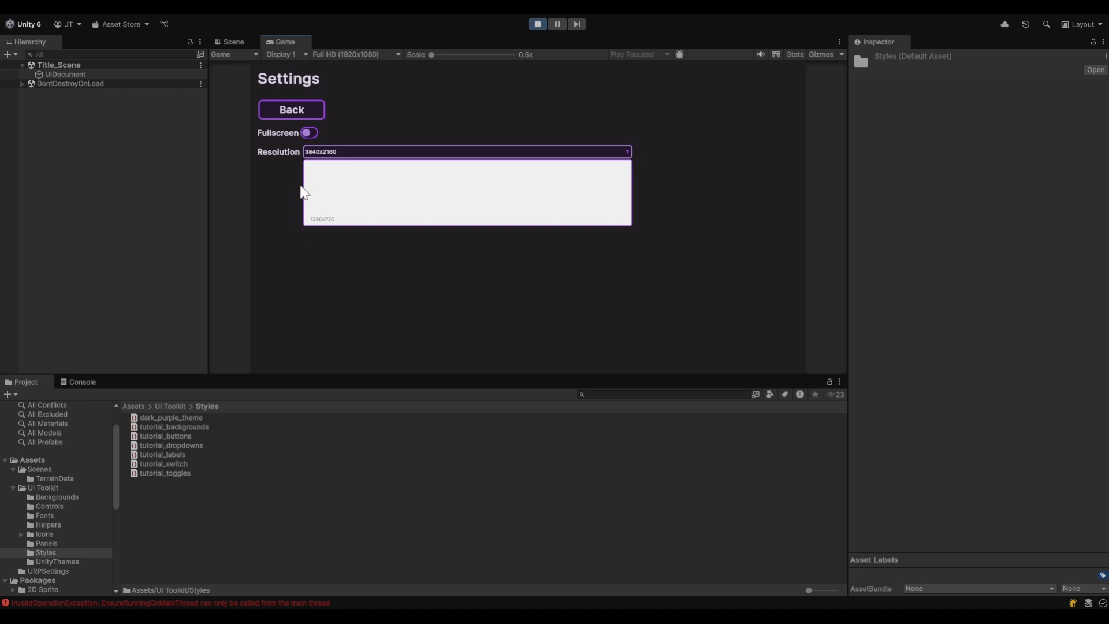
mouse_move(640, 198)
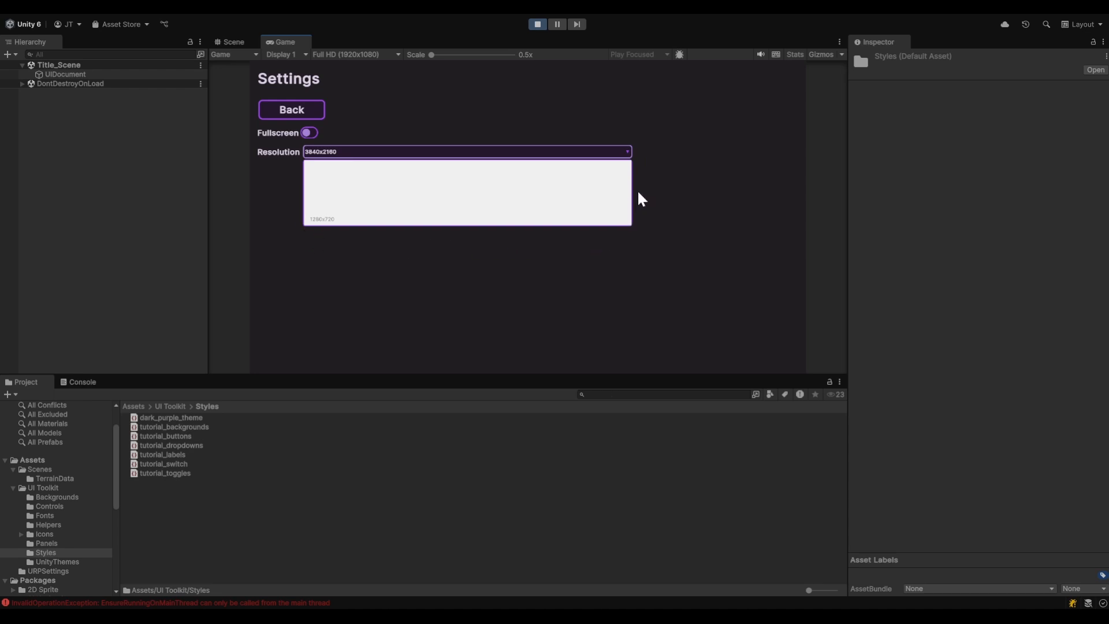
mouse_move(298, 224)
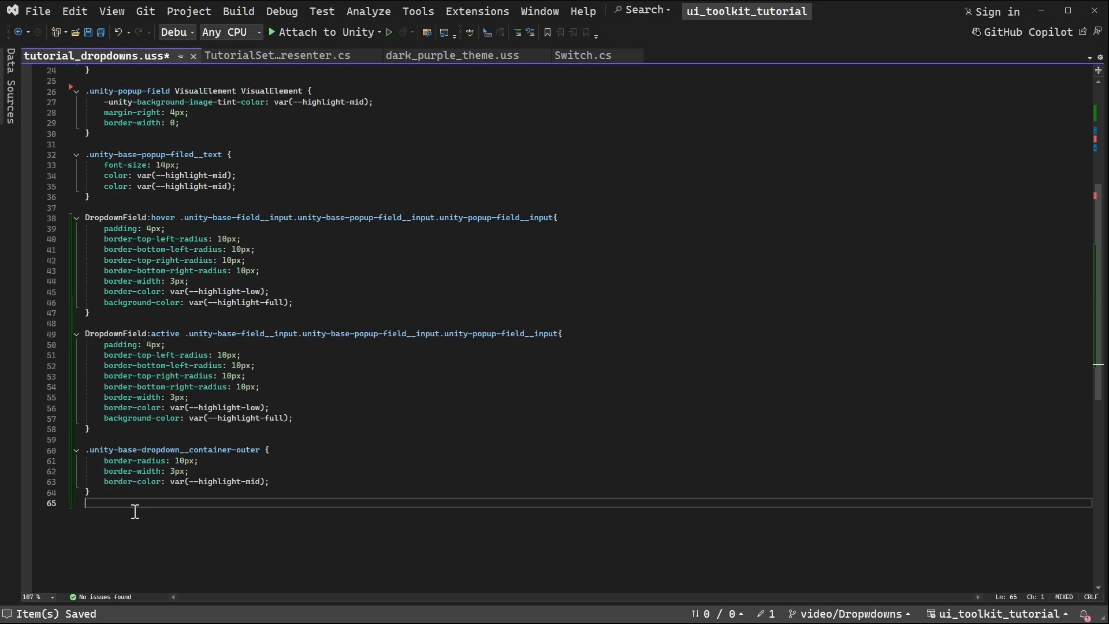
- Add a .unity-base-dropdown__container-inner rule with var(--hightlight-full) background and 10px border-radius
type(".unity-")
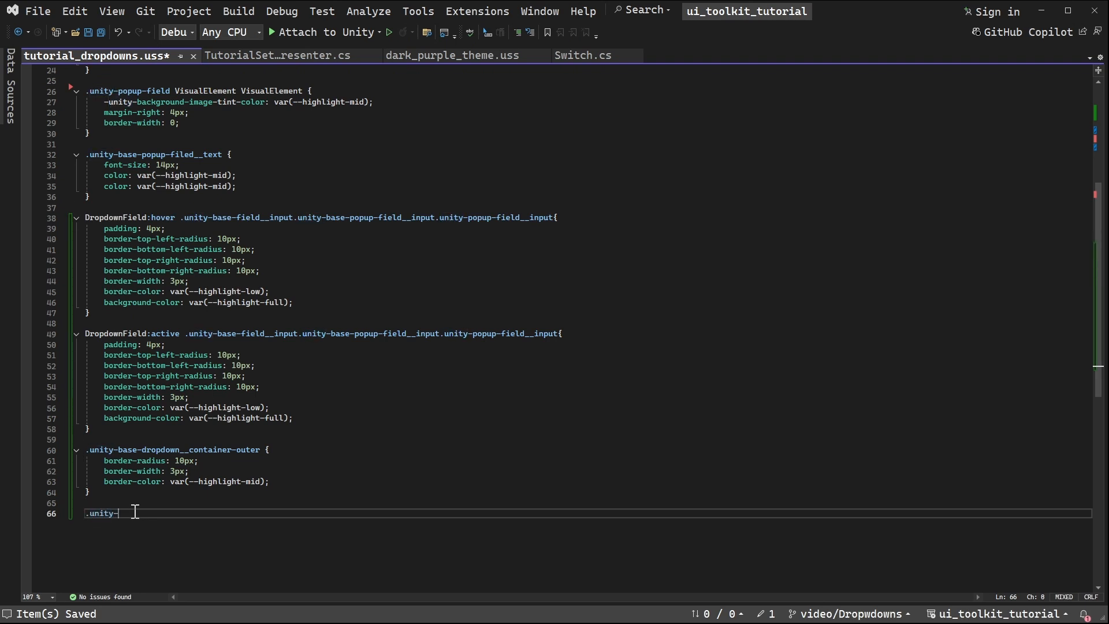
type("base-dropdown__container-")
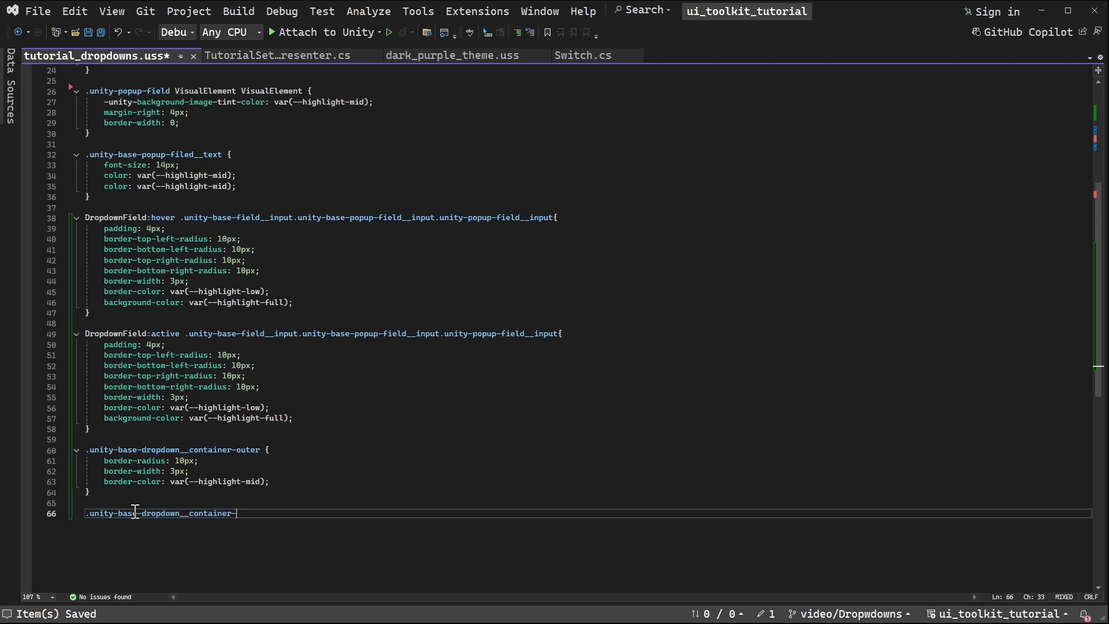
type("inner {")
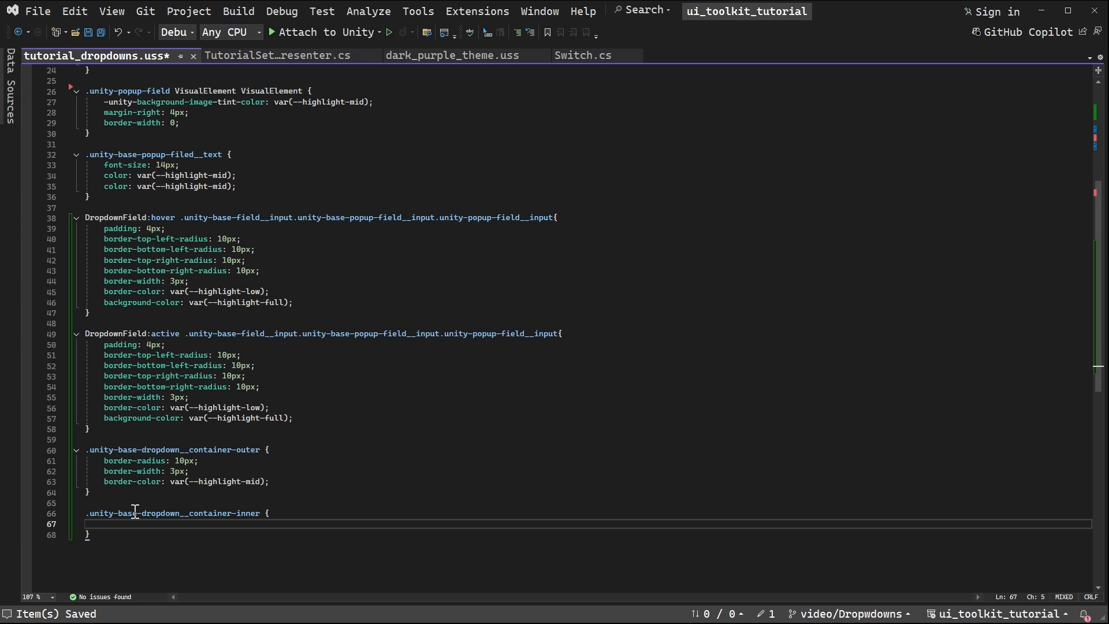
type("background-color:")
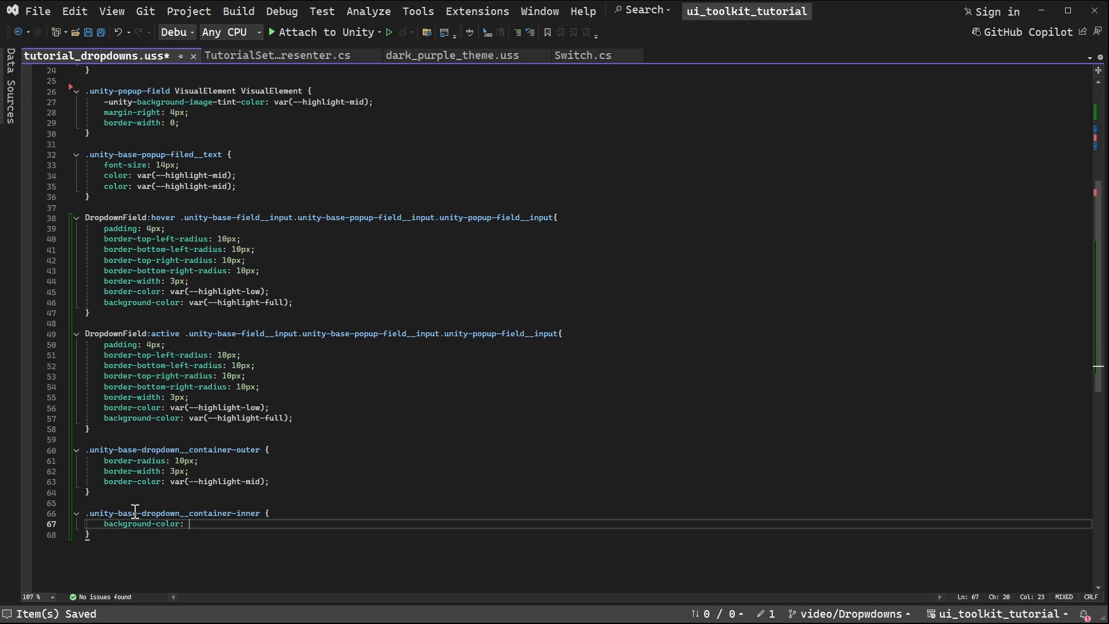
type("var(--hightlight-full);")
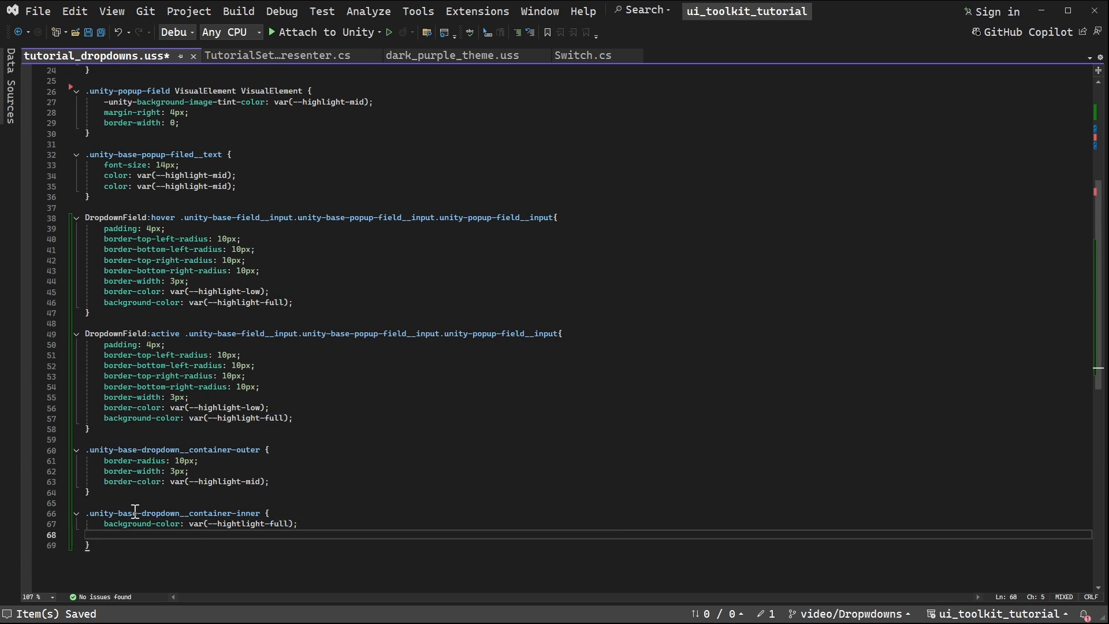
type("border-radius:")
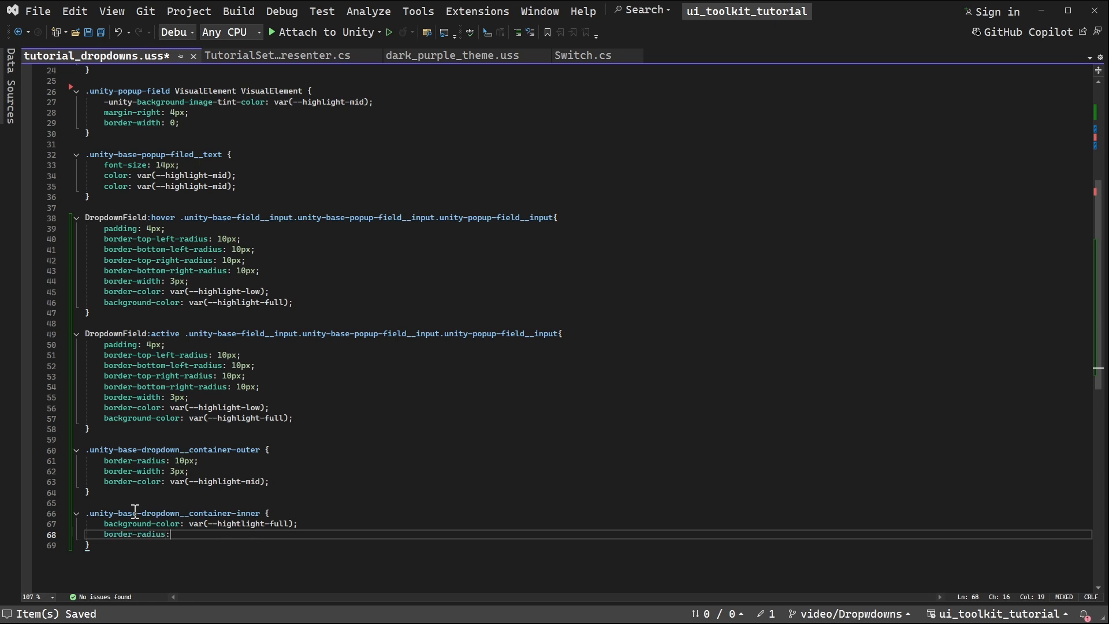
type("1")
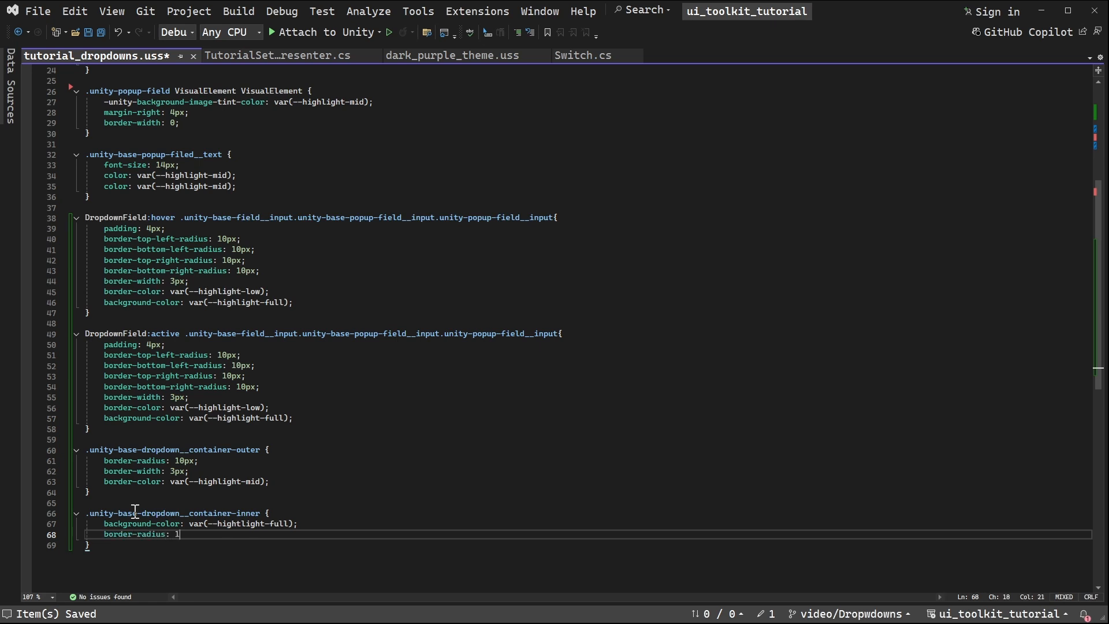
type("0px")
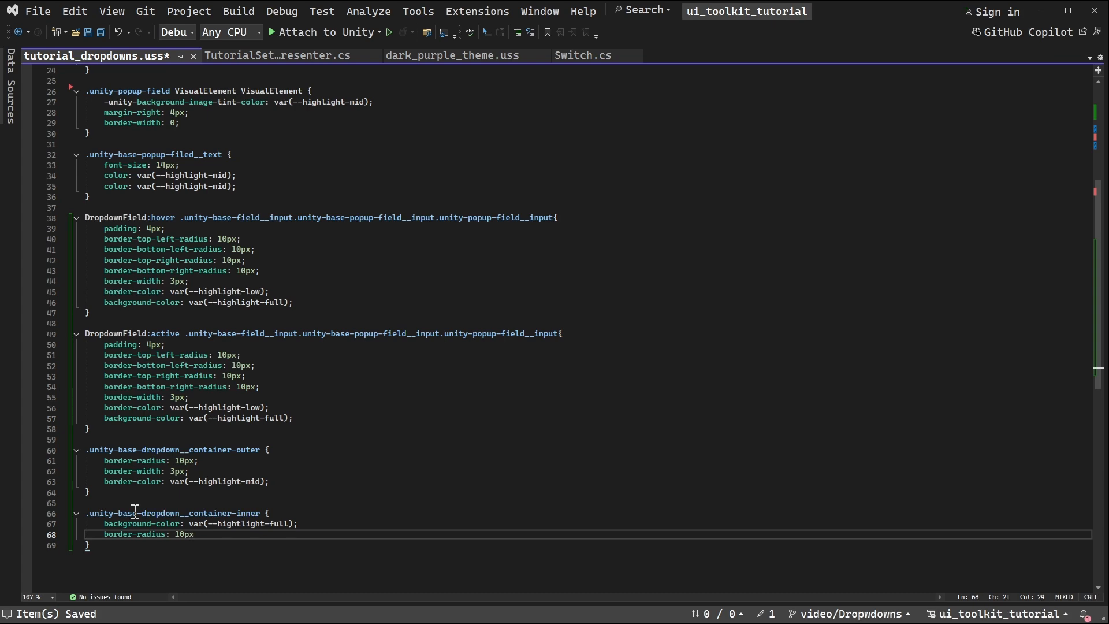
type(";")
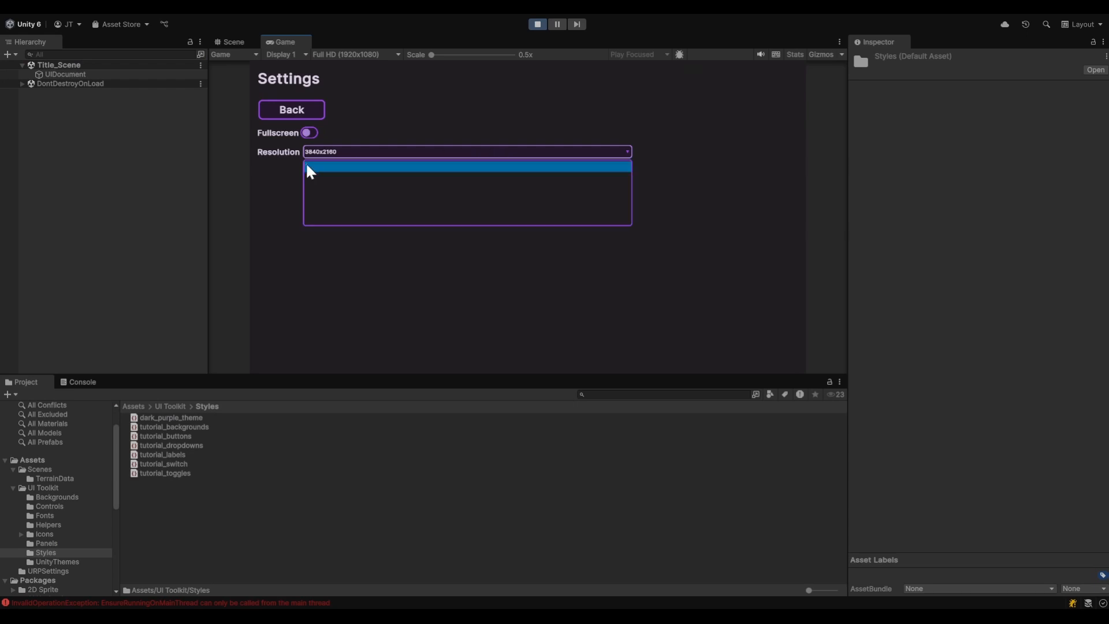
mouse_move(642, 184)
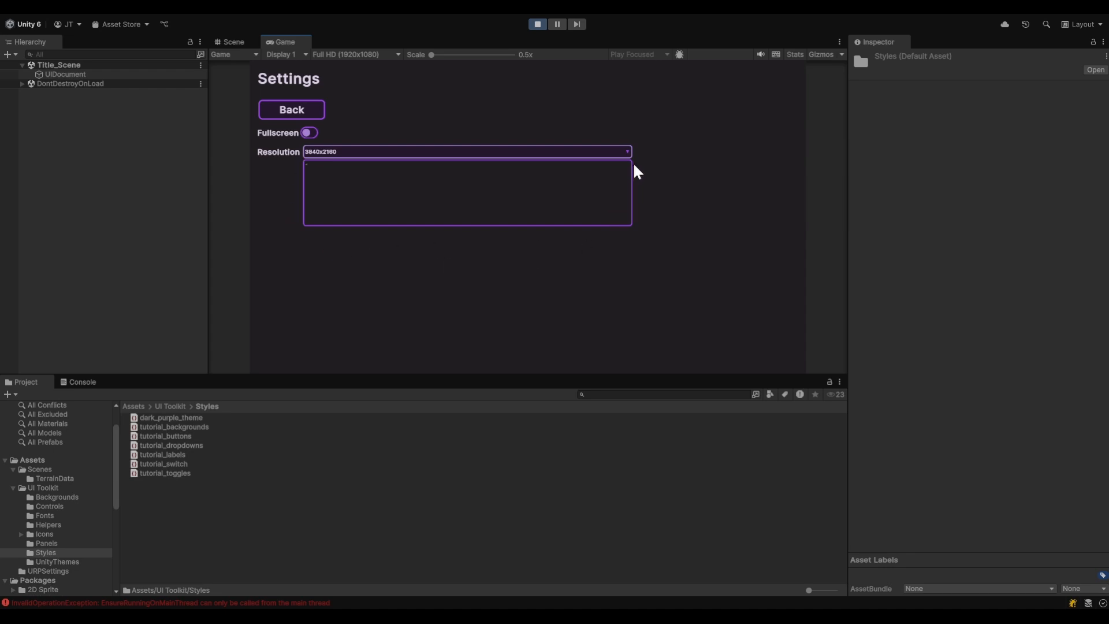
mouse_move(639, 163)
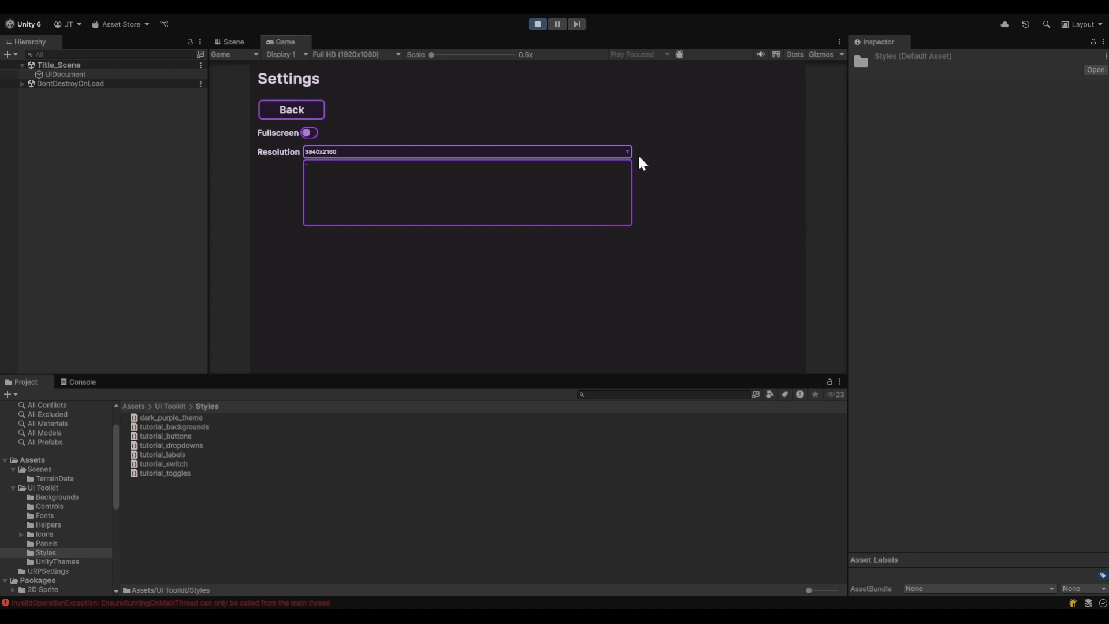
mouse_move(559, 156)
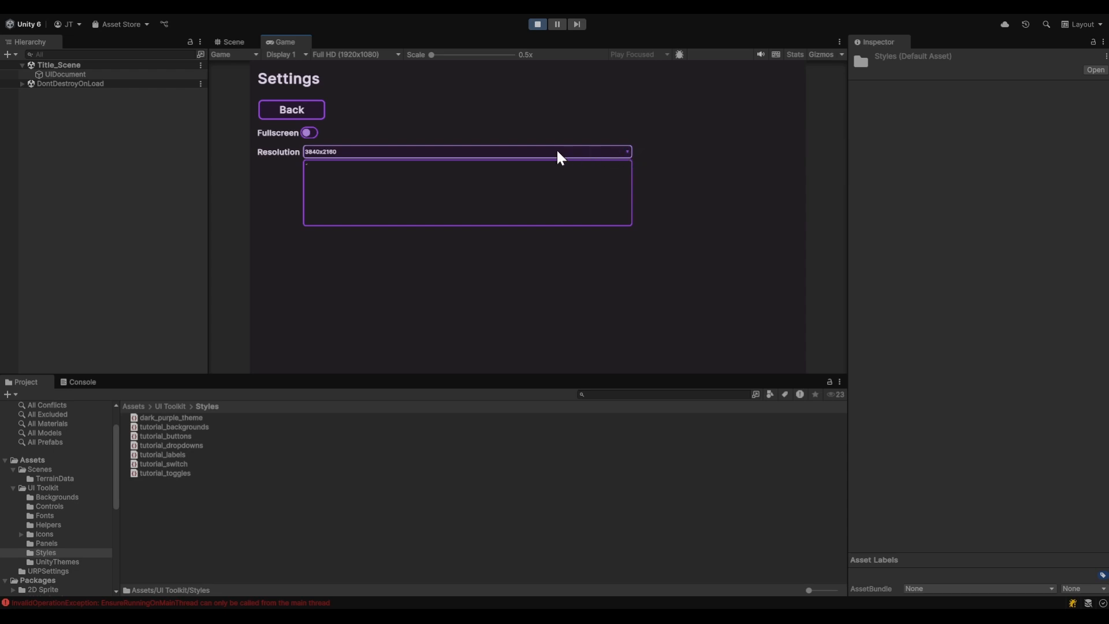
mouse_move(536, 157)
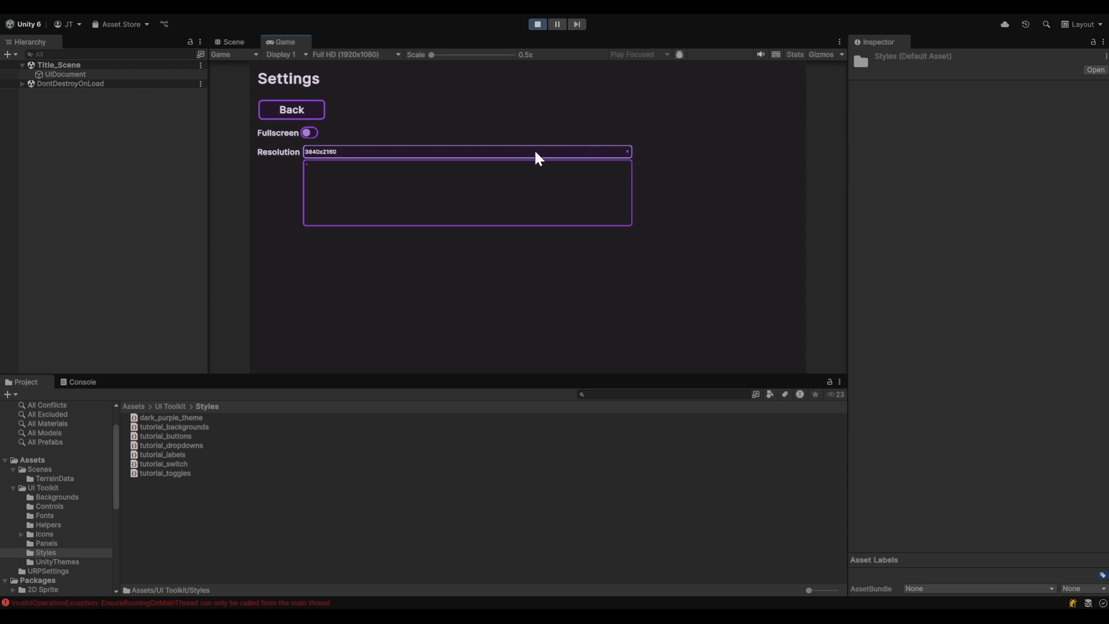
mouse_move(628, 166)
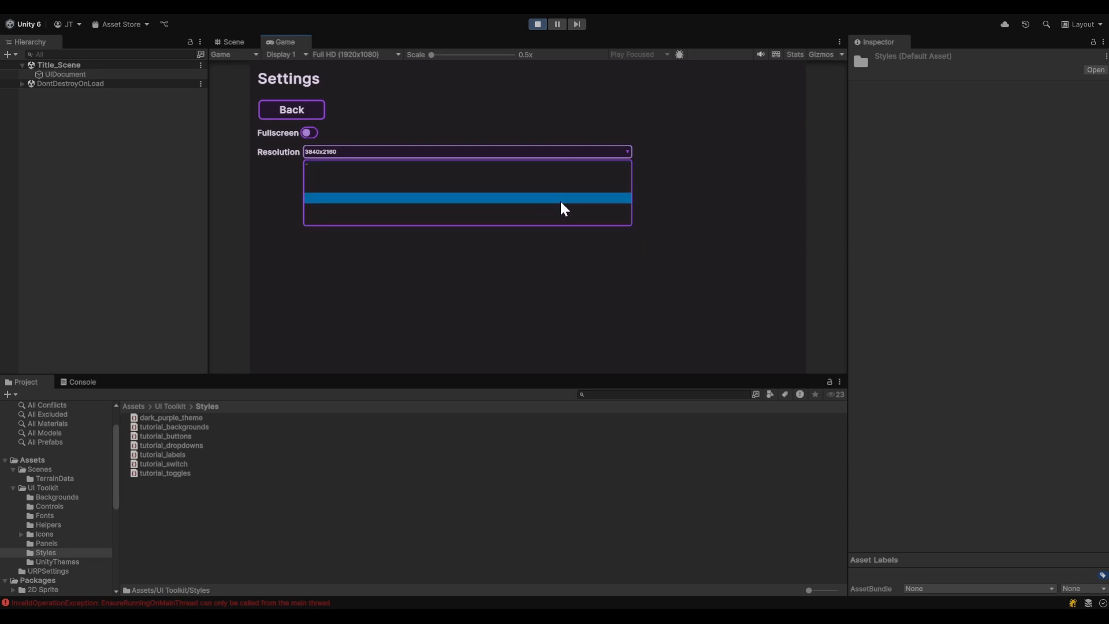
mouse_move(592, 214)
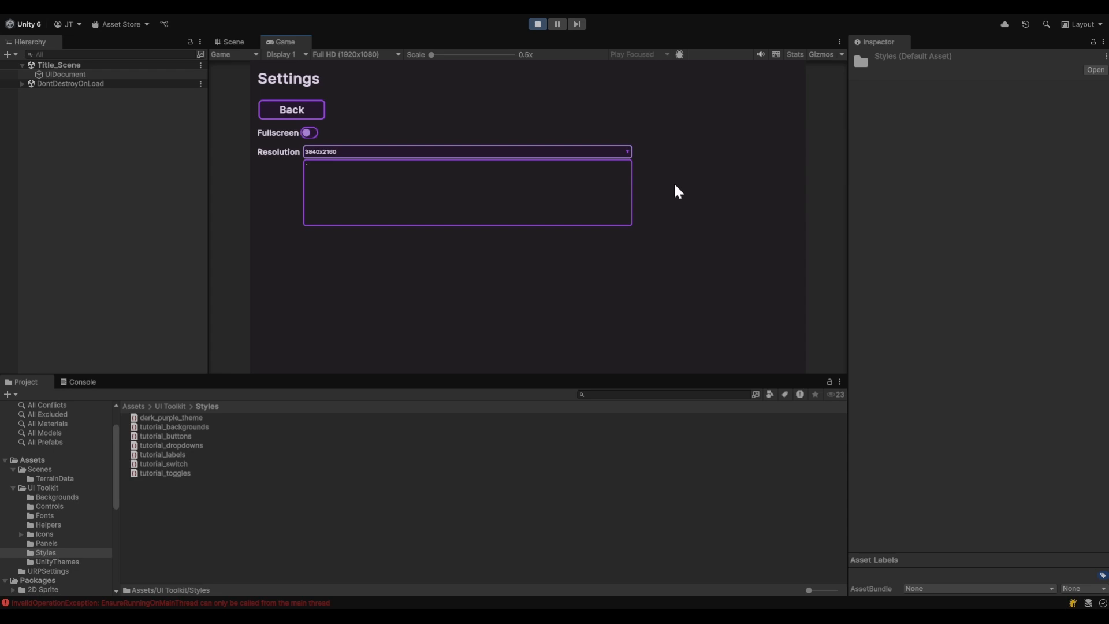
mouse_move(558, 176)
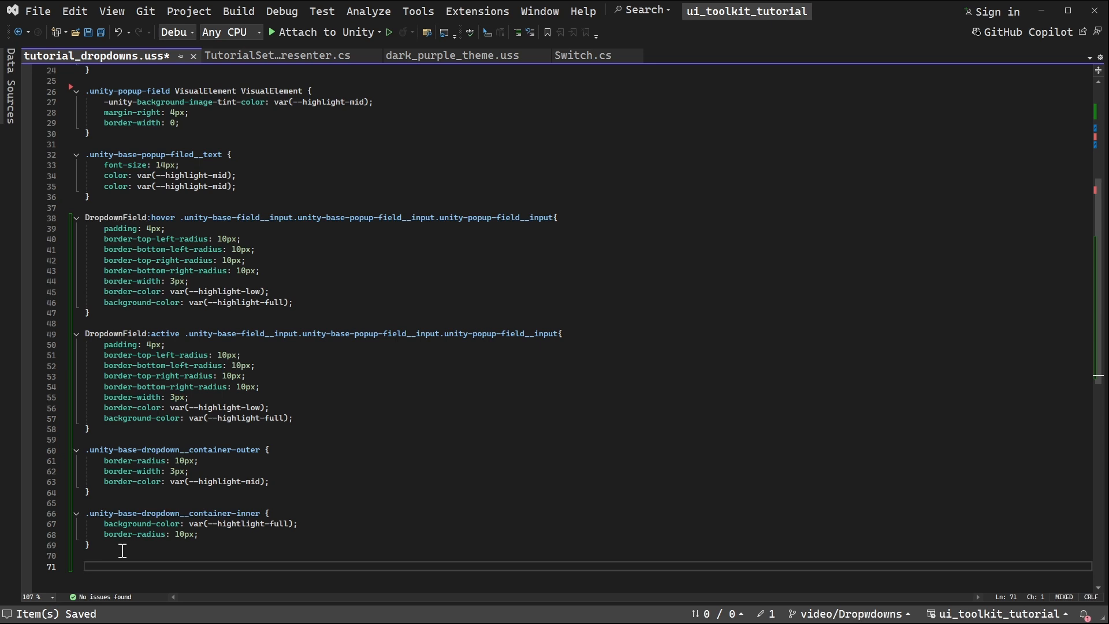
- Add a .unity-base-dropdown__item rule with color var(--grey-2) and font-size 18px
type(".")
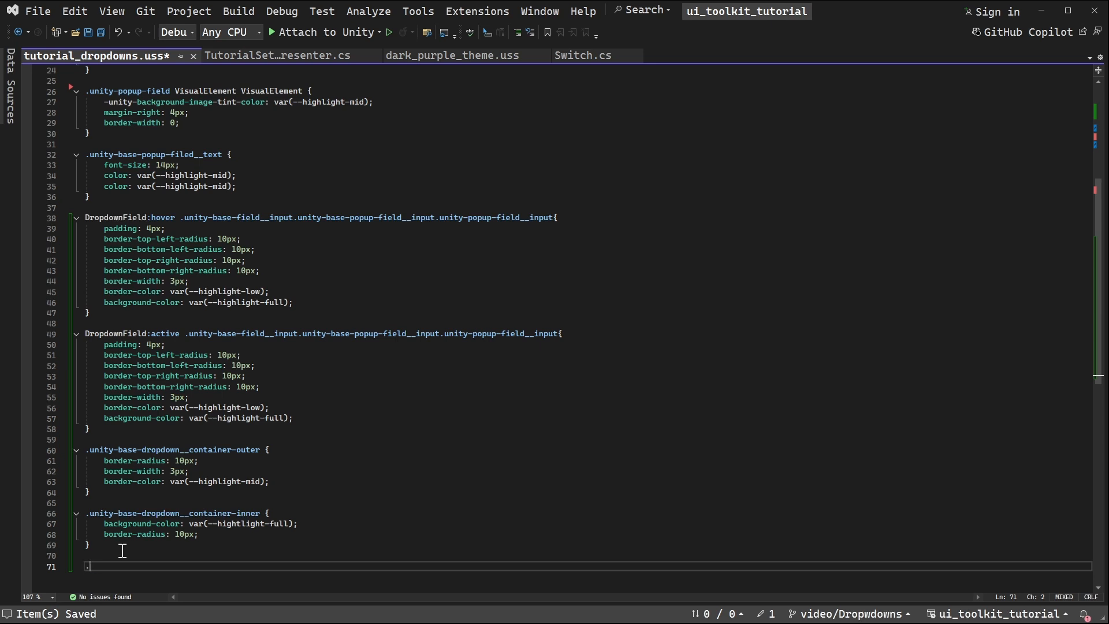
type(".unity-base-dropdown__item {")
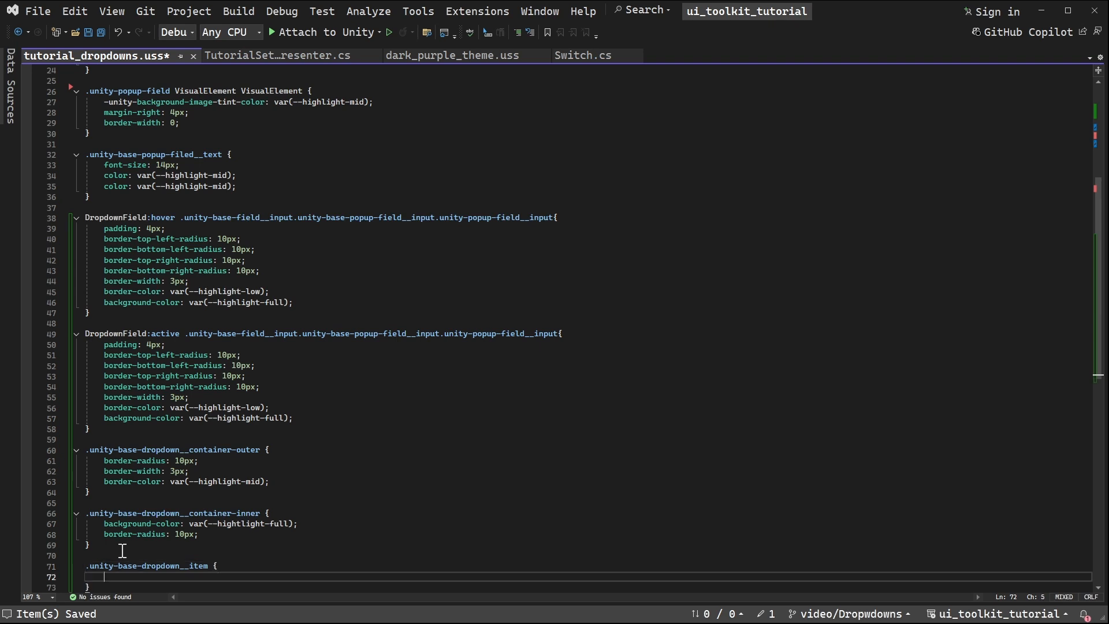
type("colo")
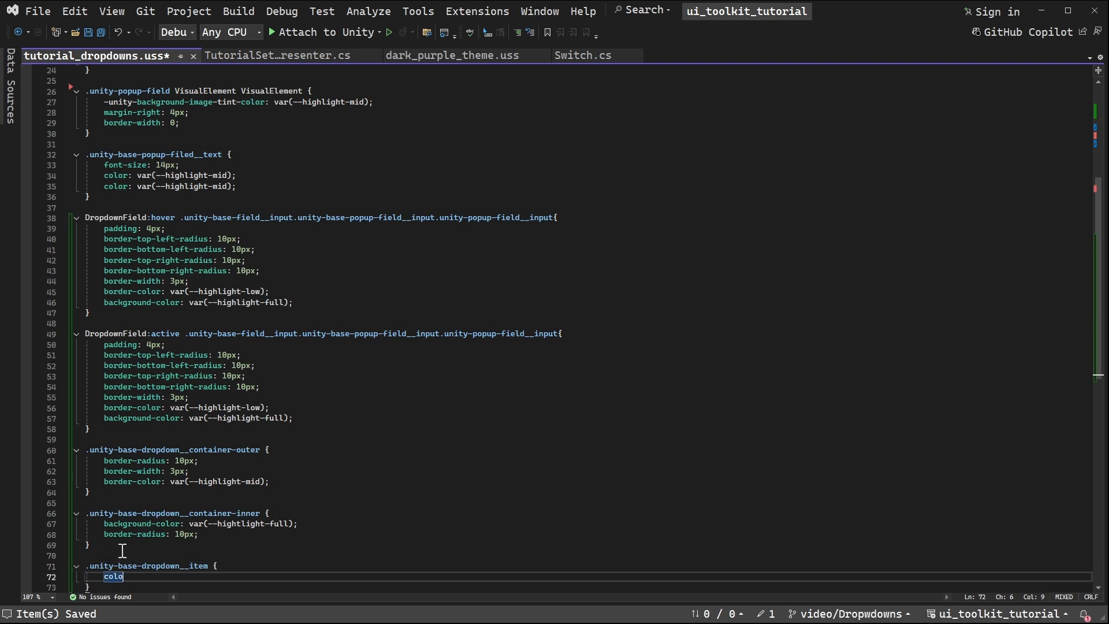
type("r:")
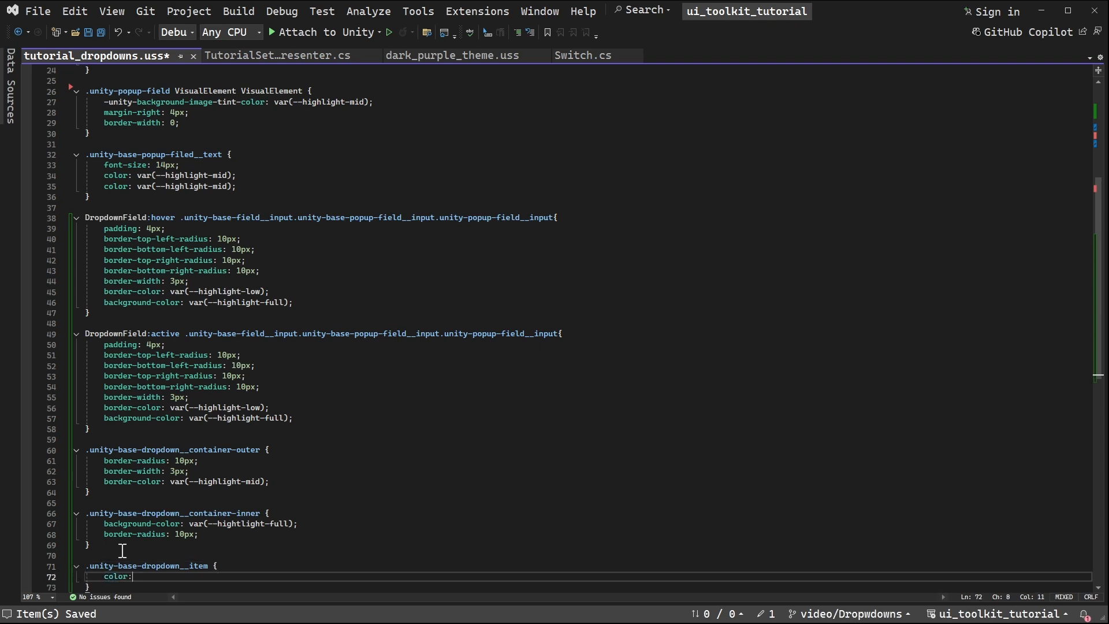
type("var(--grey-2);")
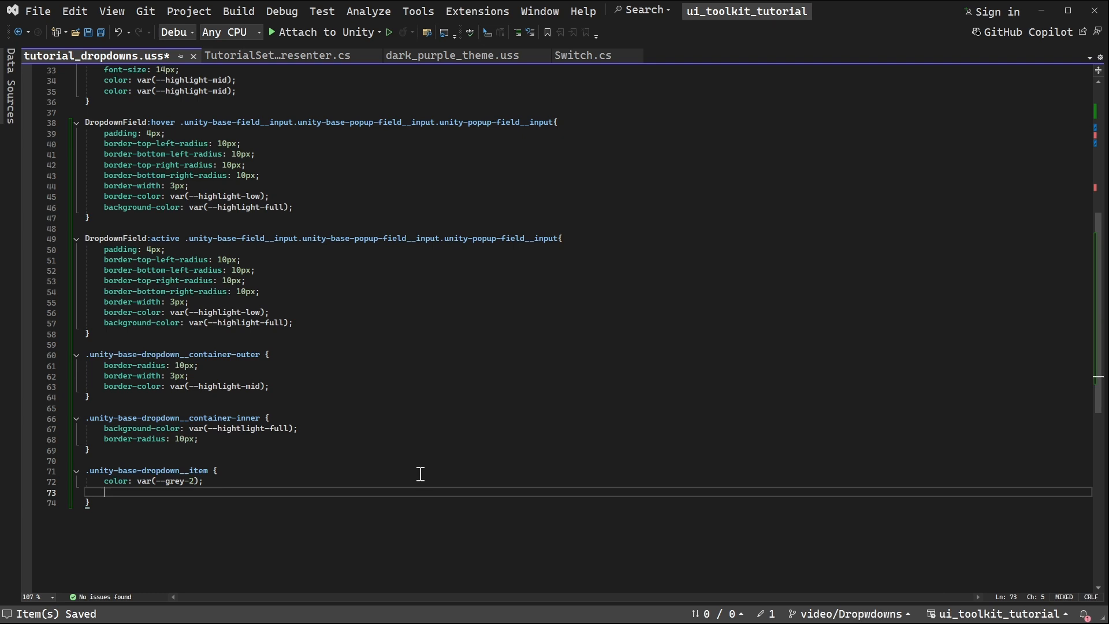
type("font-siz")
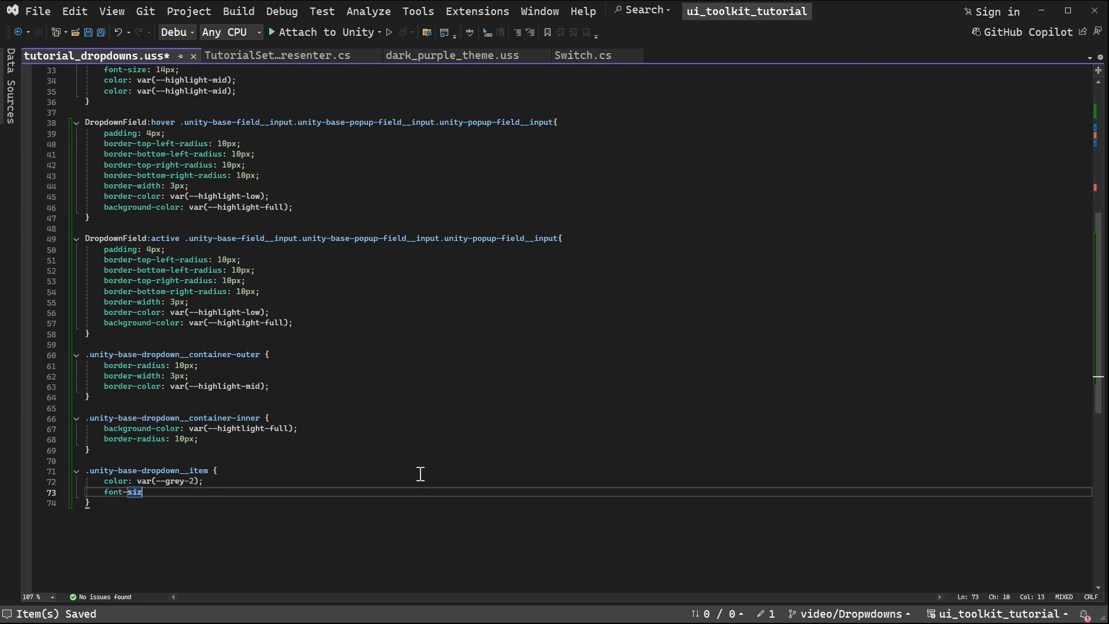
type("e: 18")
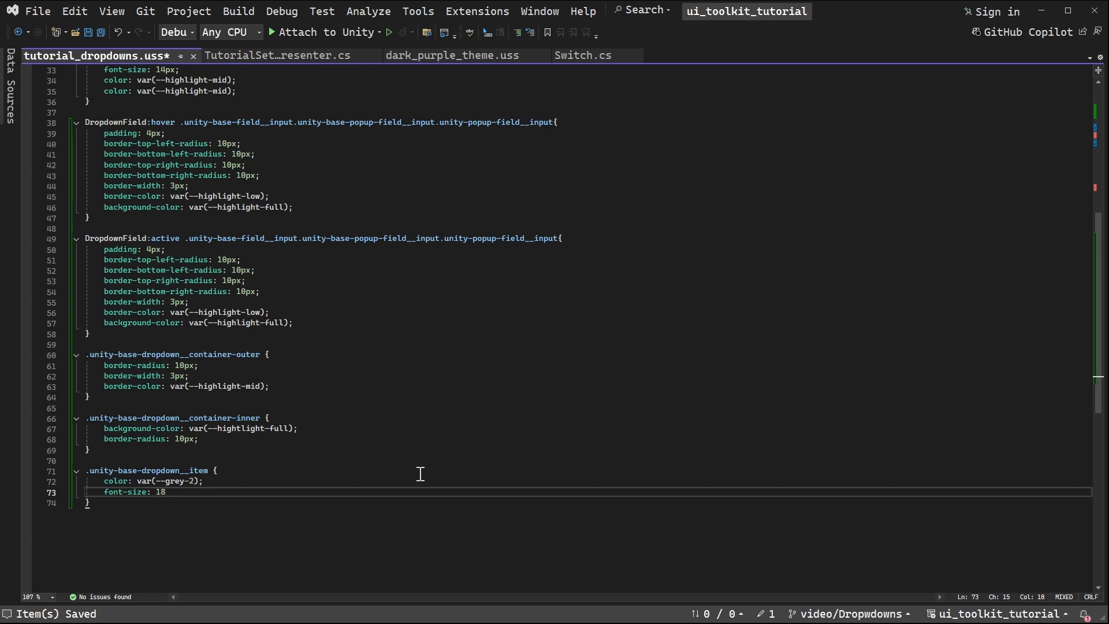
type("px;")
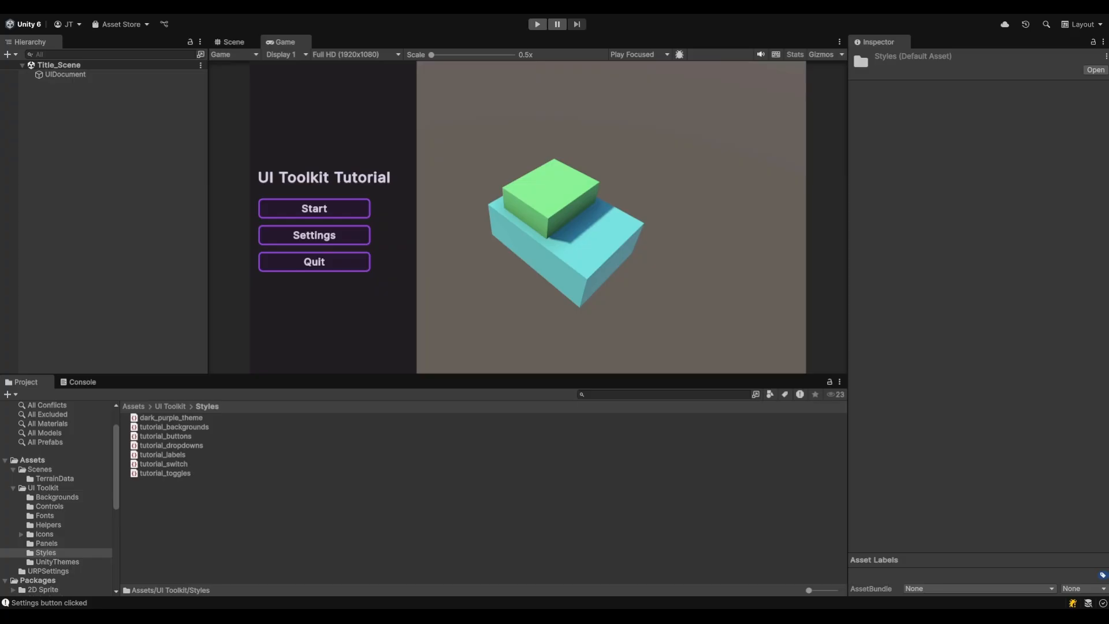
left_click(536, 23)
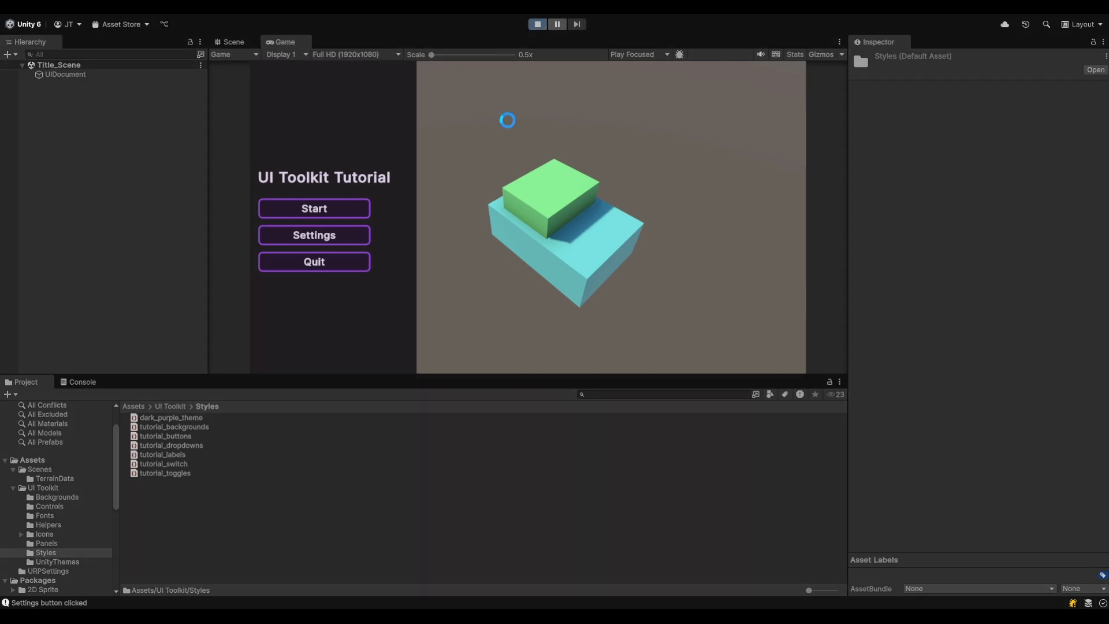
left_click(313, 235)
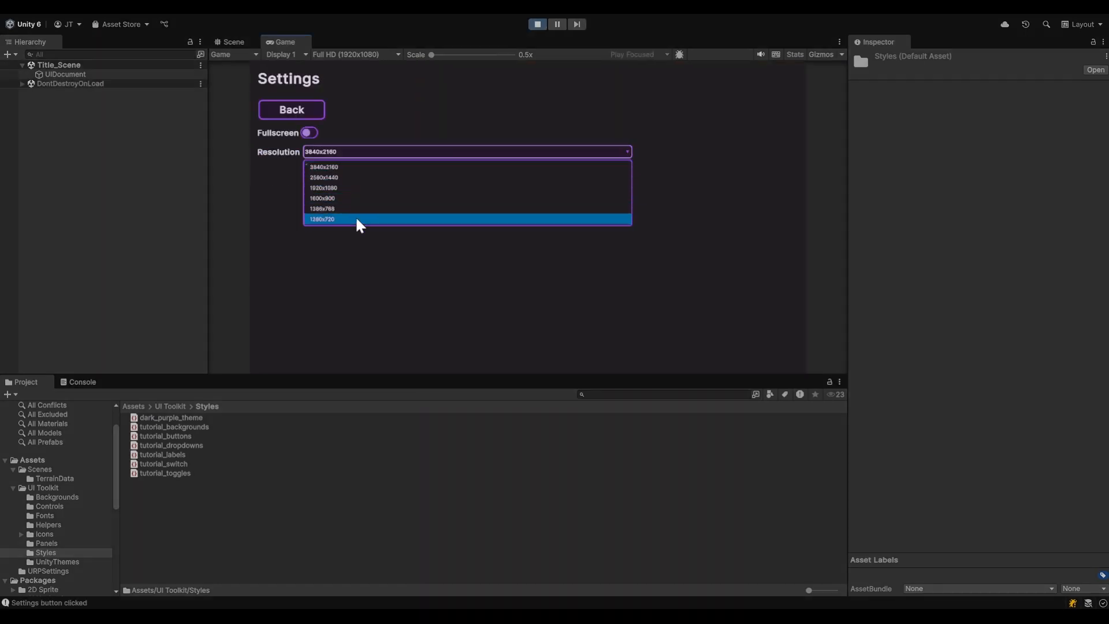
mouse_move(346, 167)
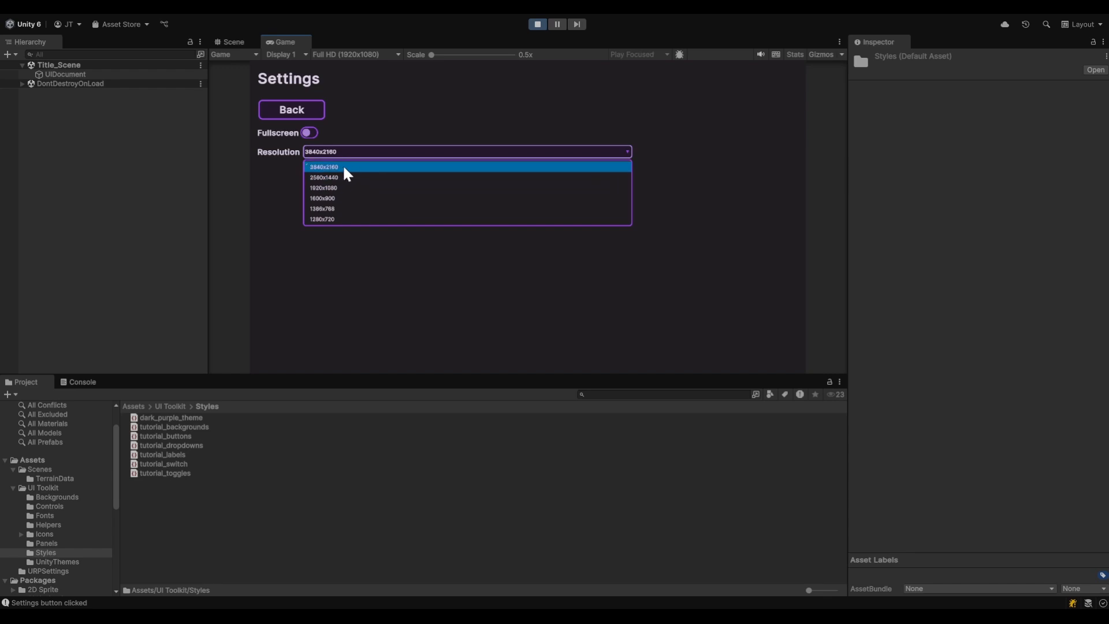
mouse_move(367, 212)
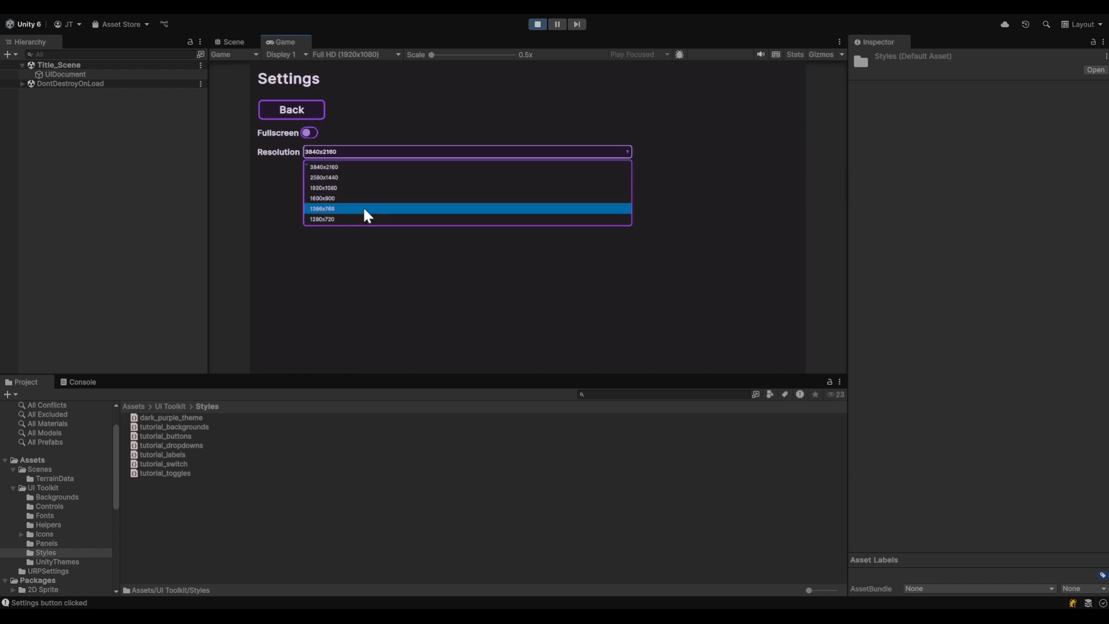
mouse_move(422, 177)
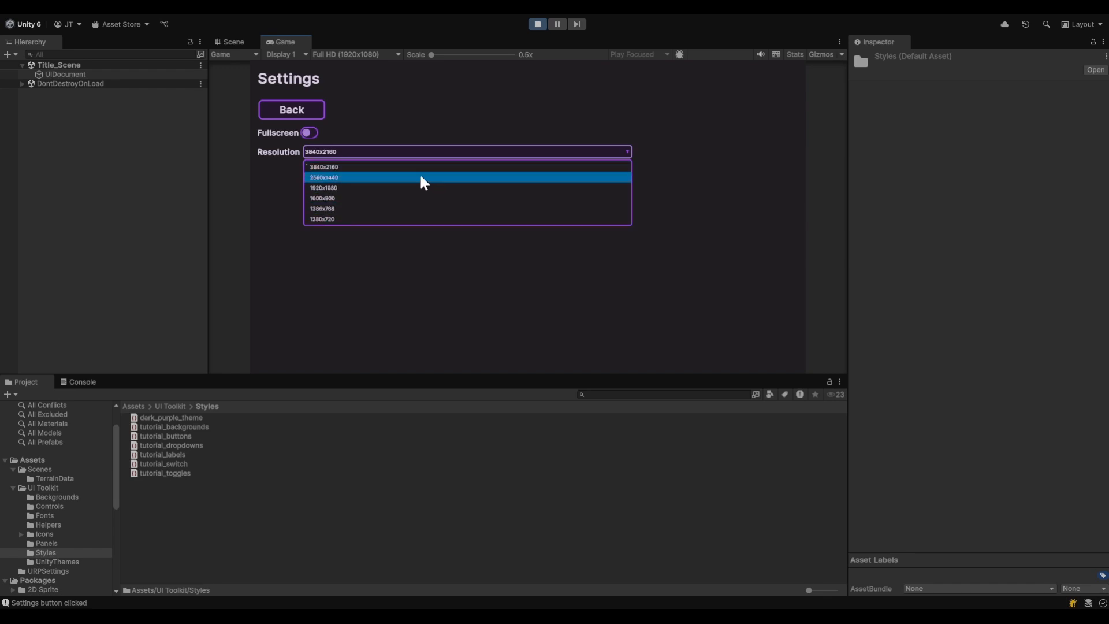
mouse_move(513, 167)
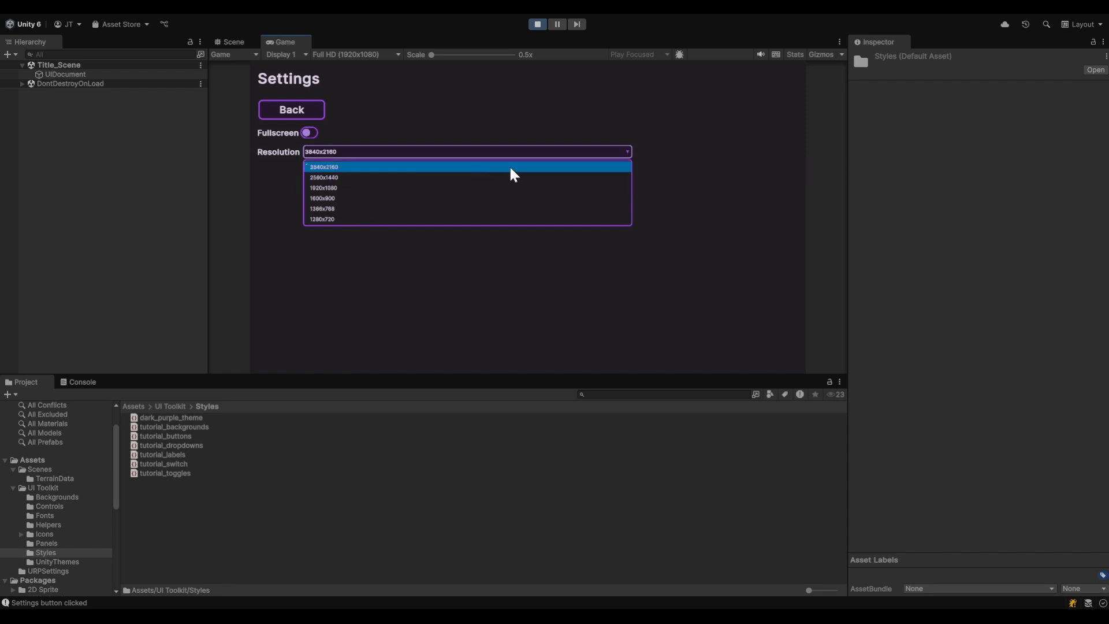
mouse_move(435, 198)
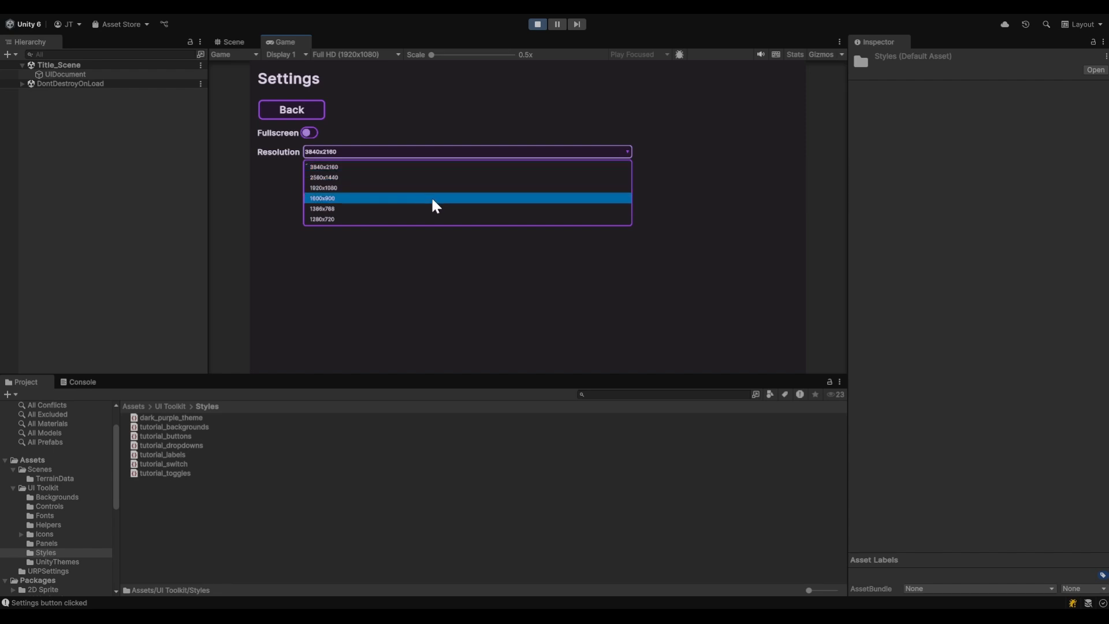
mouse_move(441, 220)
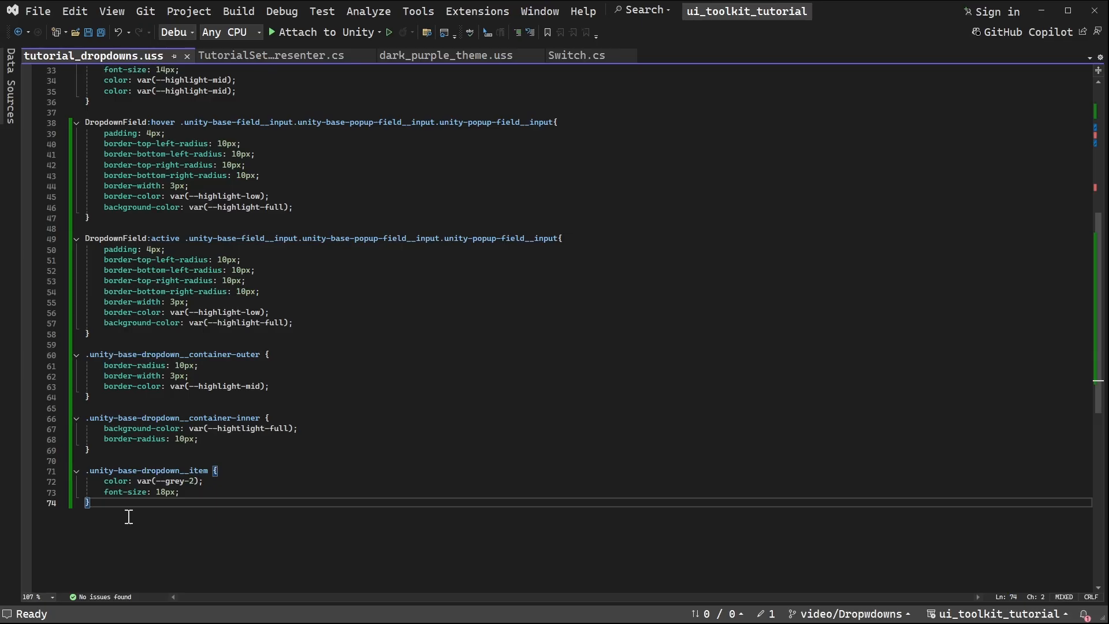
- Add .unity-base-dropdown__item:hover and :hover:enabled rules with background-color var(--hightlight-low)
key("enter")
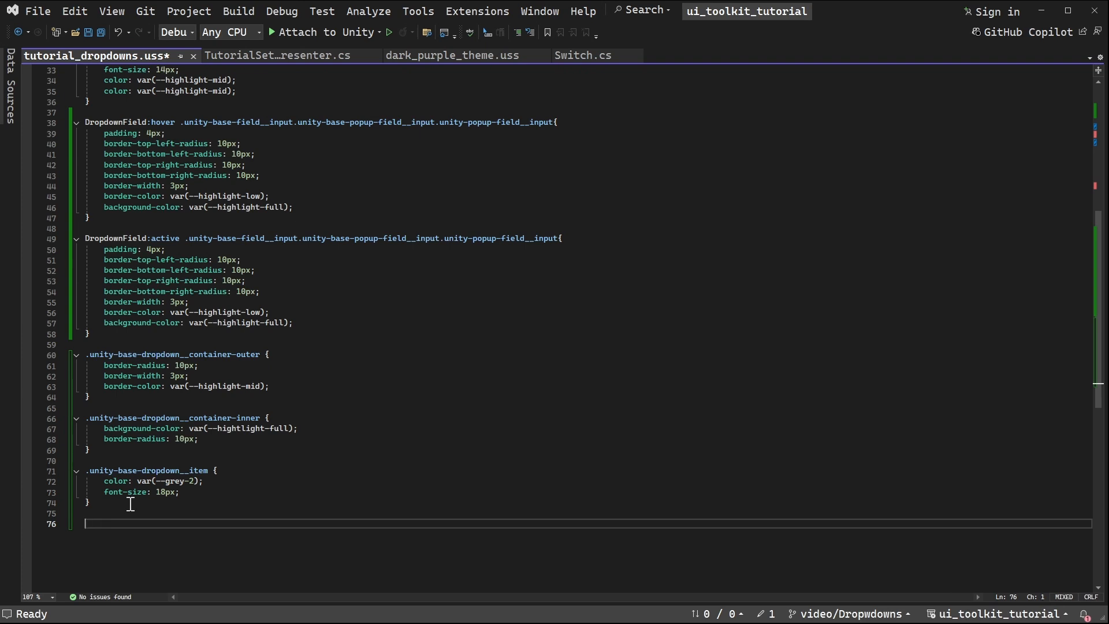
type(".unity-")
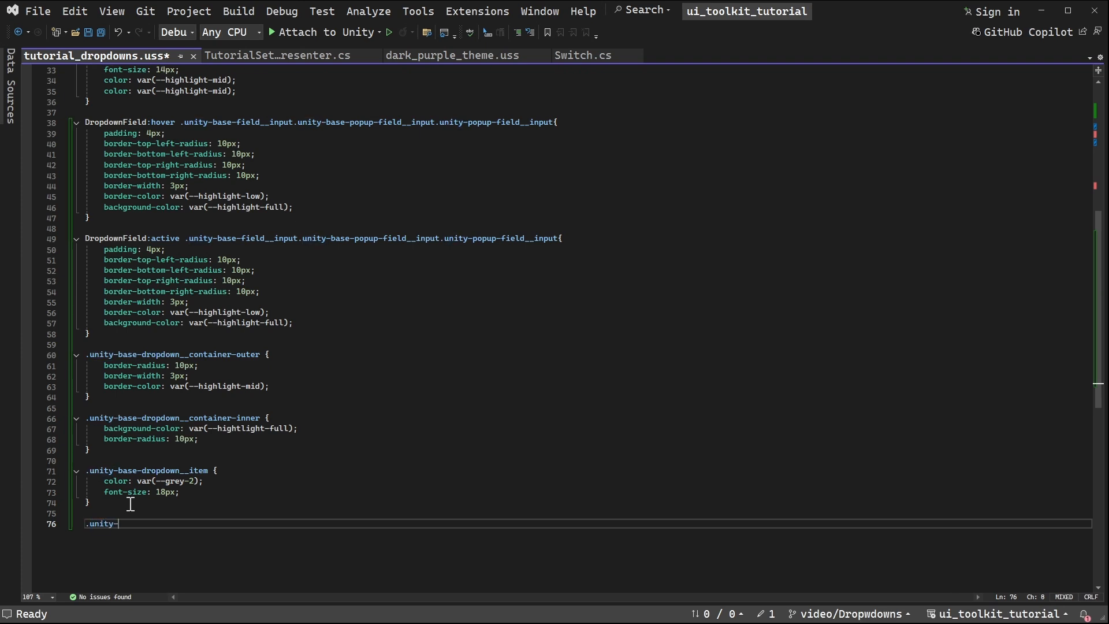
type("base")
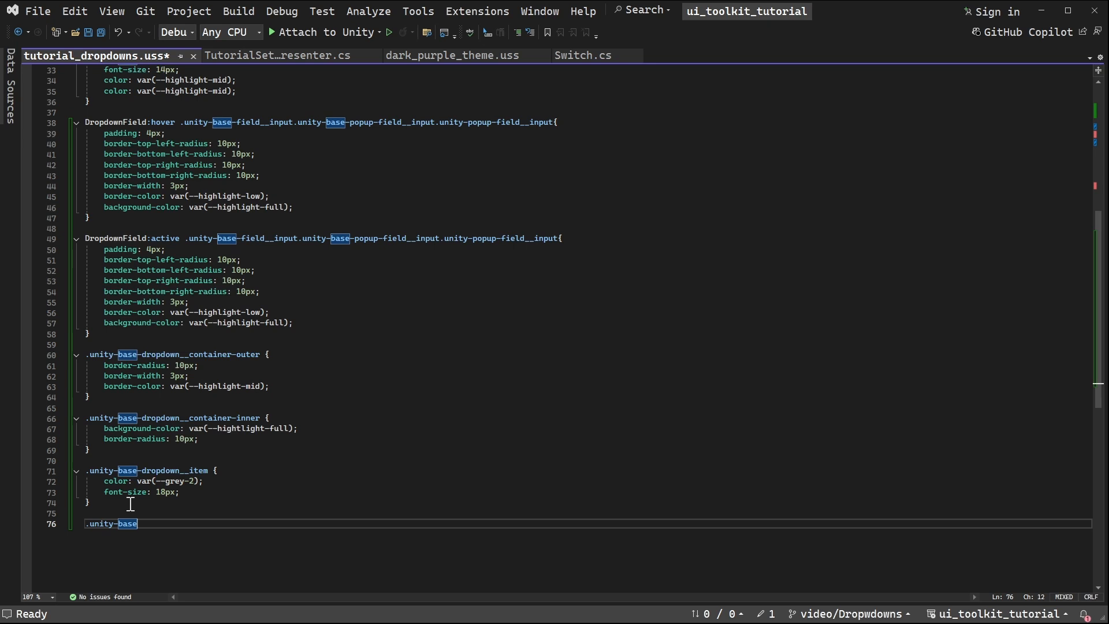
type("-dropdown")
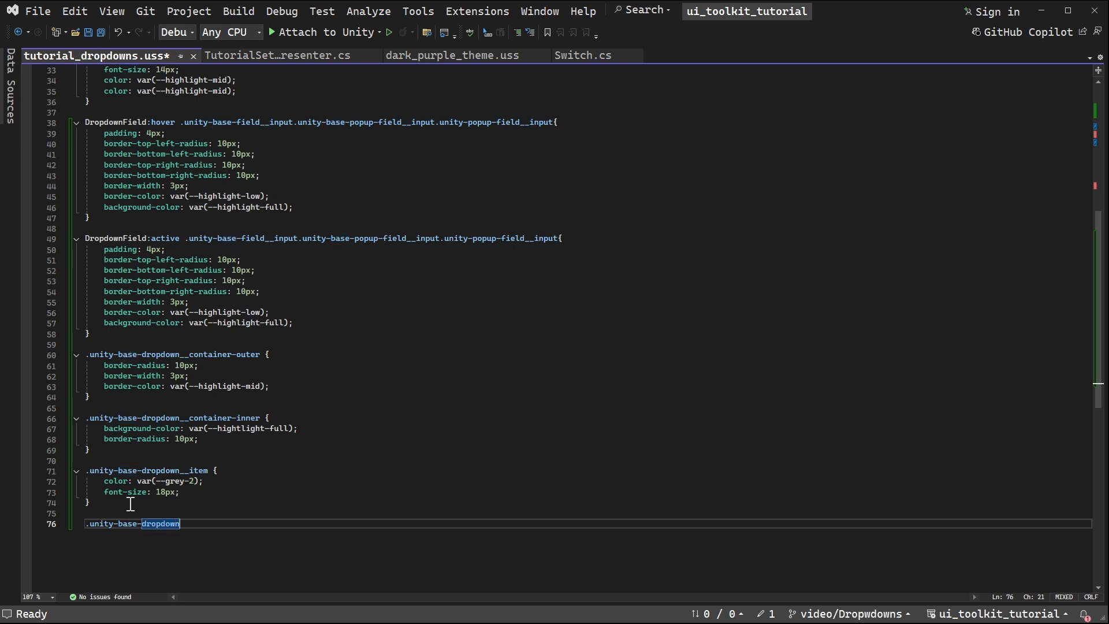
type("__item")
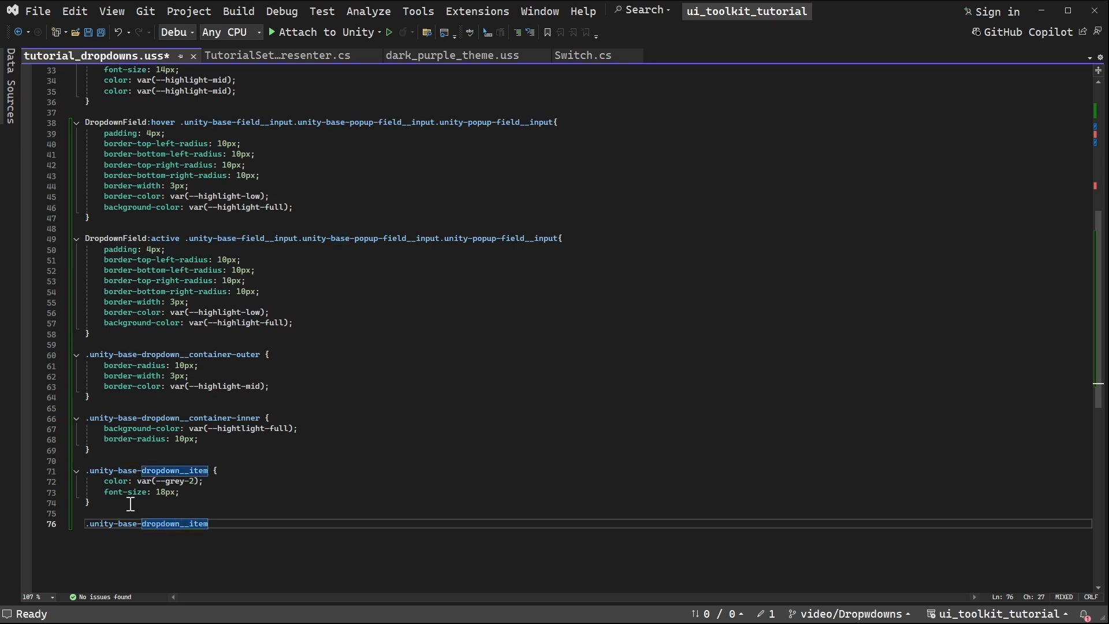
type(":hover {")
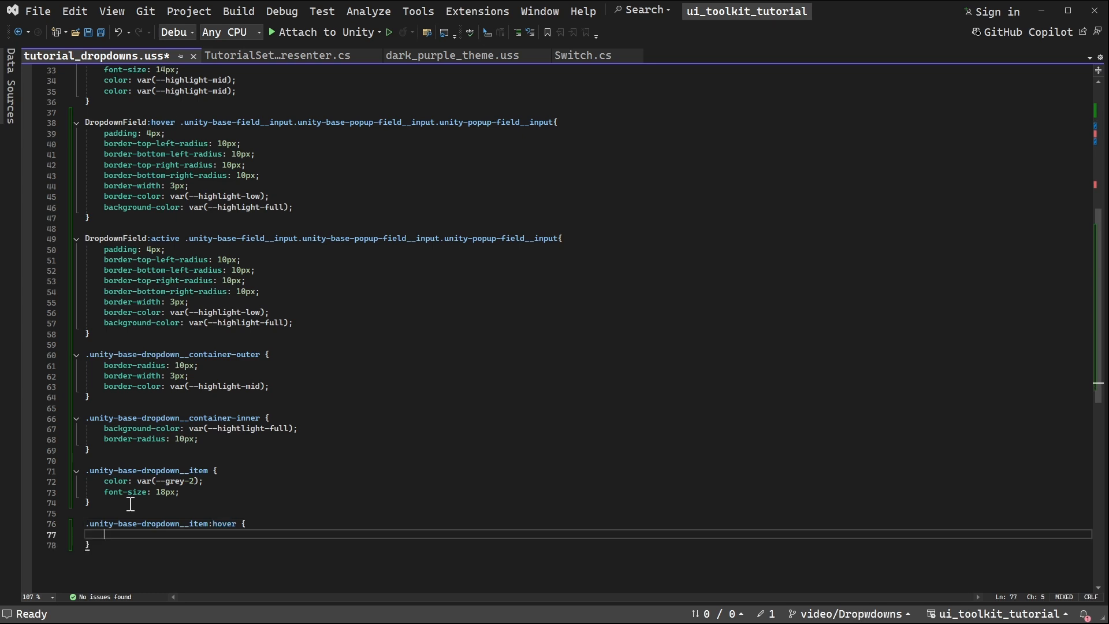
type("background")
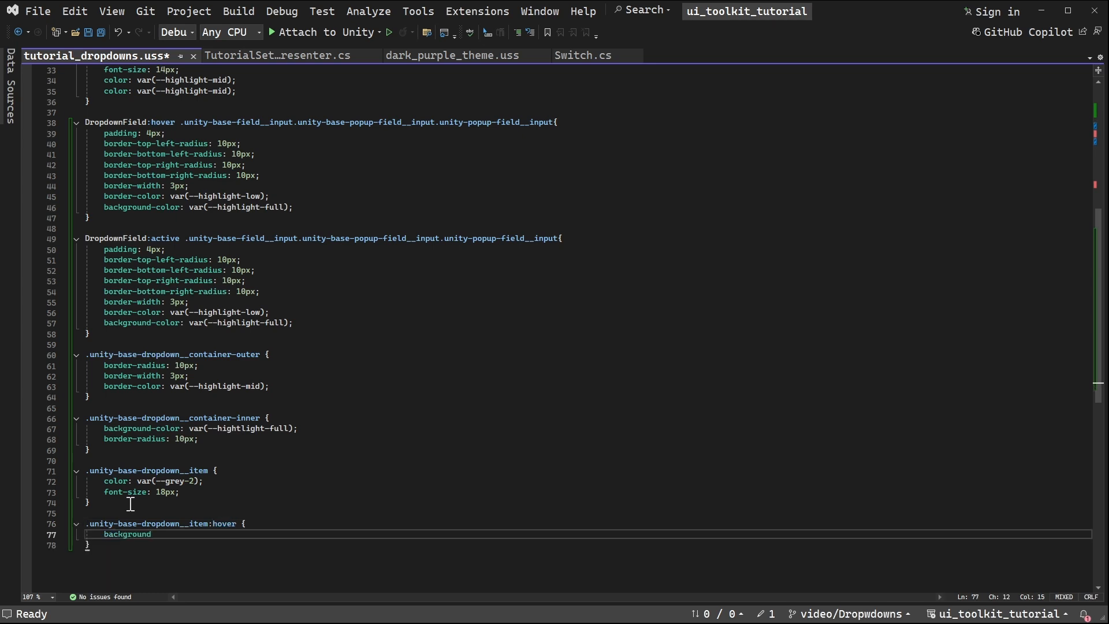
type("-color: var")
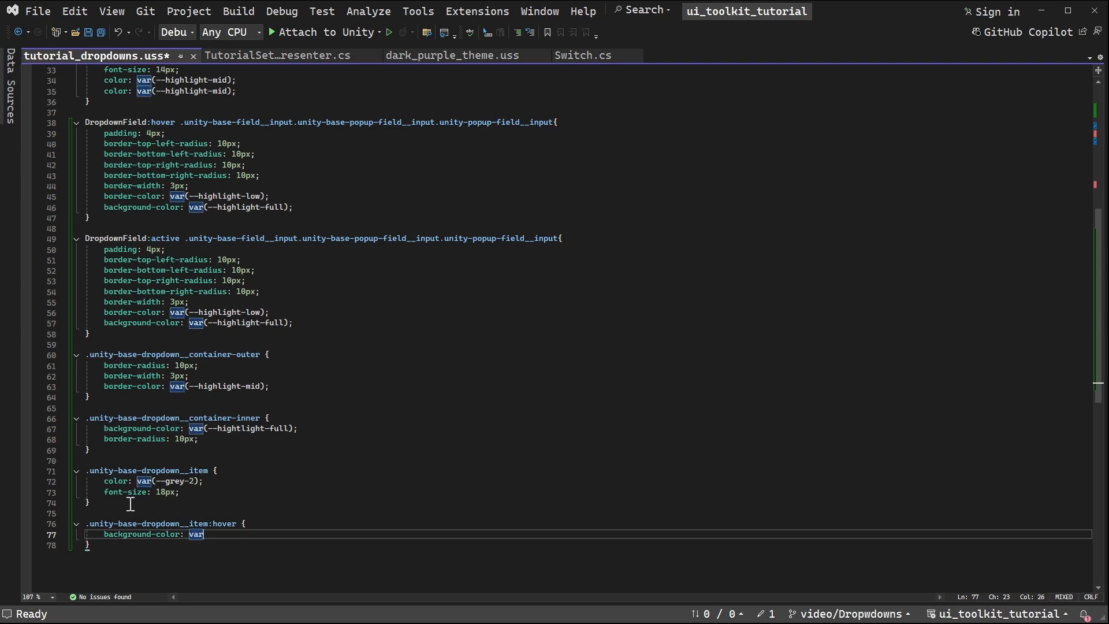
type("()")
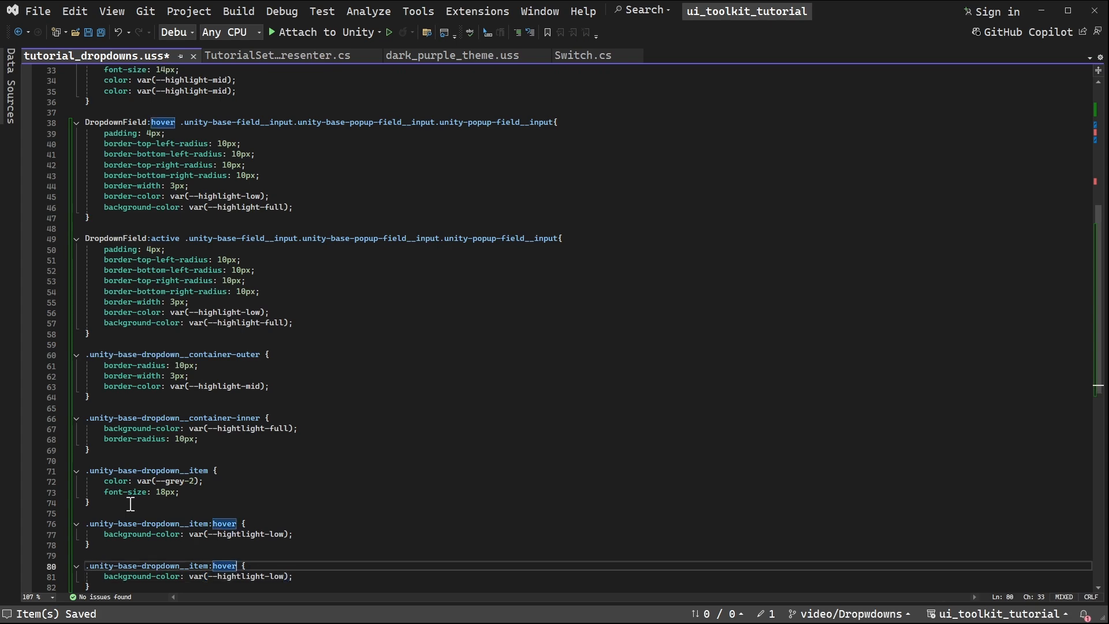
type(":enabled")
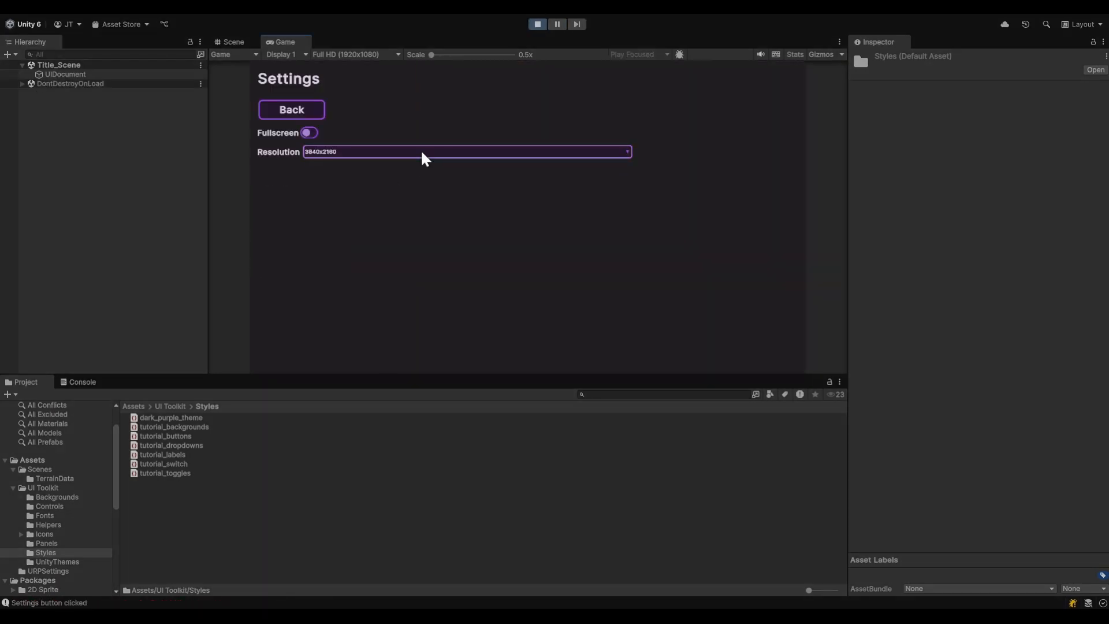
- Open the Resolution dropdown in the Game view to check the purple hover colour
left_click(466, 151)
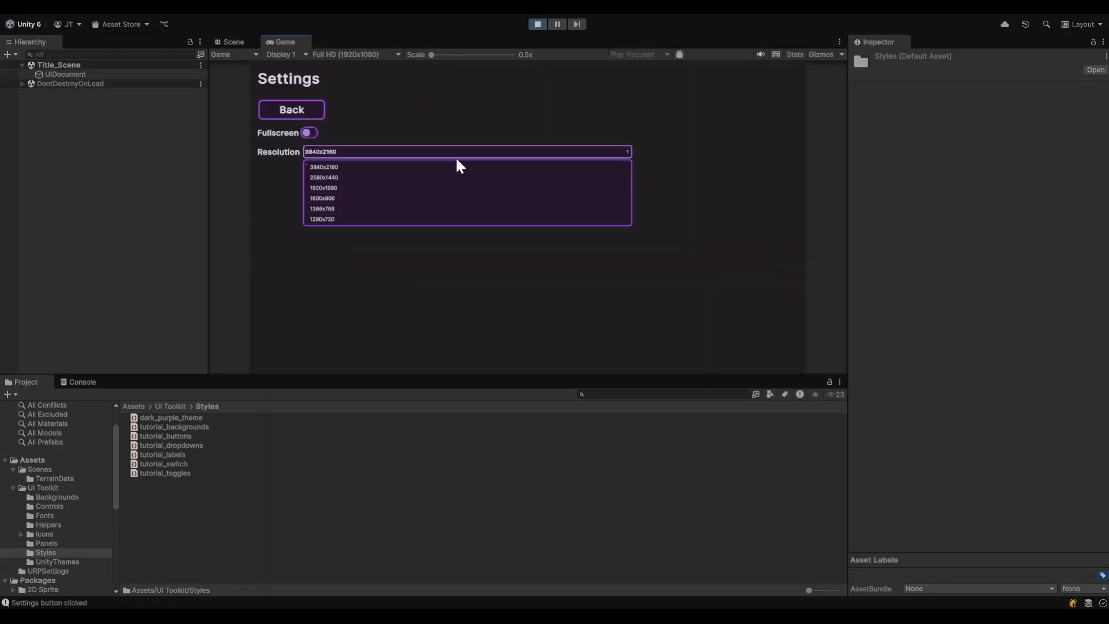
mouse_move(445, 166)
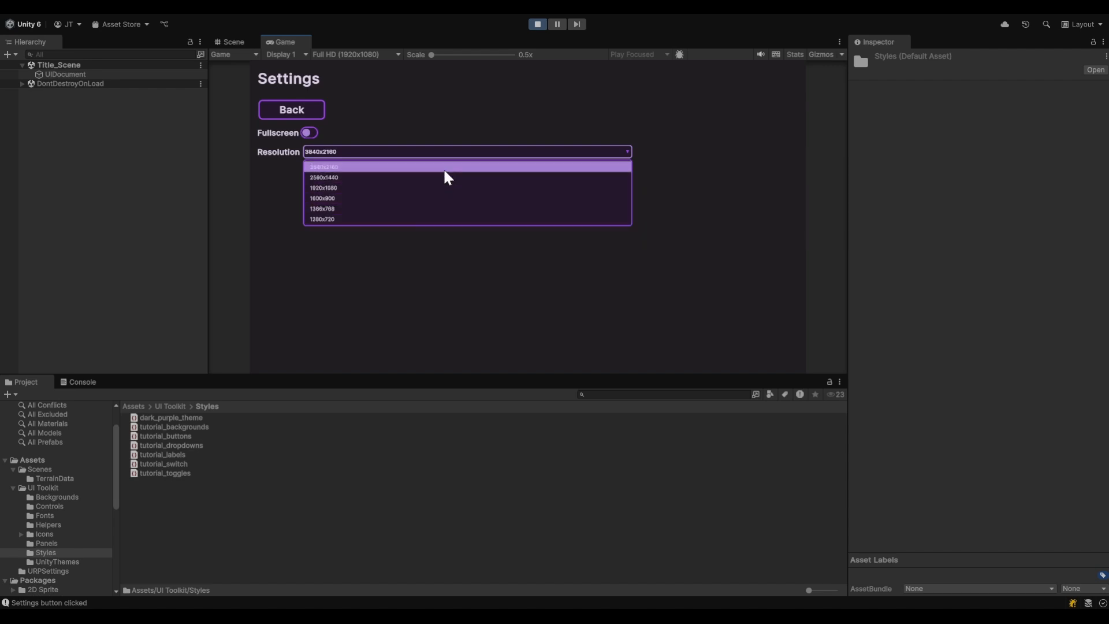
mouse_move(374, 226)
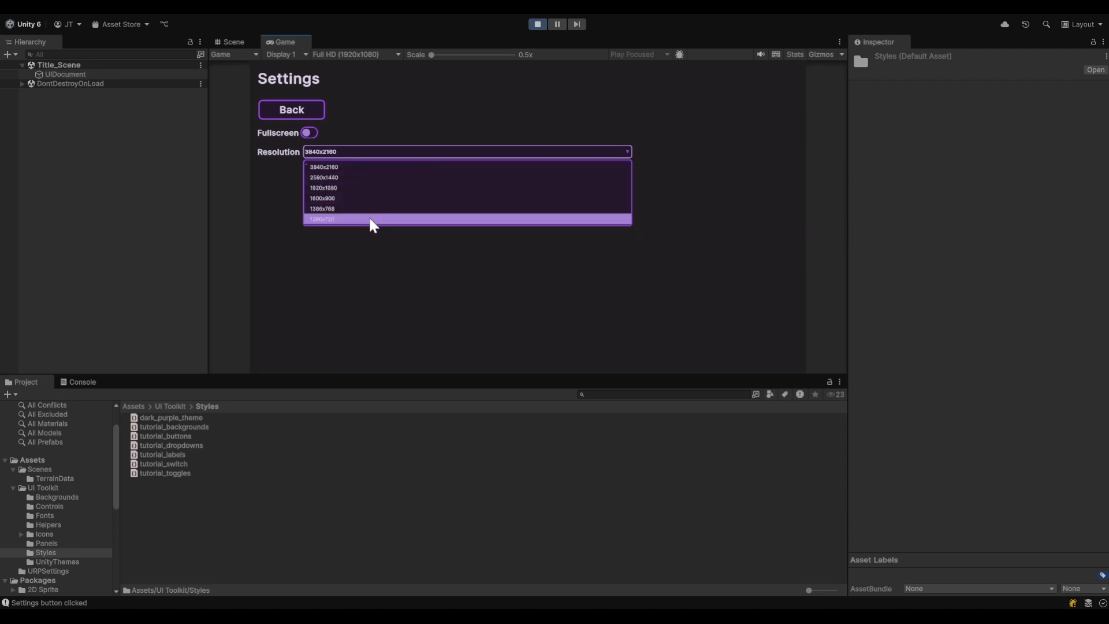
mouse_move(359, 175)
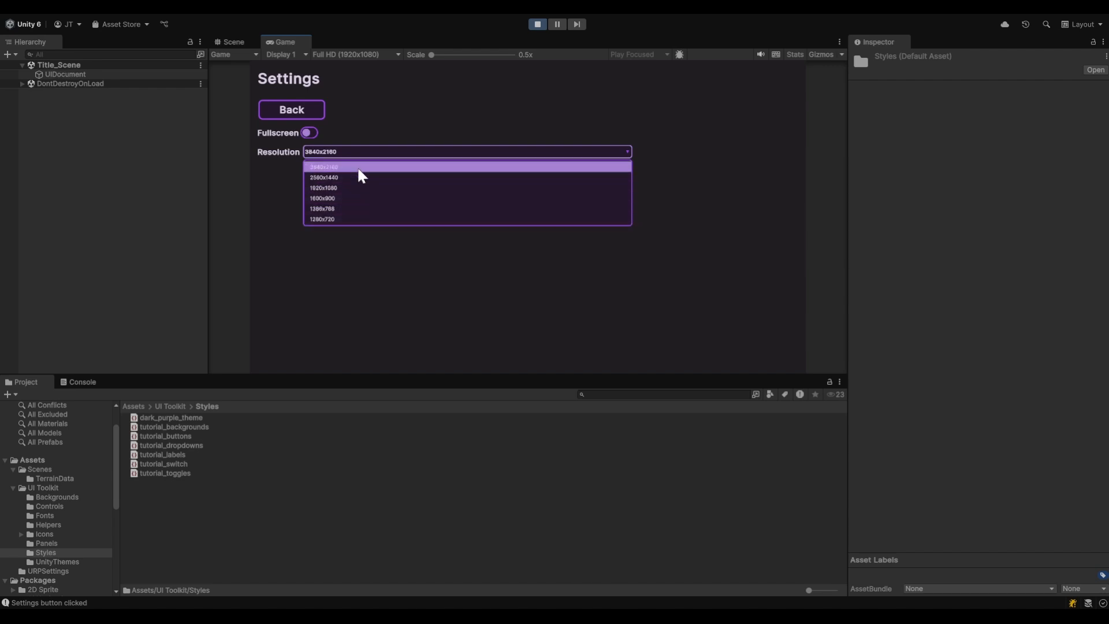
mouse_move(309, 171)
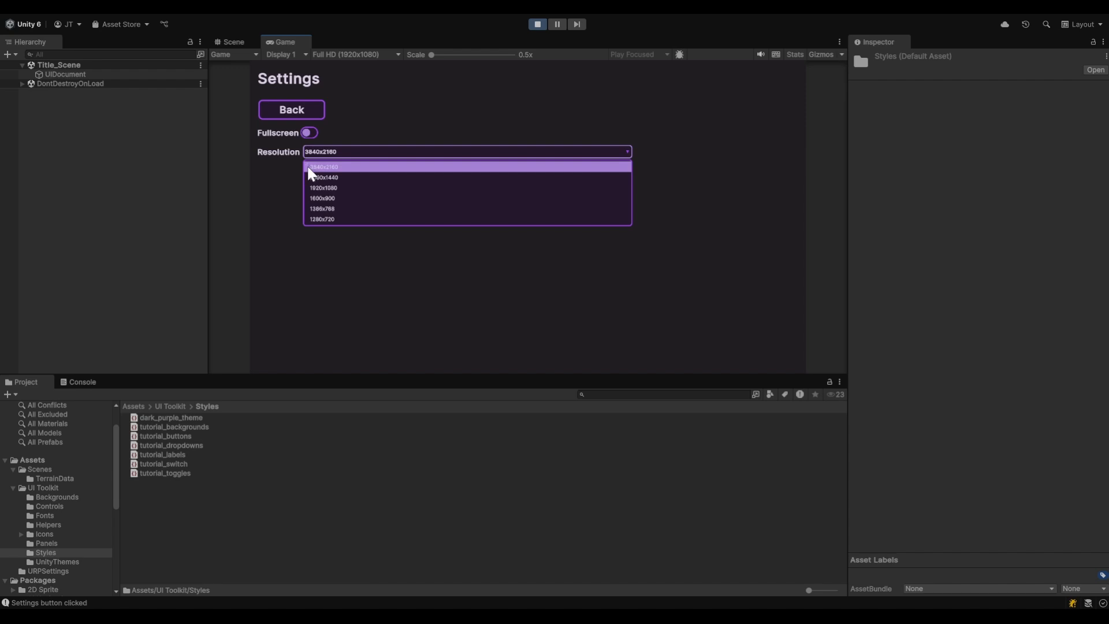
mouse_move(314, 172)
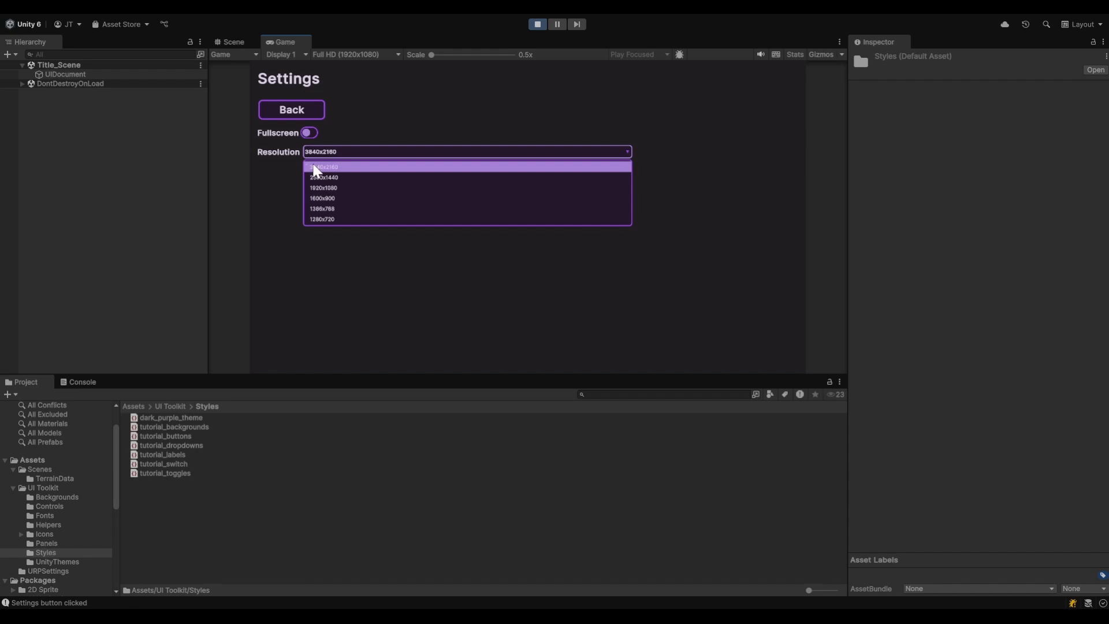
mouse_move(367, 177)
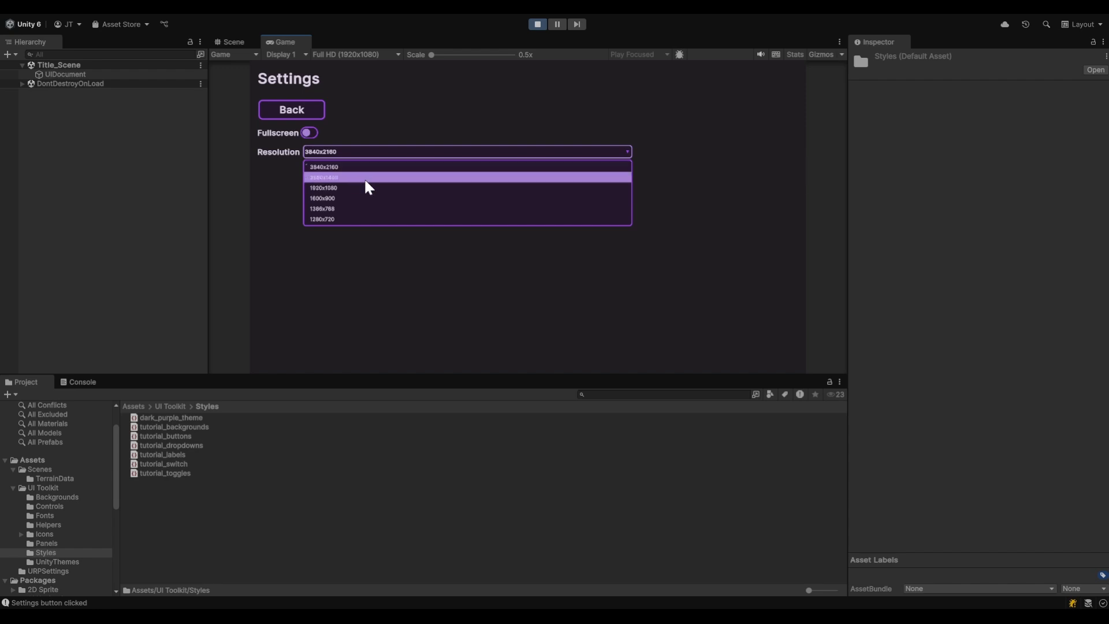
mouse_move(362, 209)
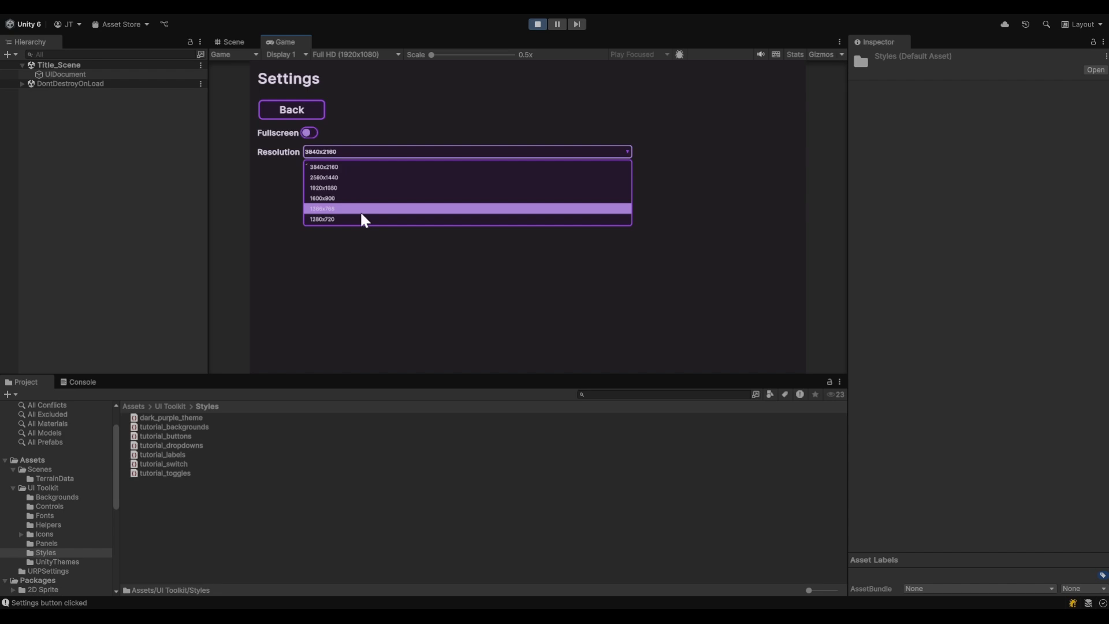
mouse_move(361, 208)
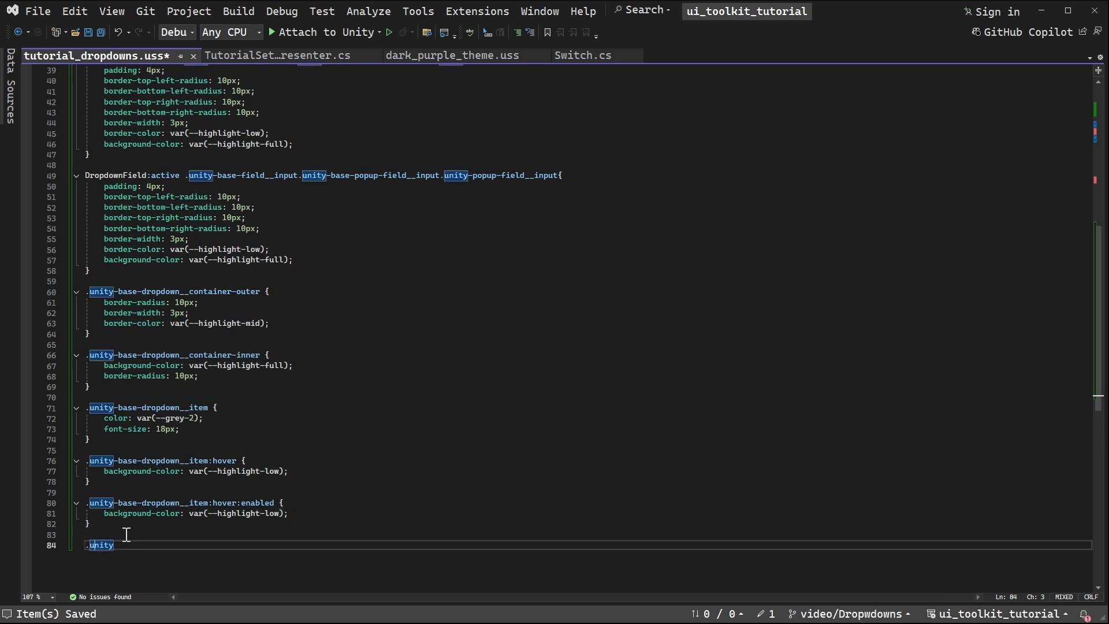
- Add a .unity-base-dropdown__checkmark rule with width and height 16px and align-self center, then save
type("-base")
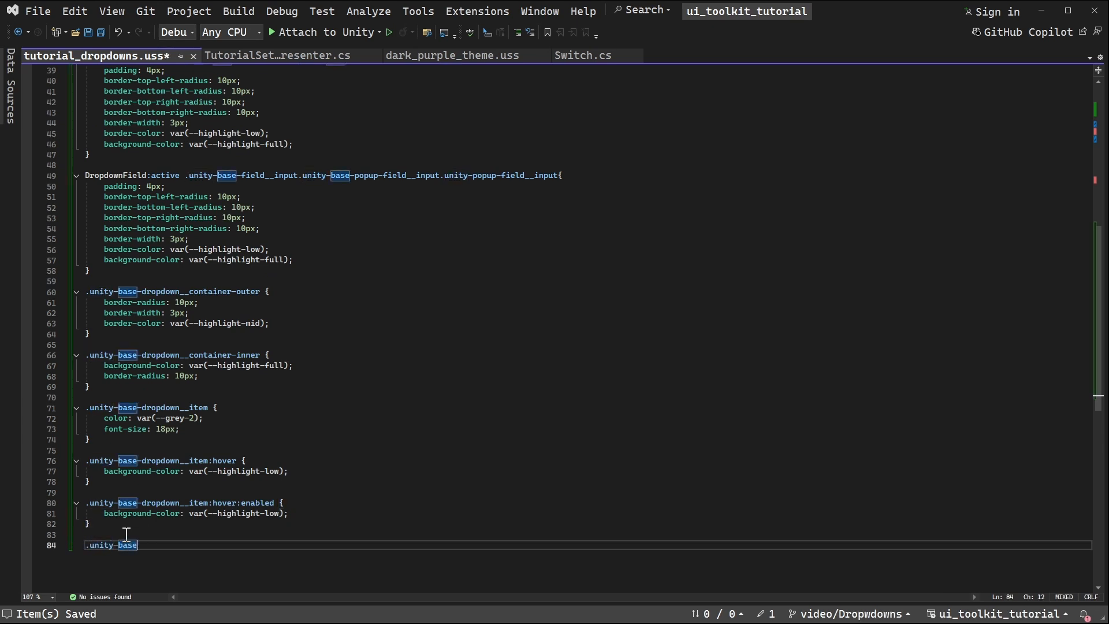
type("dropdown__item")
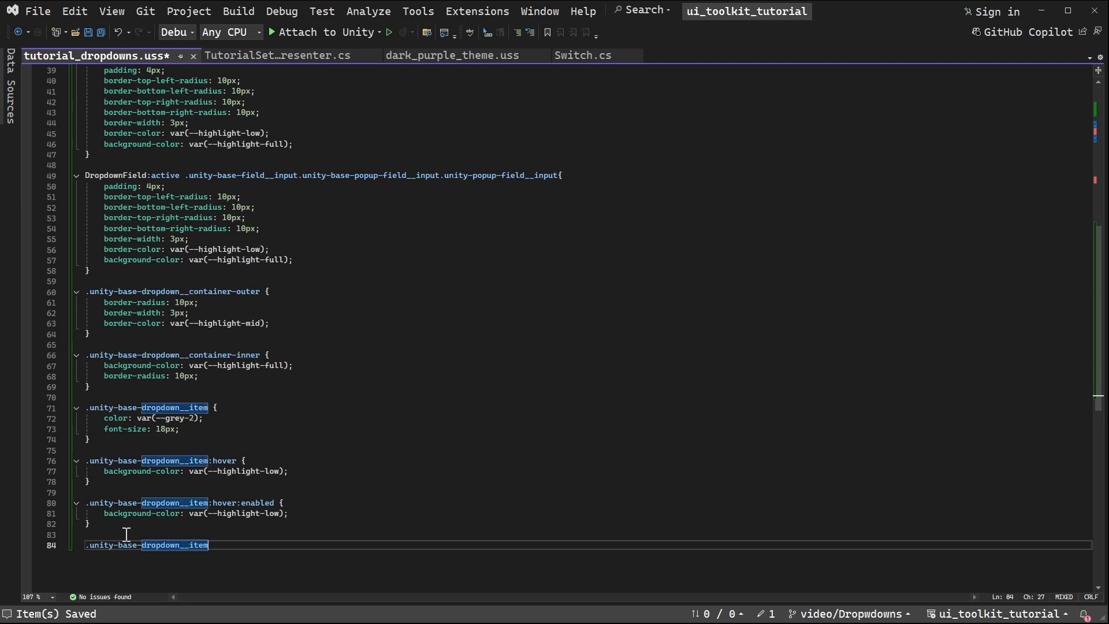
key("Backspace")
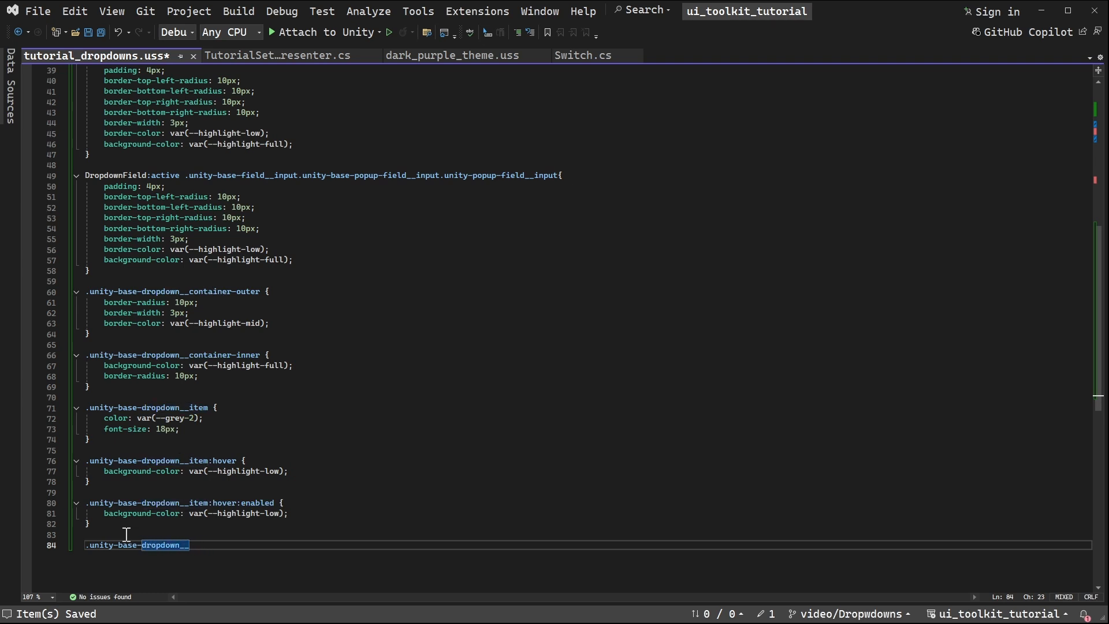
type("checkmark {")
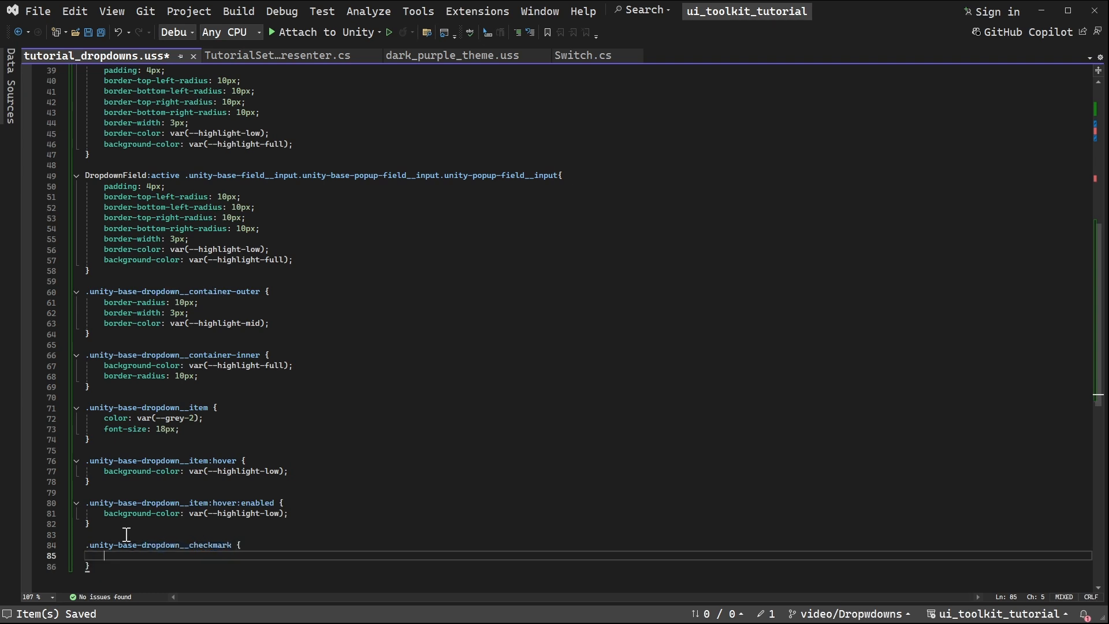
type("width: 16px;")
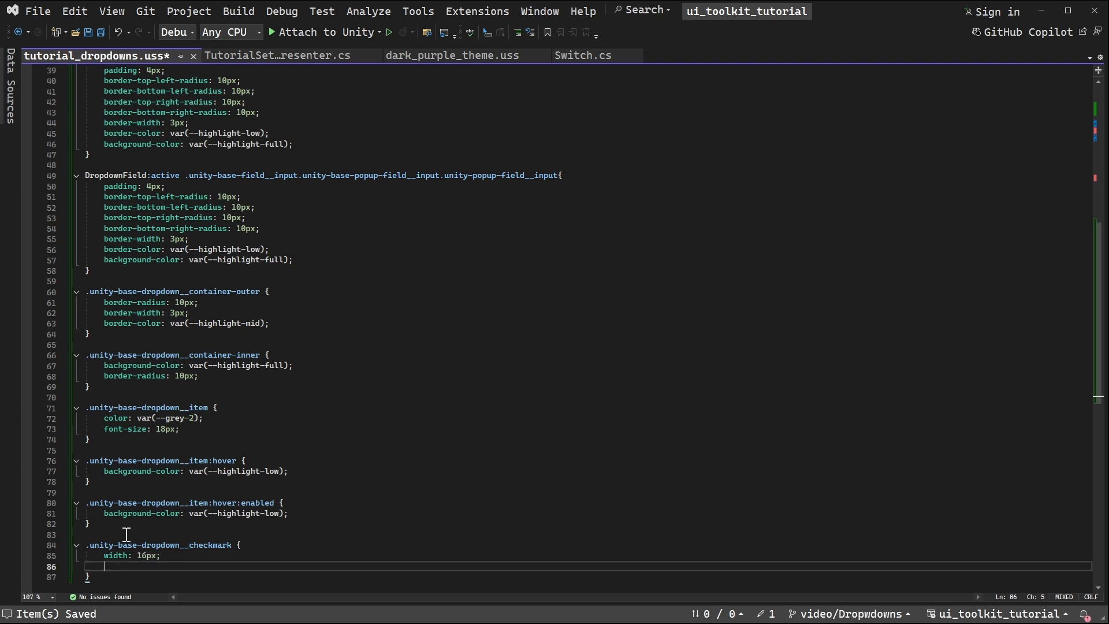
type("height:")
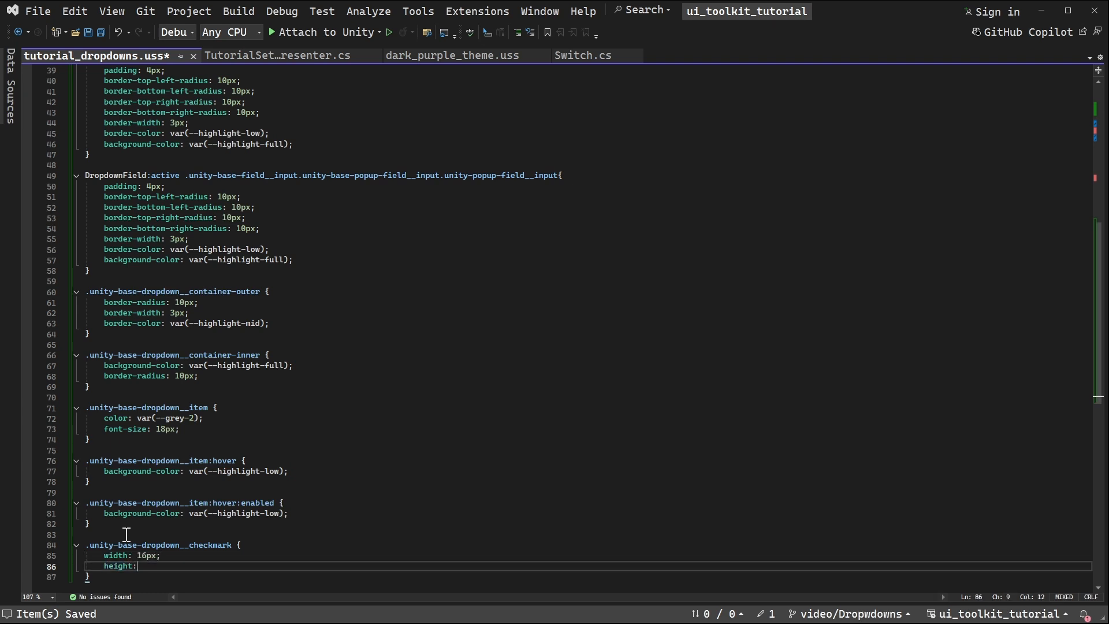
type("16p")
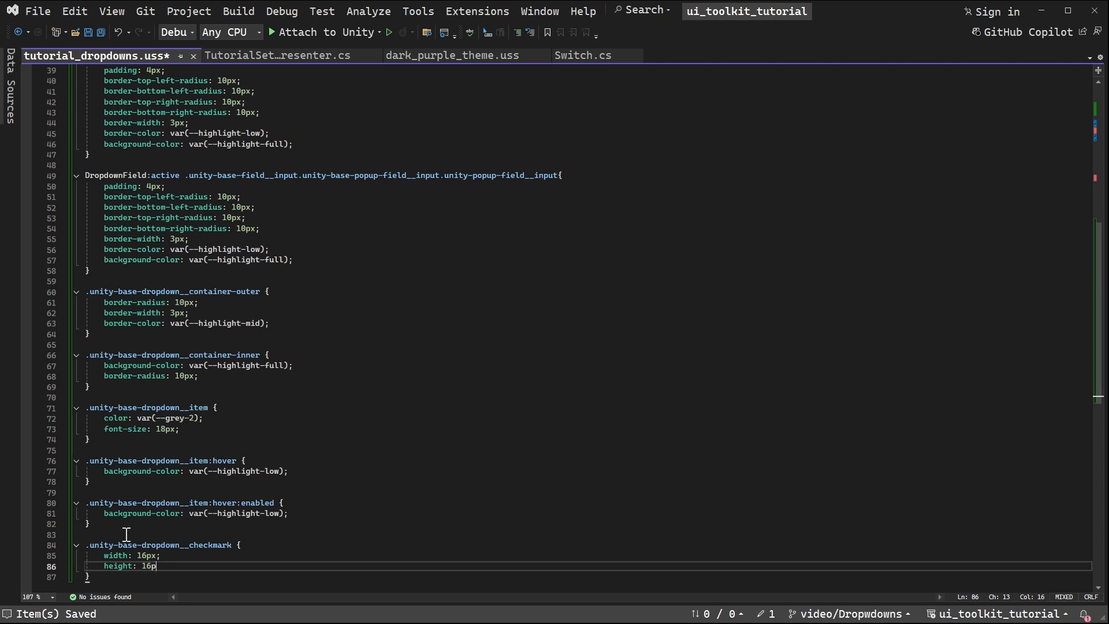
type("x;")
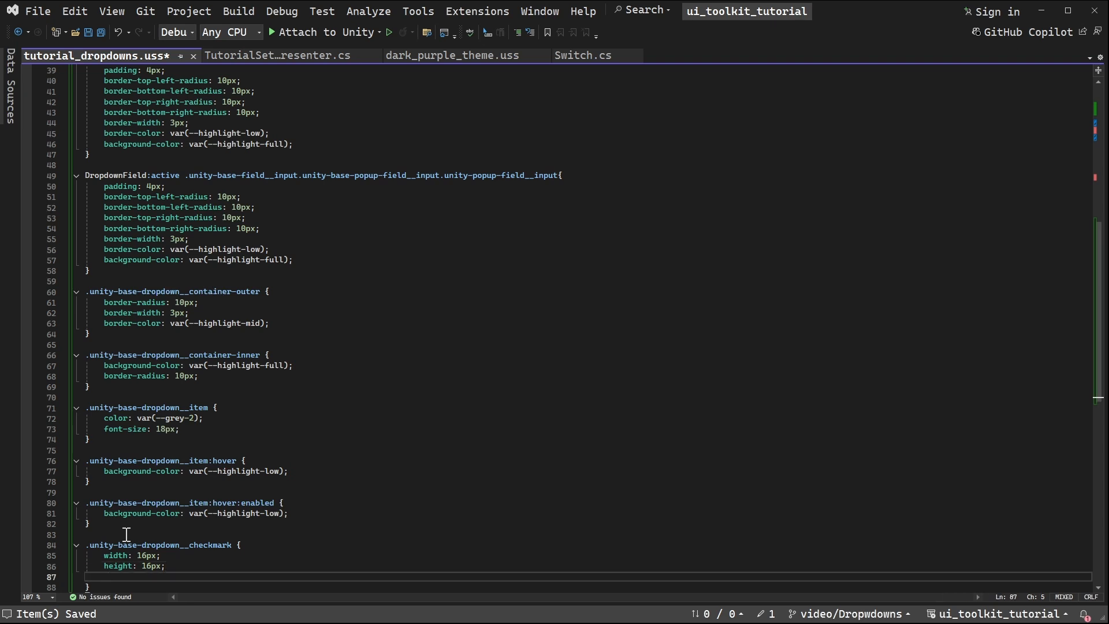
type("alig")
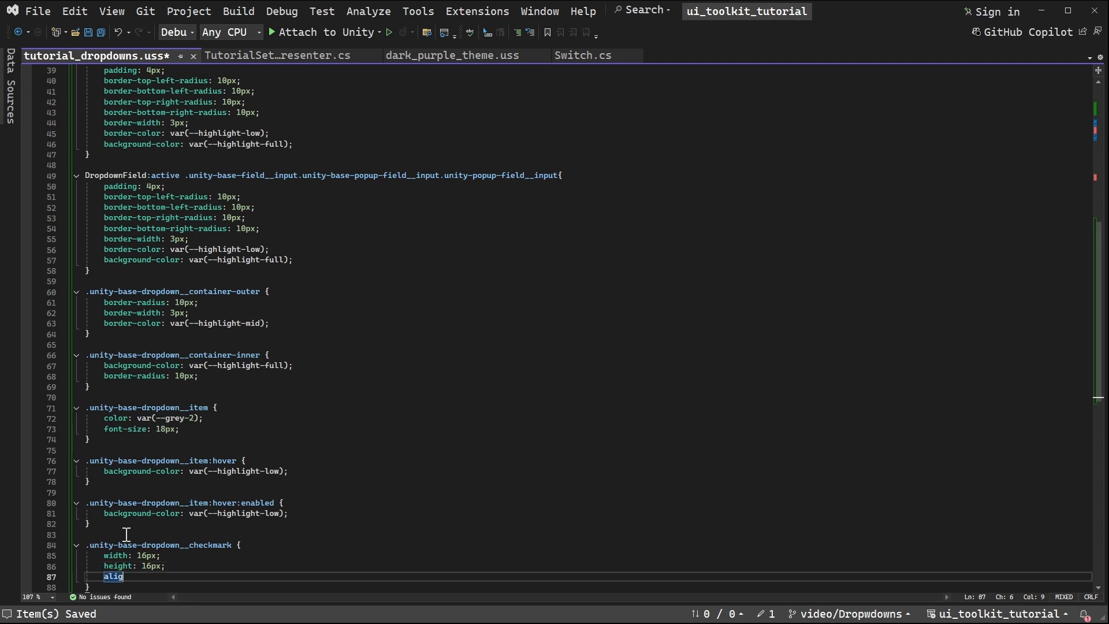
type("n-self")
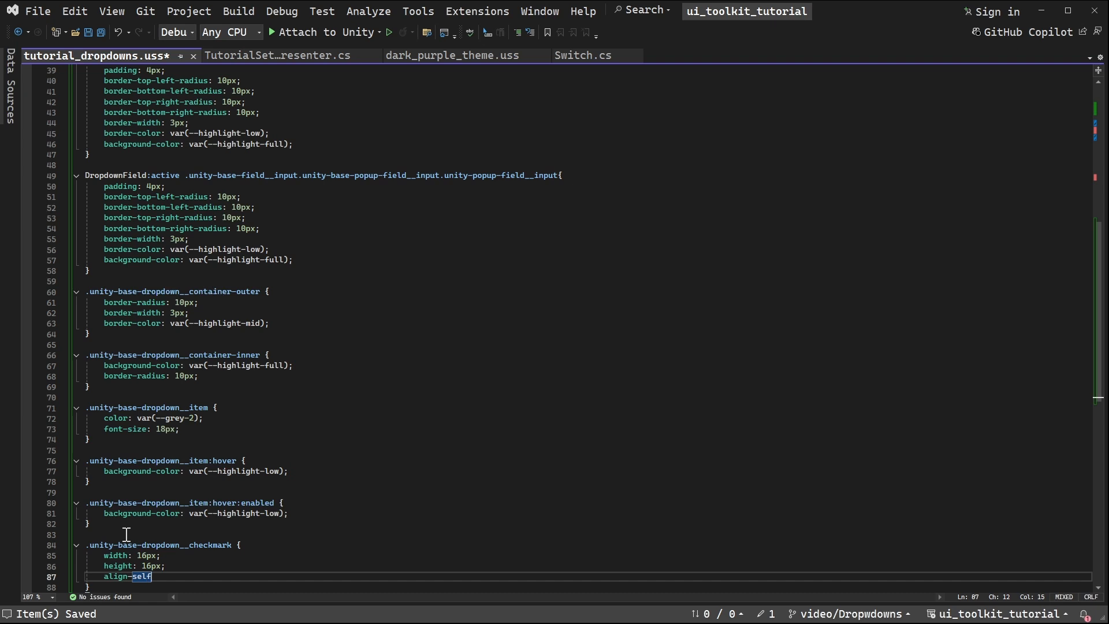
type(": cet")
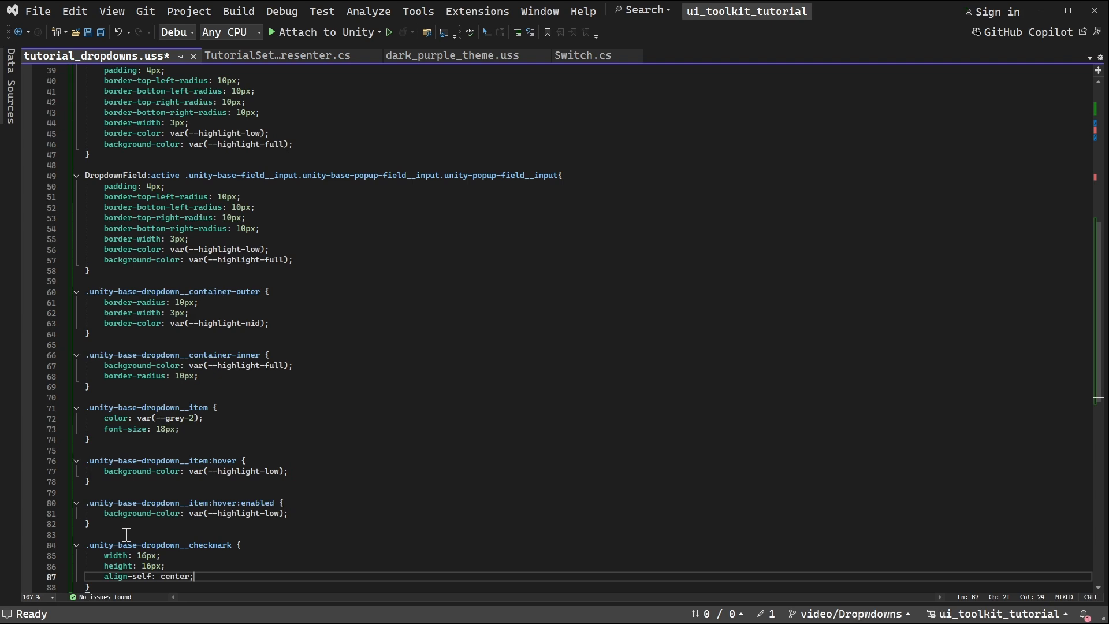
key("ctrl+s")
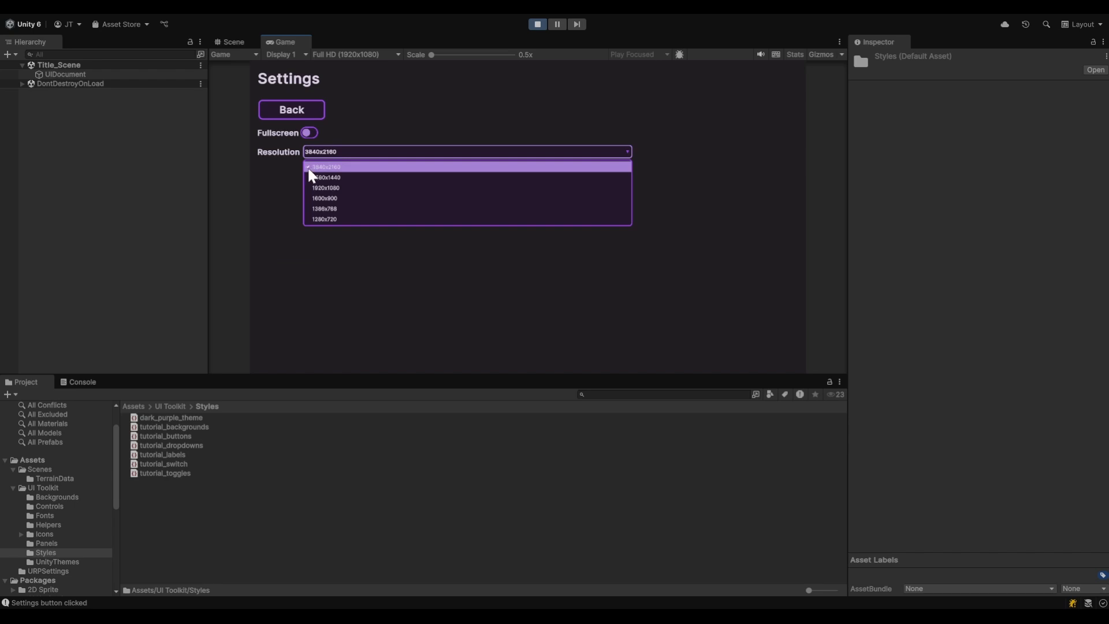
mouse_move(324, 177)
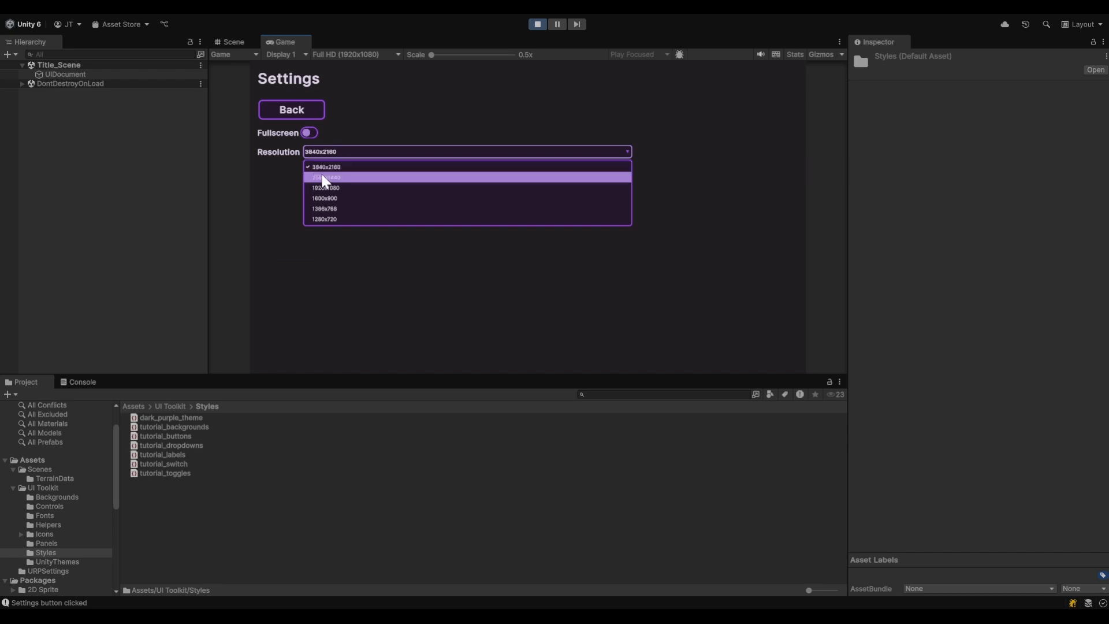
mouse_move(366, 177)
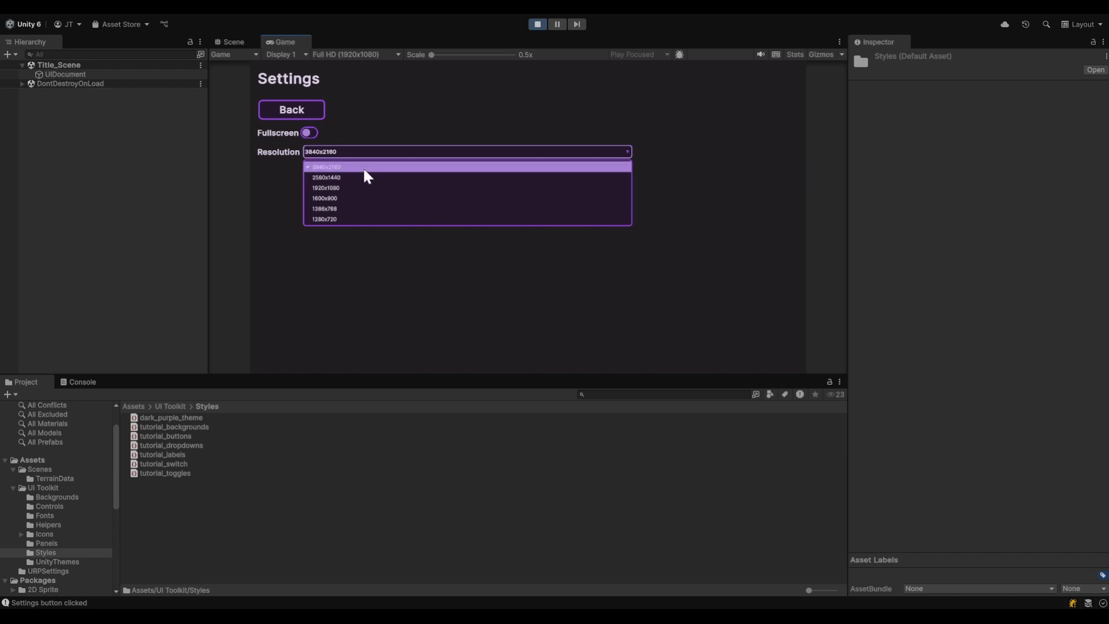
mouse_move(400, 293)
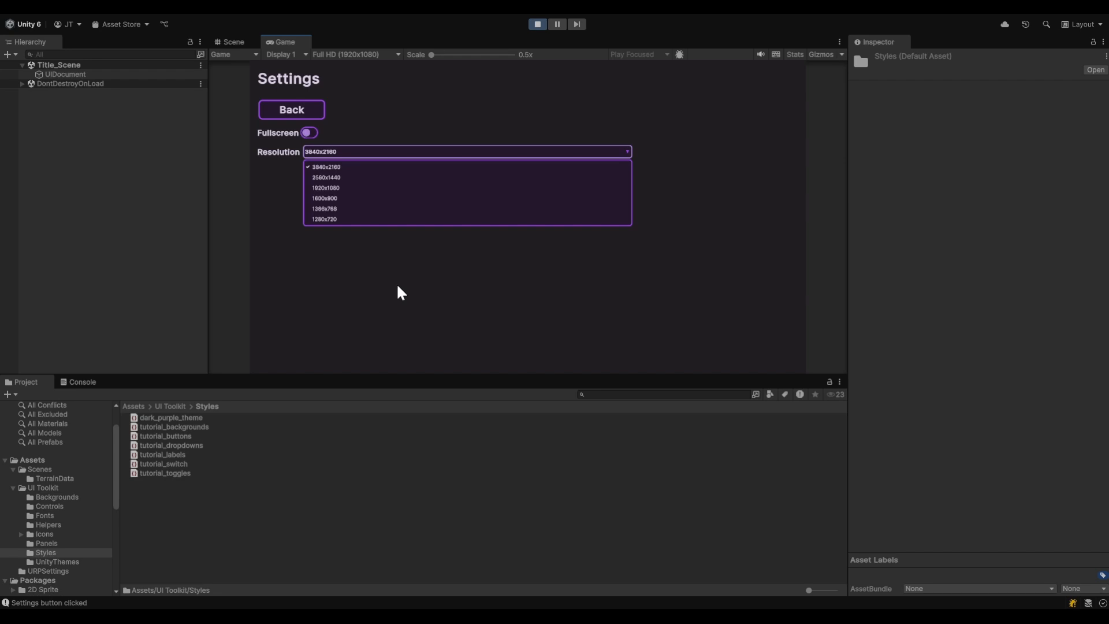
mouse_move(555, 320)
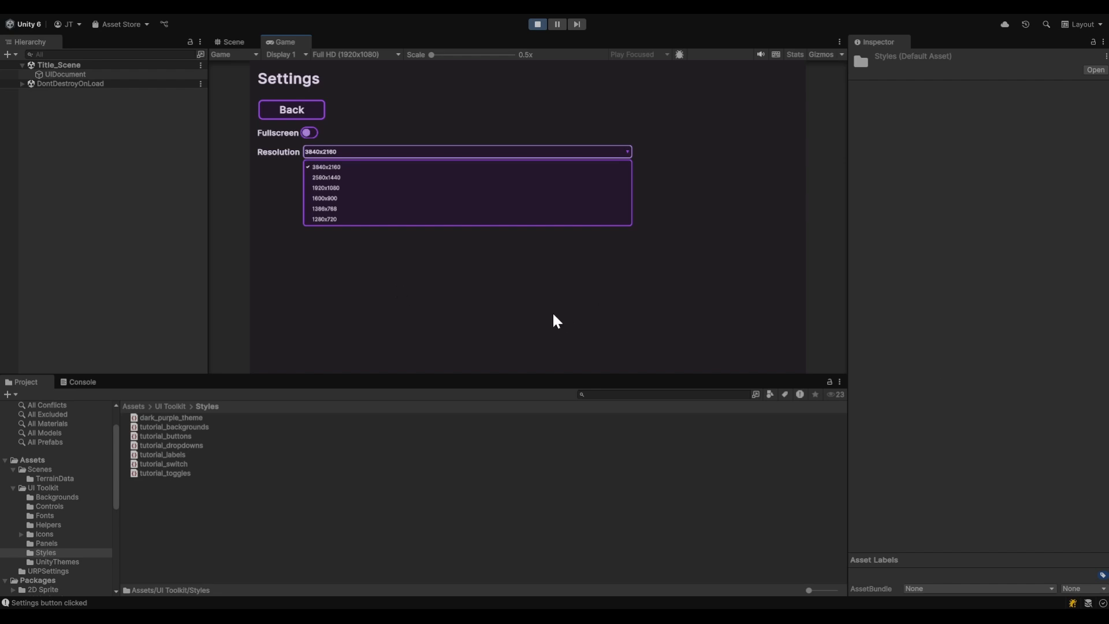
mouse_move(323, 167)
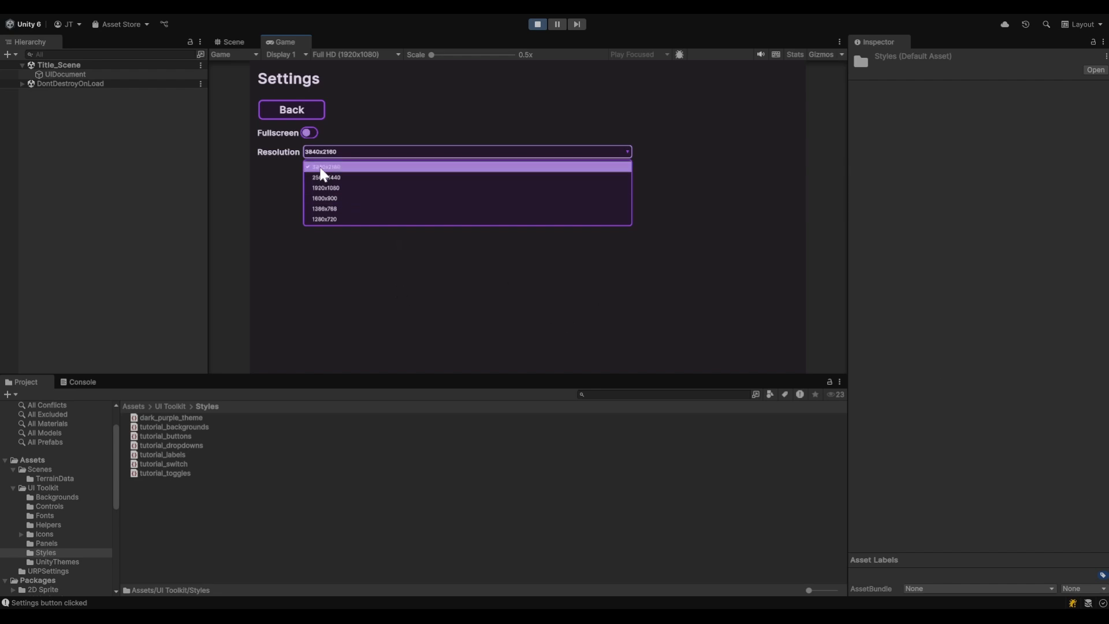
mouse_move(367, 177)
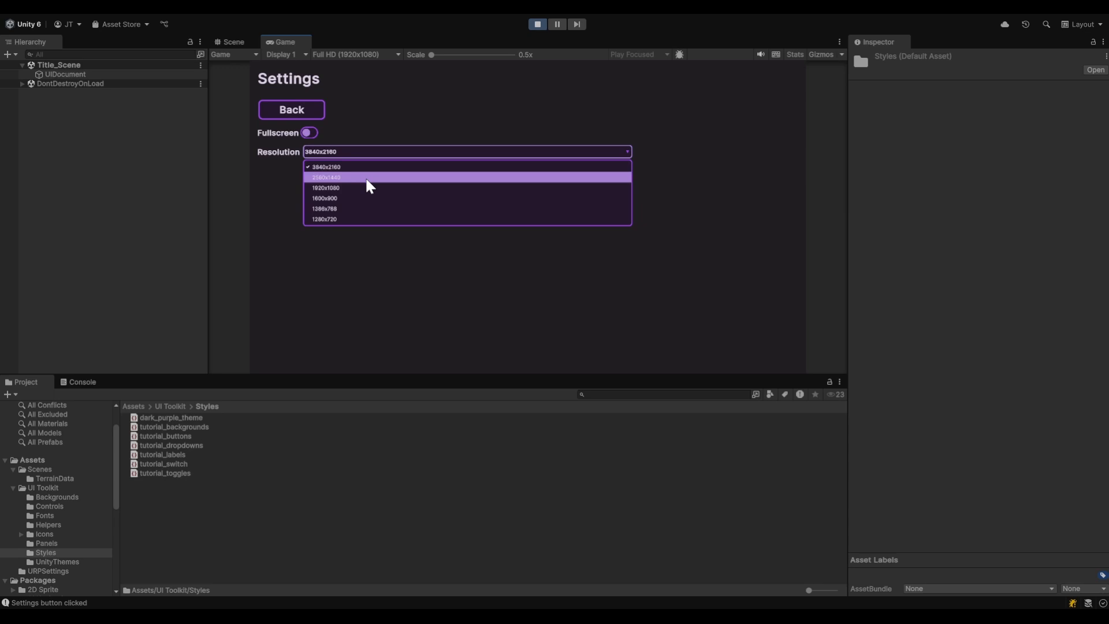
- Pick 1600x900 from the Resolution dropdown, then reopen it and pick 2560x1440
left_click(325, 177)
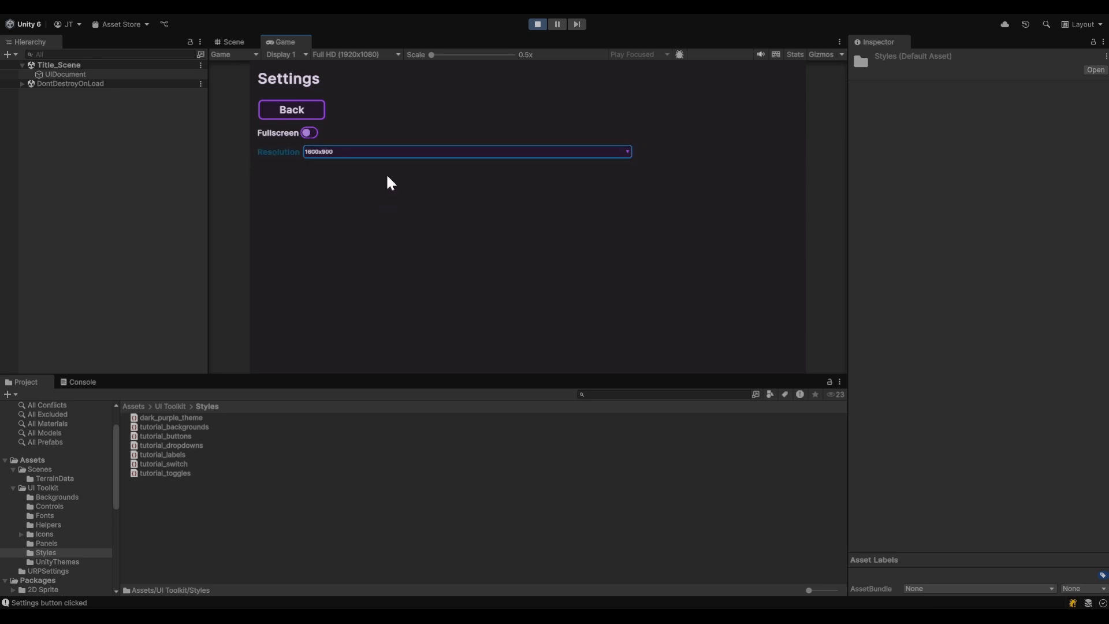
left_click(625, 152)
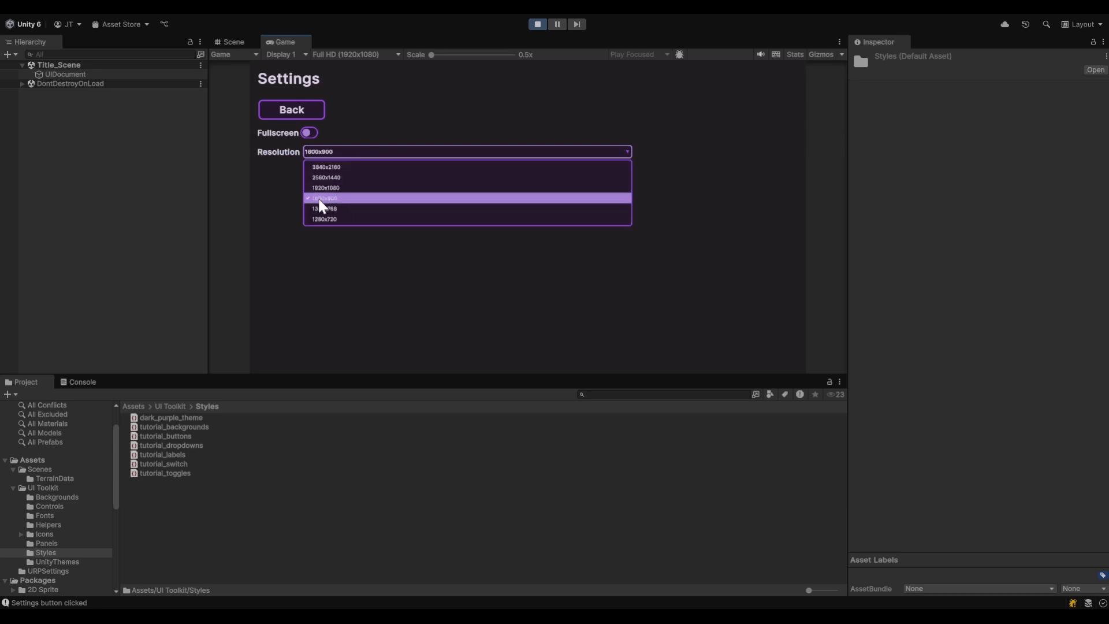
mouse_move(538, 176)
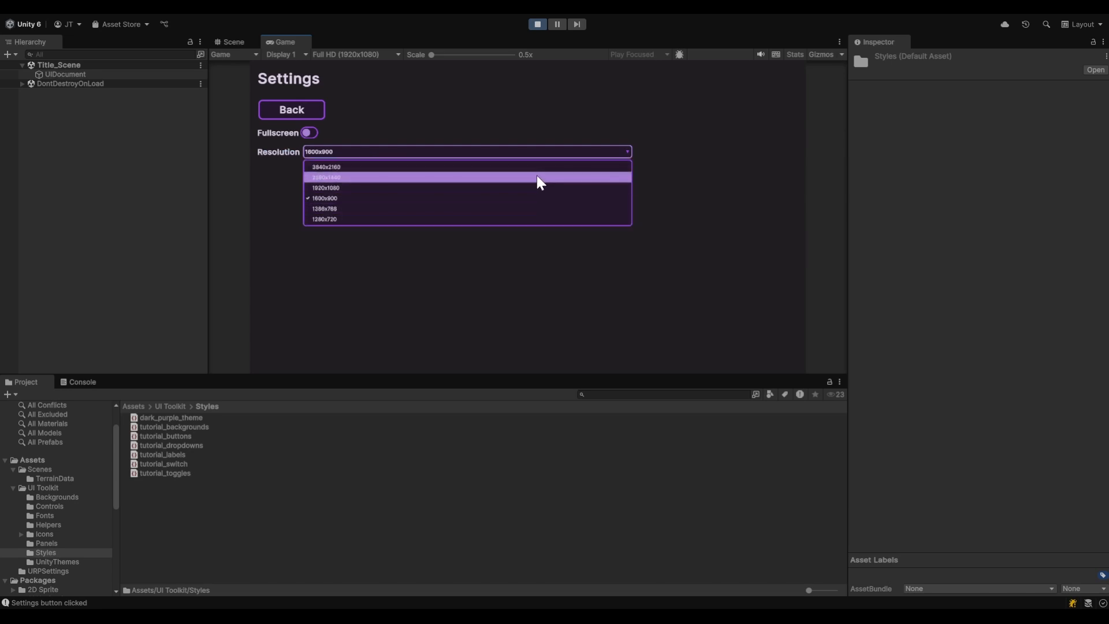
left_click(467, 177)
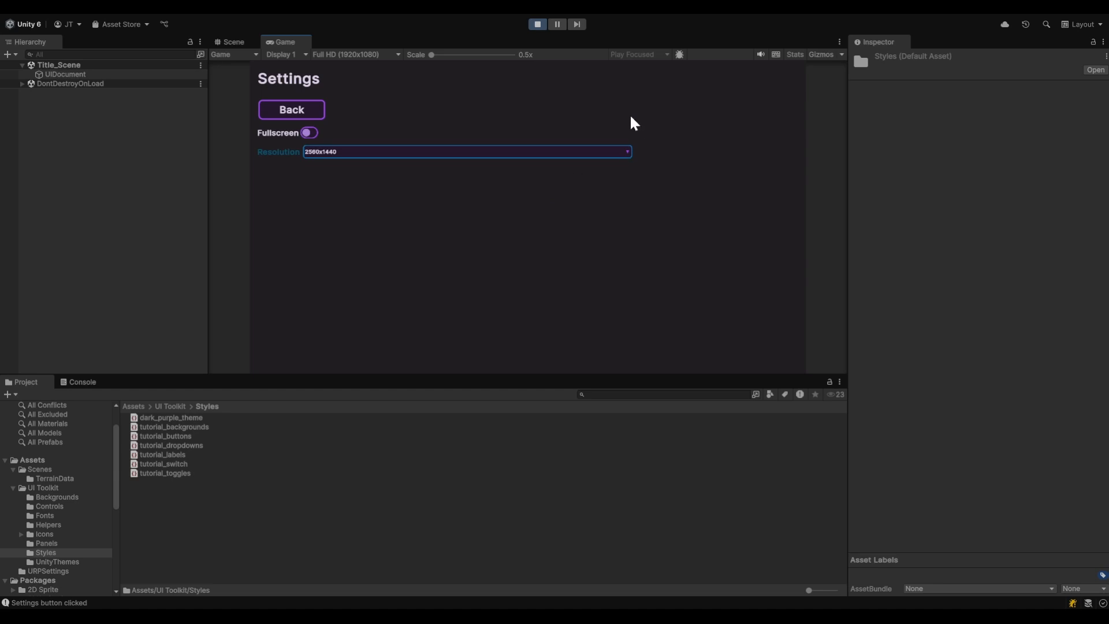
mouse_move(392, 172)
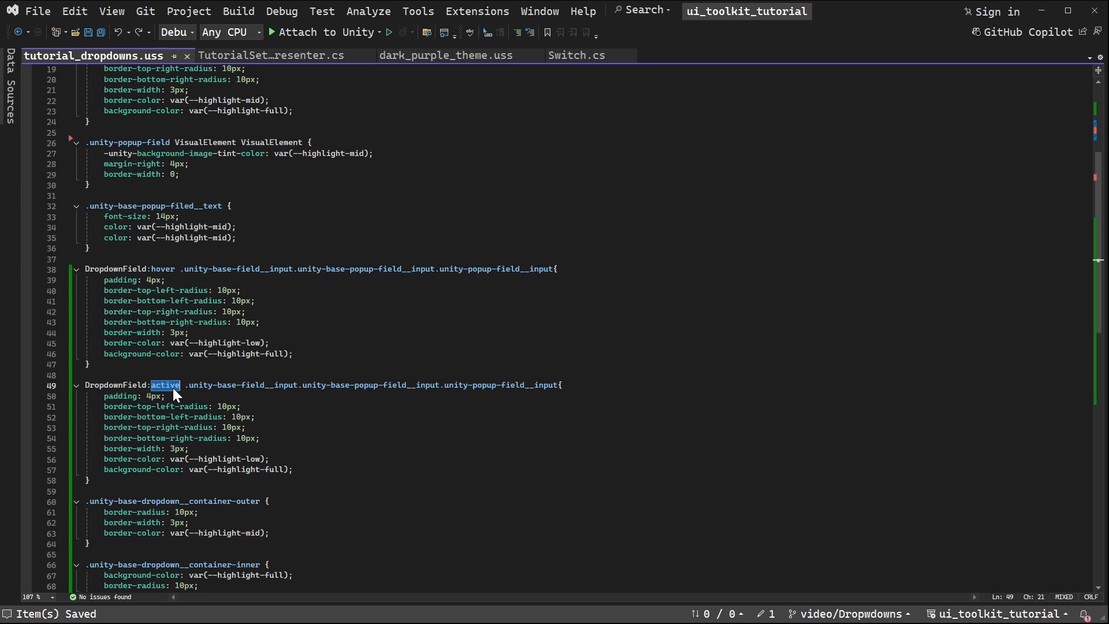
- Change the second DropdownField selector's :active state to :enabled
type("enabled")
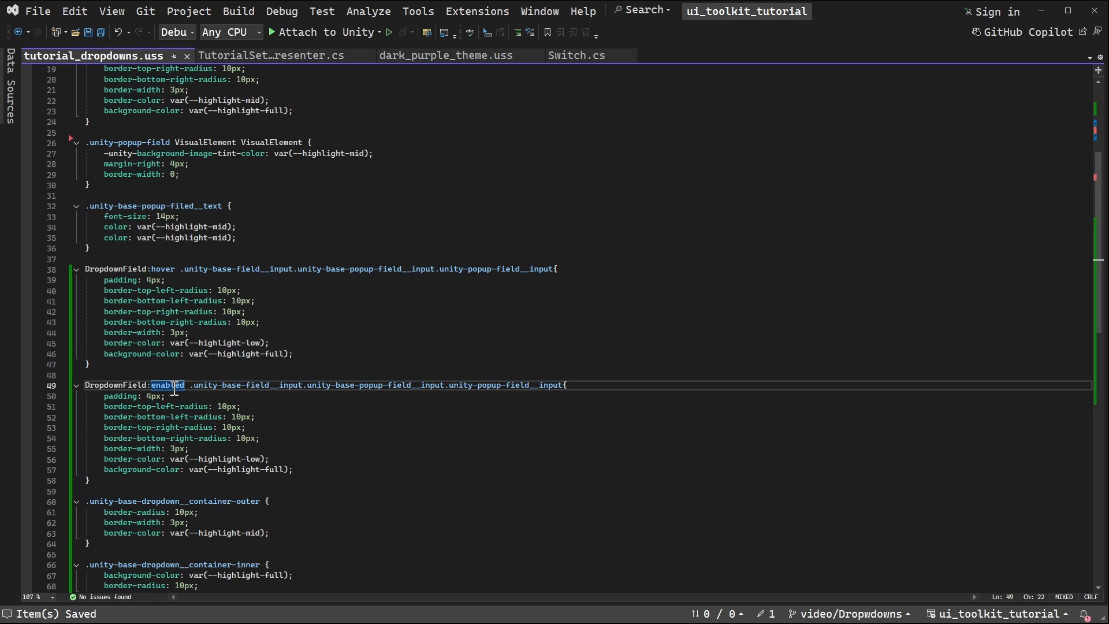
mouse_move(253, 283)
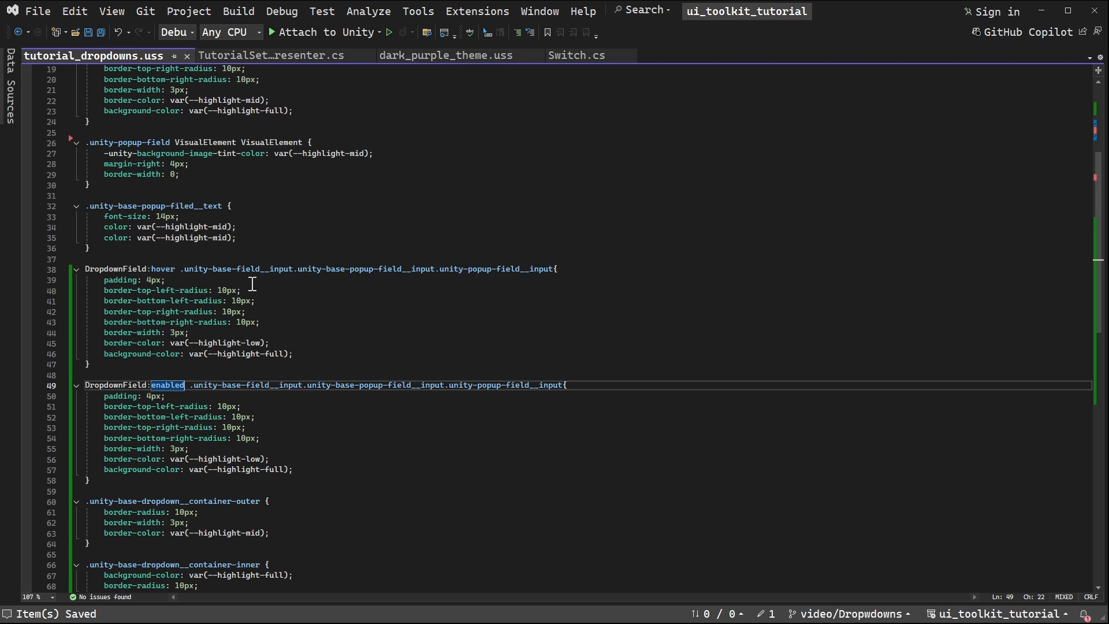
mouse_move(350, 308)
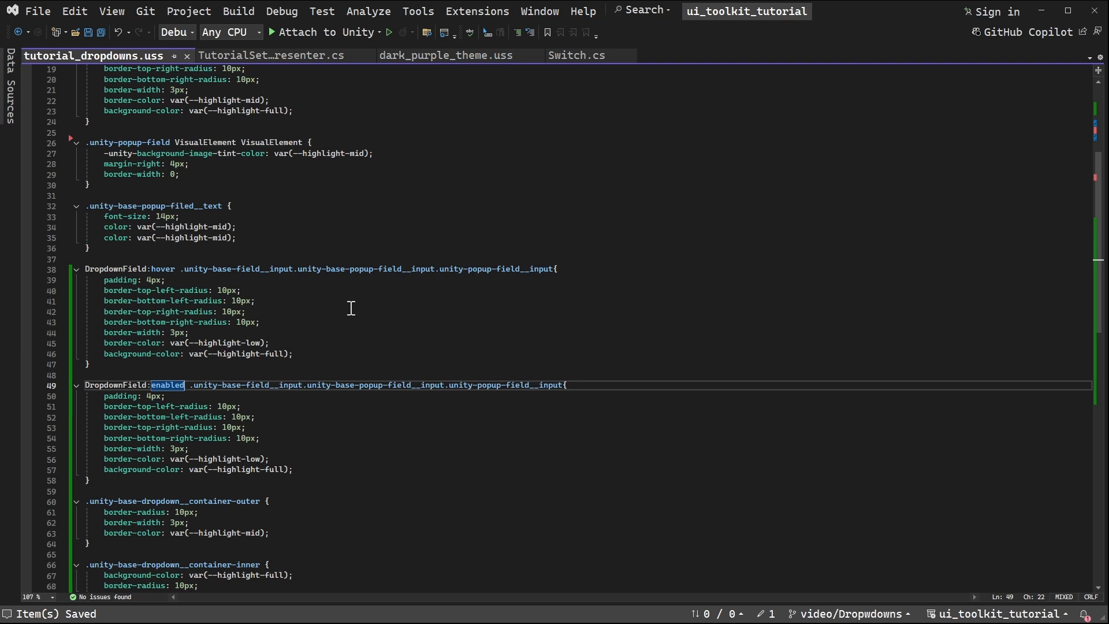
mouse_move(268, 417)
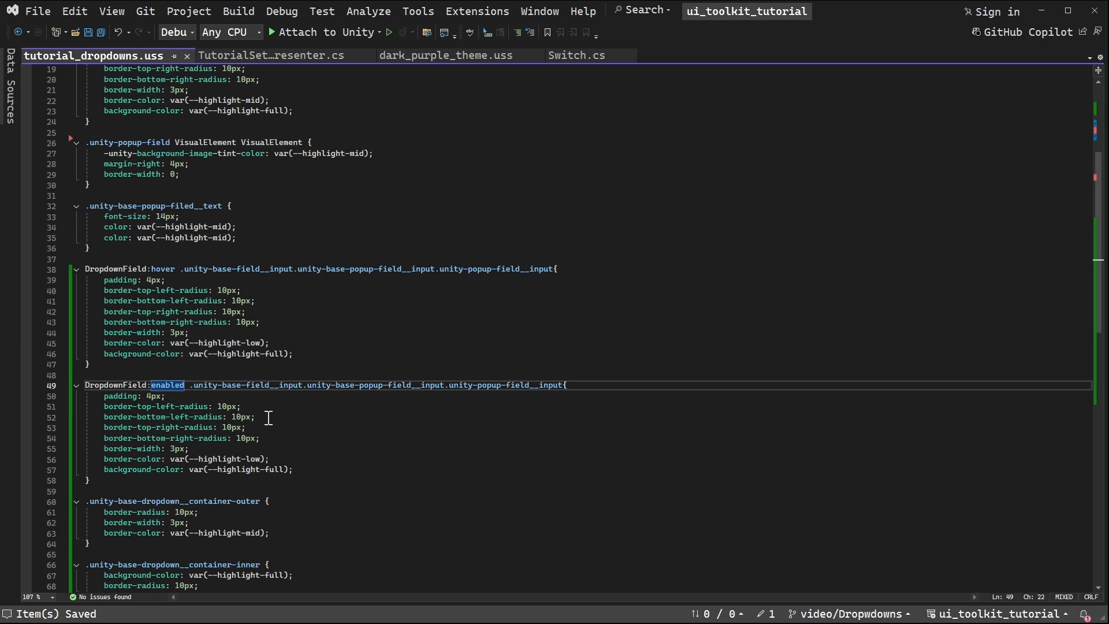
mouse_move(293, 434)
type("DropdownField:enabled")
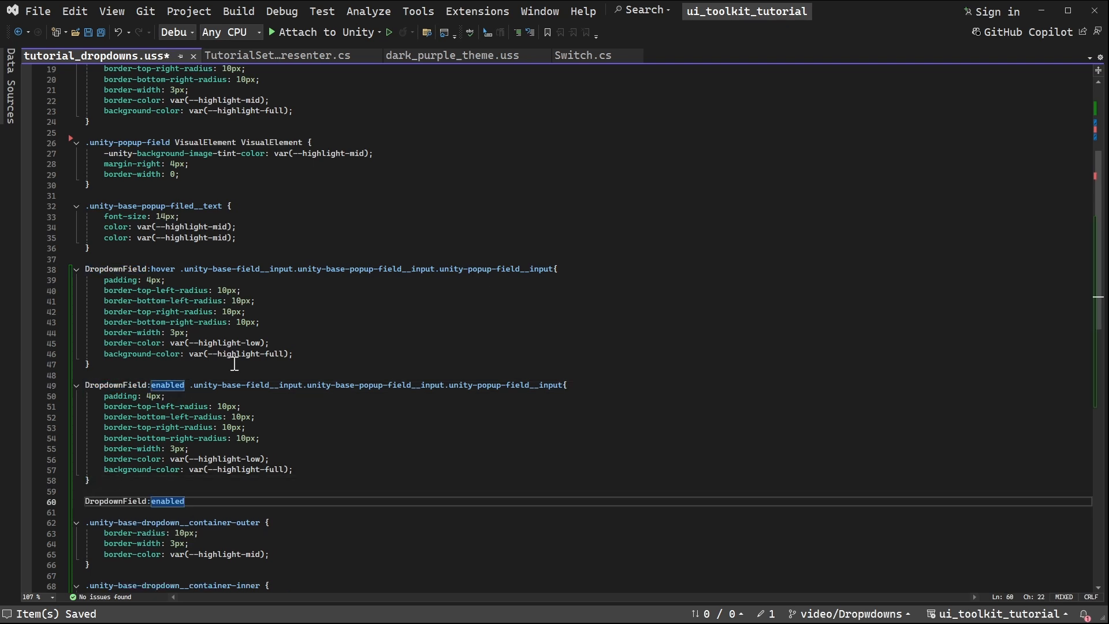
- Add a DropdownField:enabled .unity-popup-field__label rule with color var(--grey-2)
scroll("up", 3)
type(" .unity-popup-field__label")
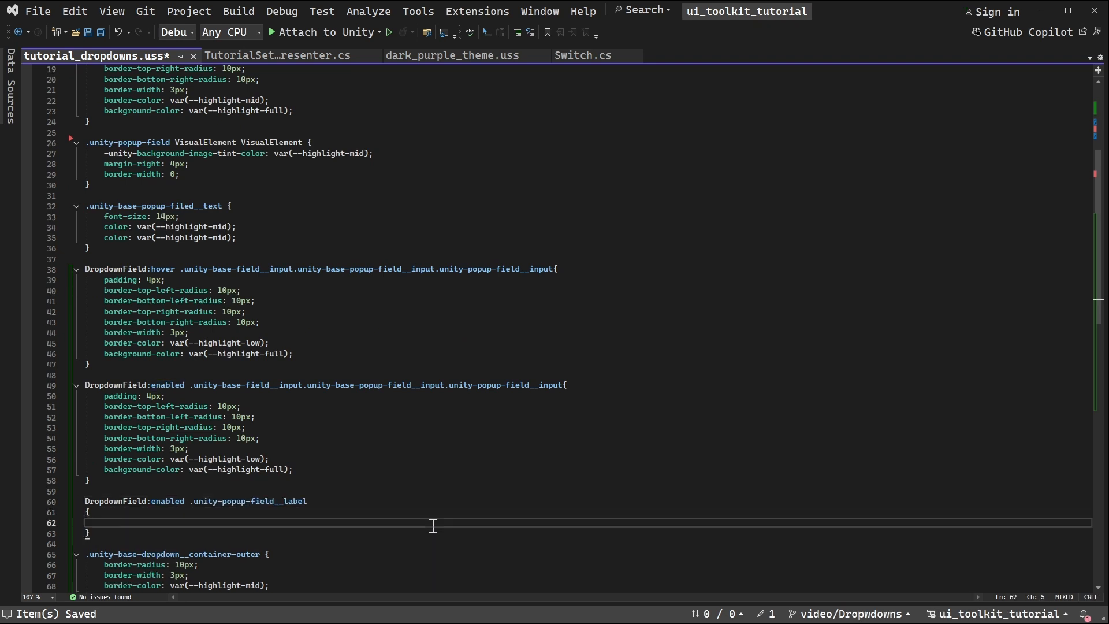
scroll("up", 3)
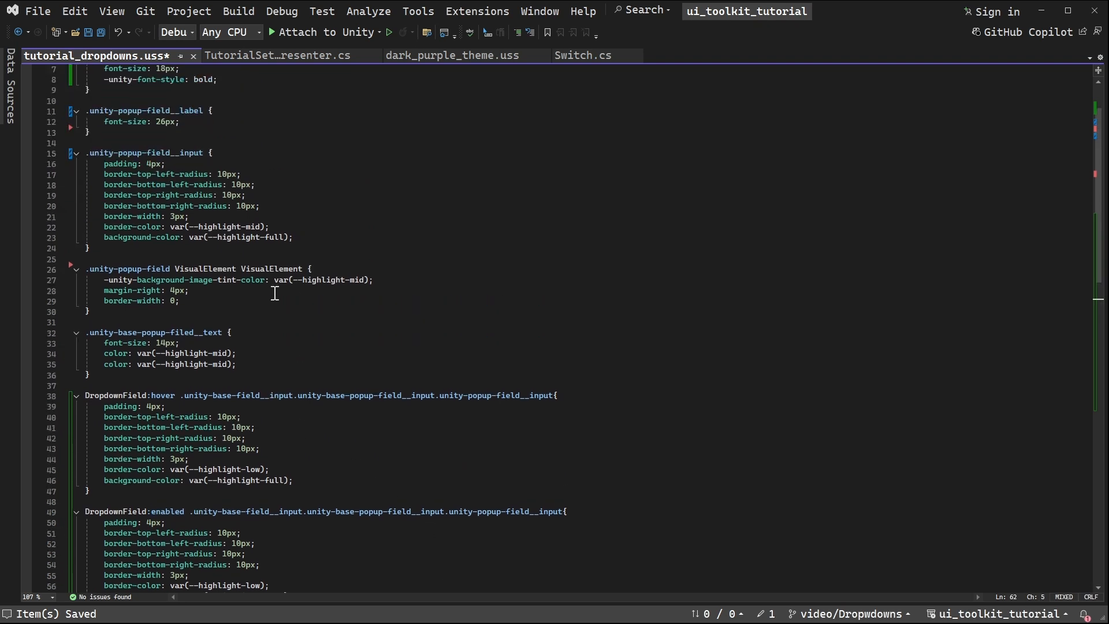
scroll("down", 3)
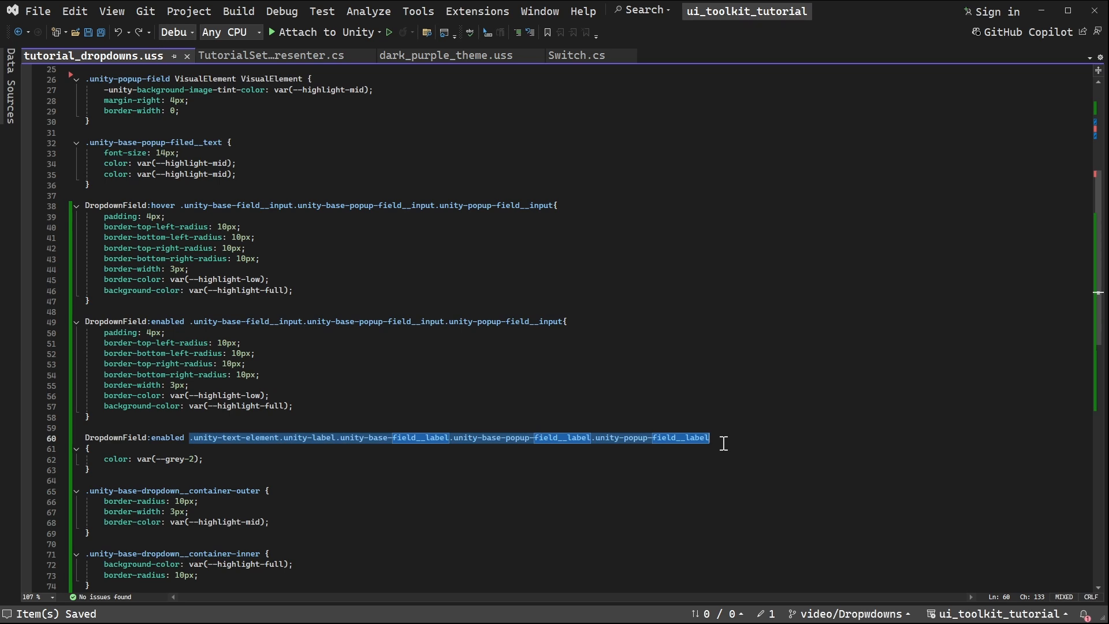
left_click(191, 437)
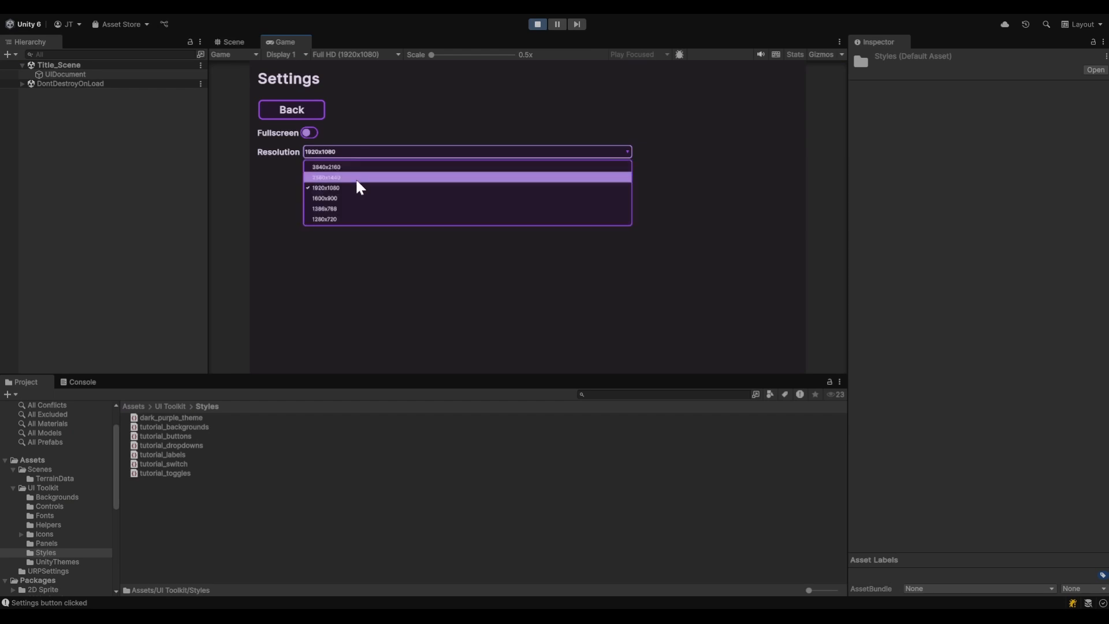
- Choose 1366x768 in the Resolution dropdown to confirm the label stays grey
left_click(325, 209)
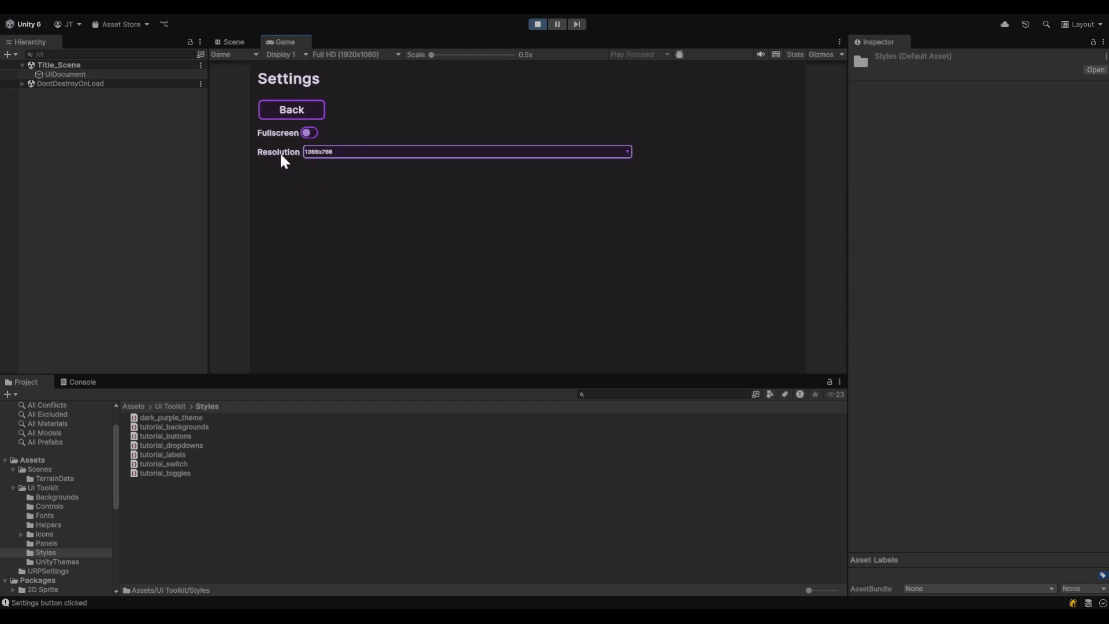